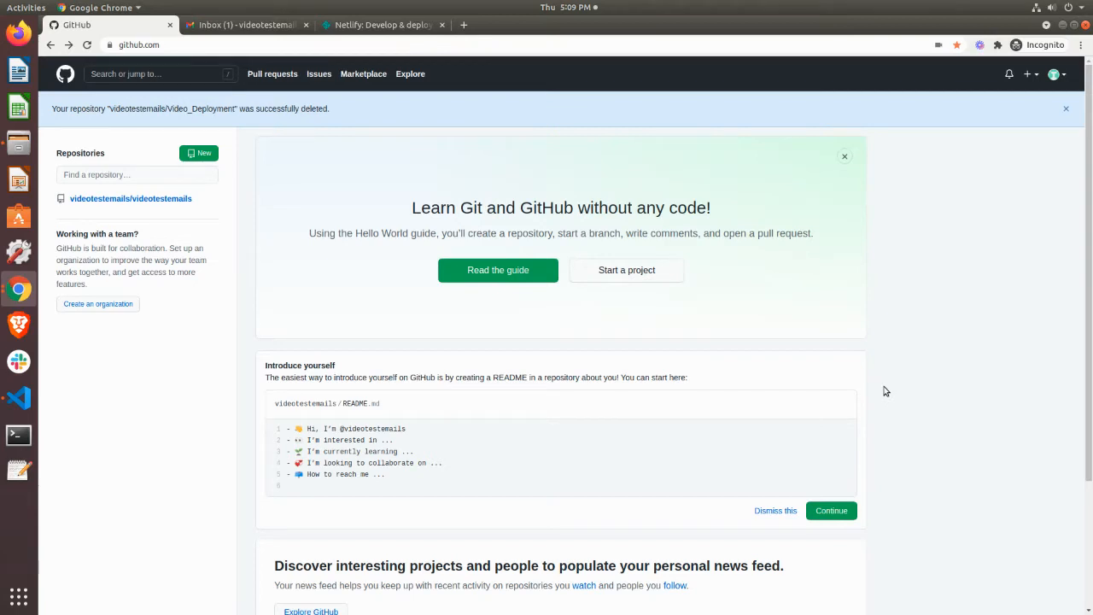
pyautogui.moveTo(939, 321)
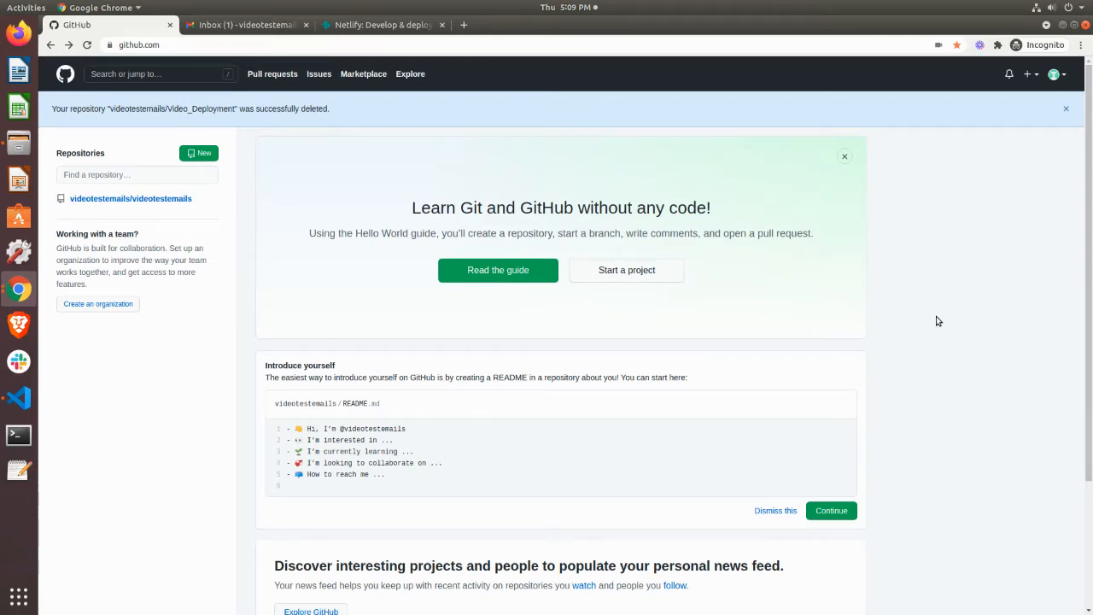
pyautogui.moveTo(857, 232)
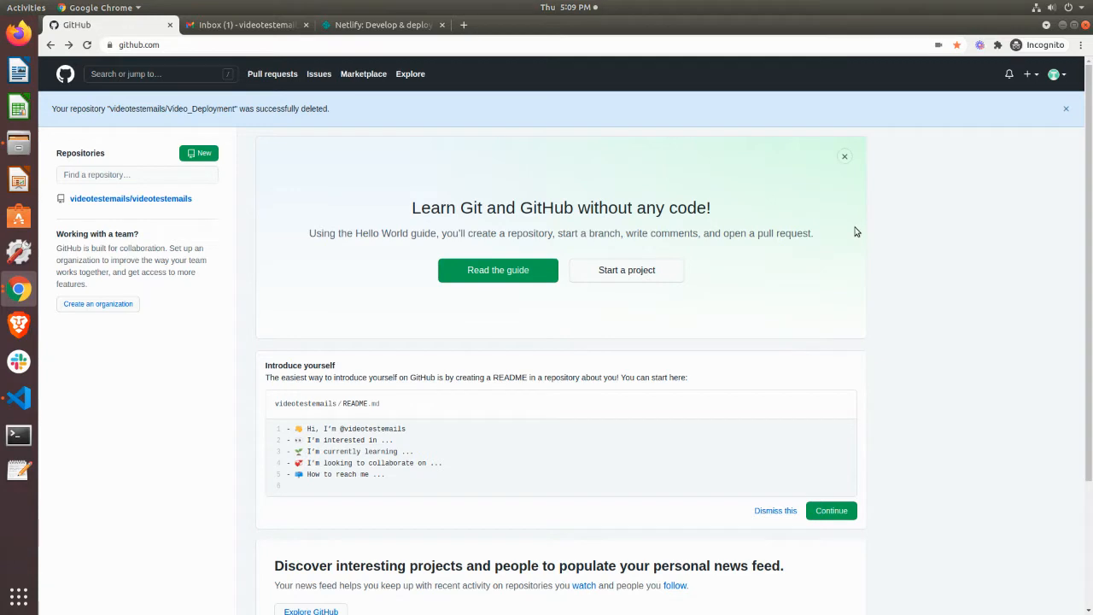
pyautogui.moveTo(929, 311)
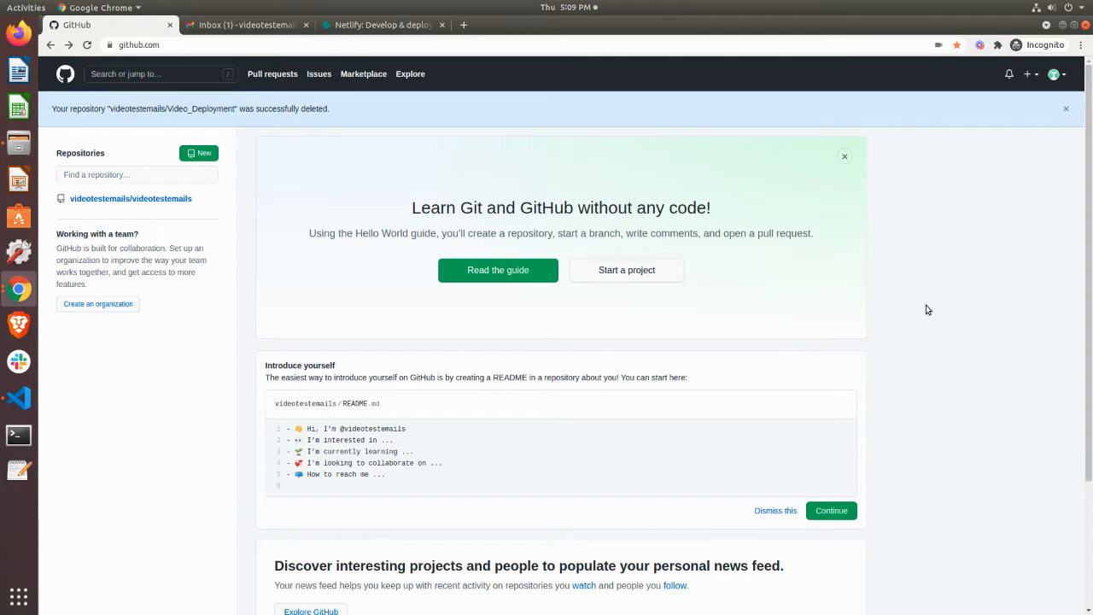
pyautogui.moveTo(924, 282)
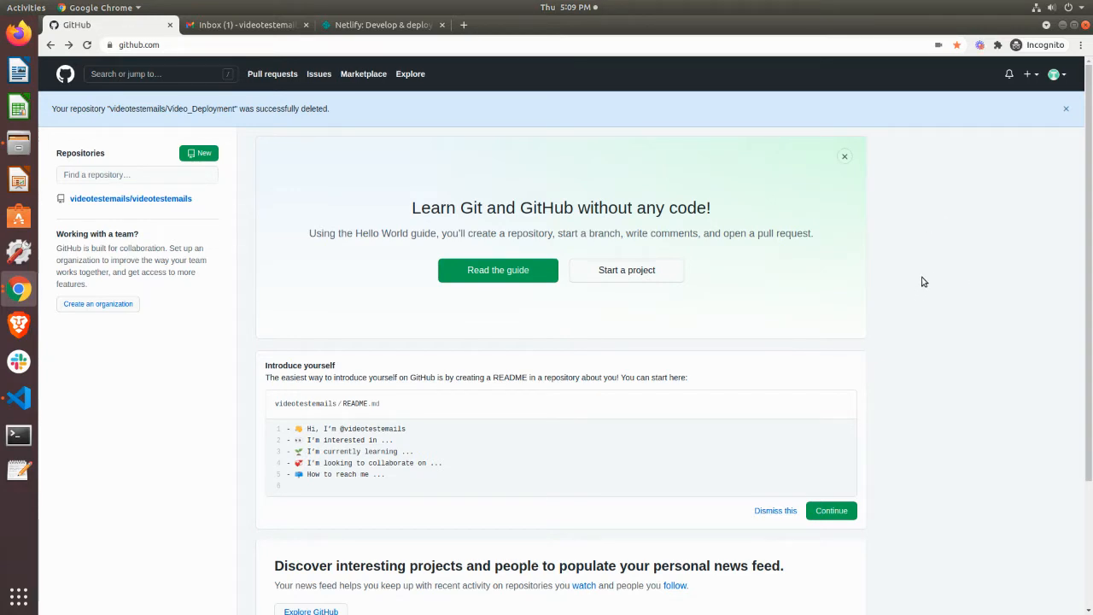
pyautogui.moveTo(902, 181)
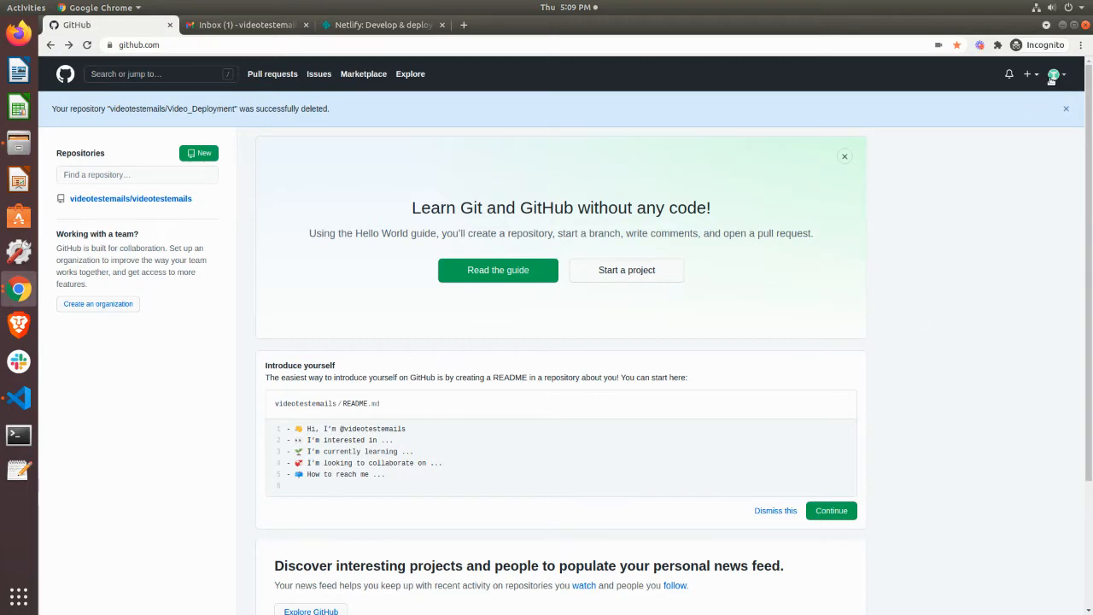
pyautogui.moveTo(260, 52)
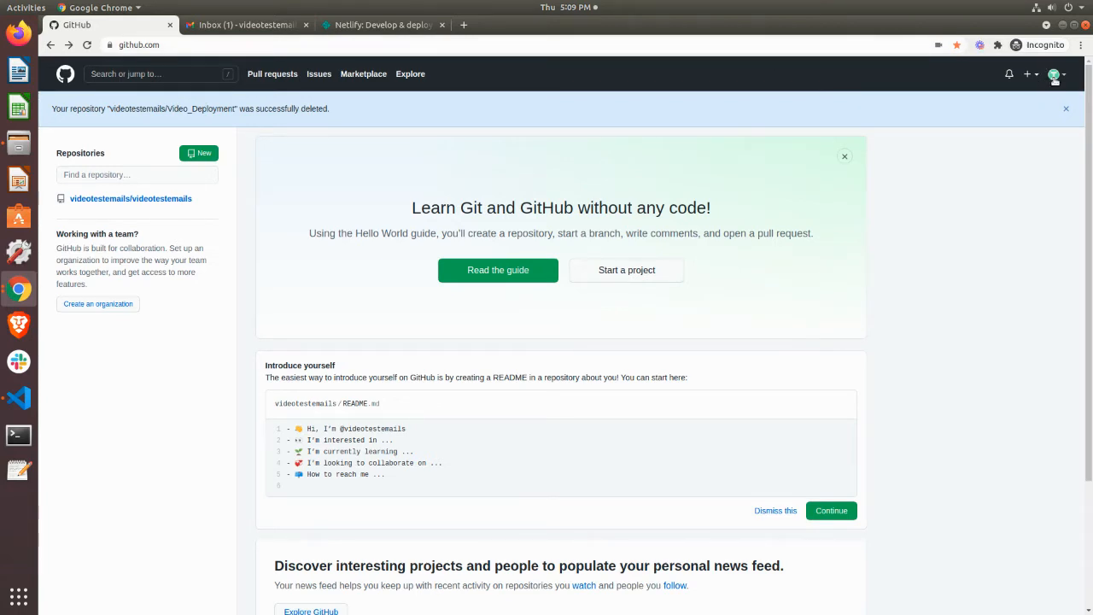
# Go to Your repositories from the profile avatar menu
pyautogui.click(1055, 73)
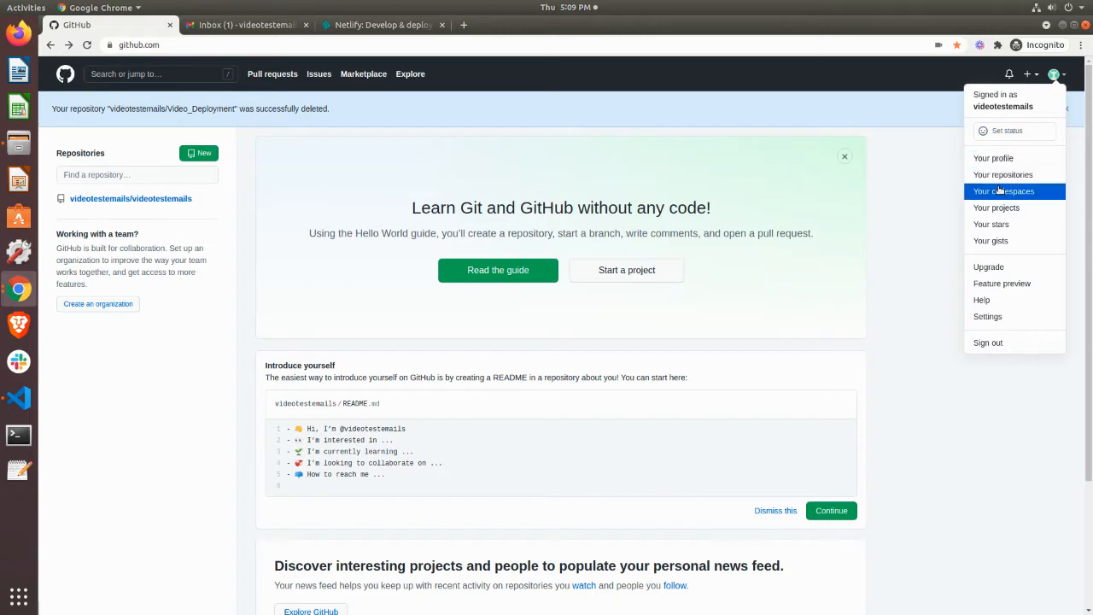
pyautogui.click(1002, 174)
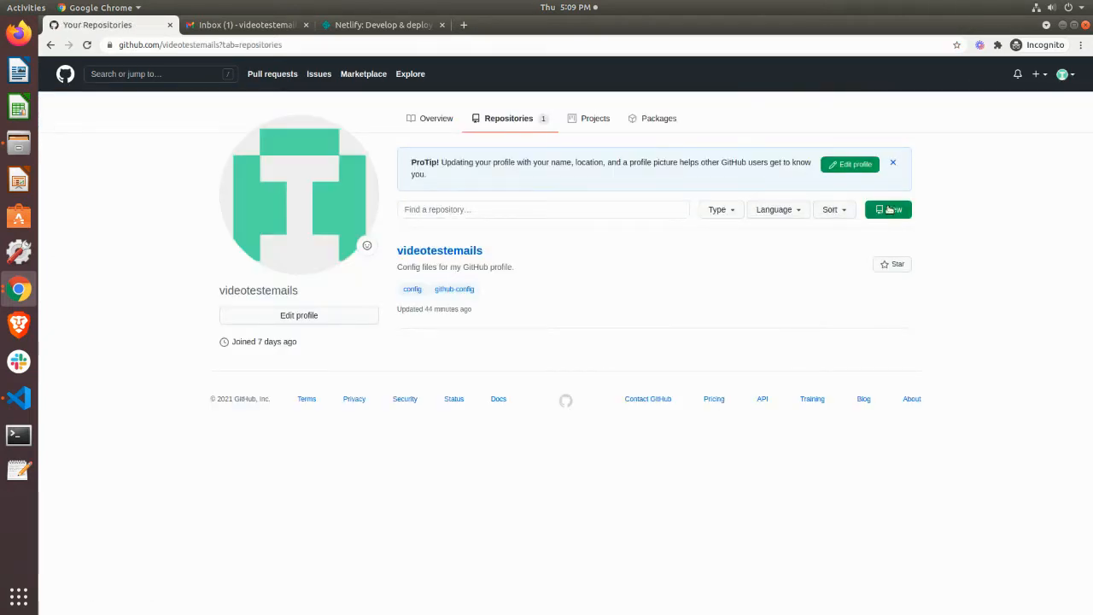
pyautogui.moveTo(888, 208)
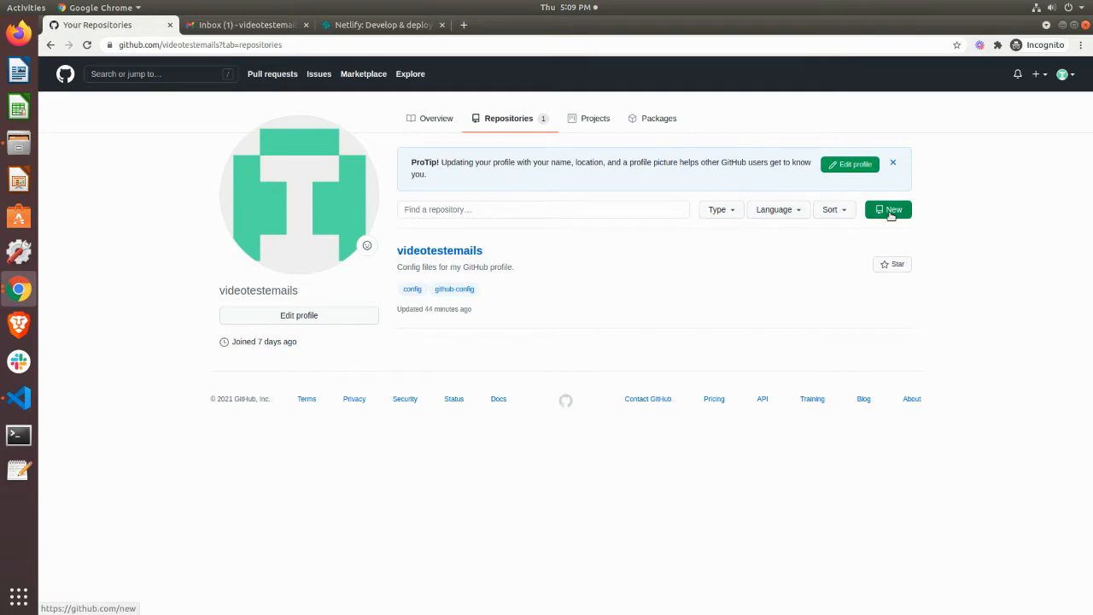
# Start a new repository and name it Video_Deployment
pyautogui.click(887, 208)
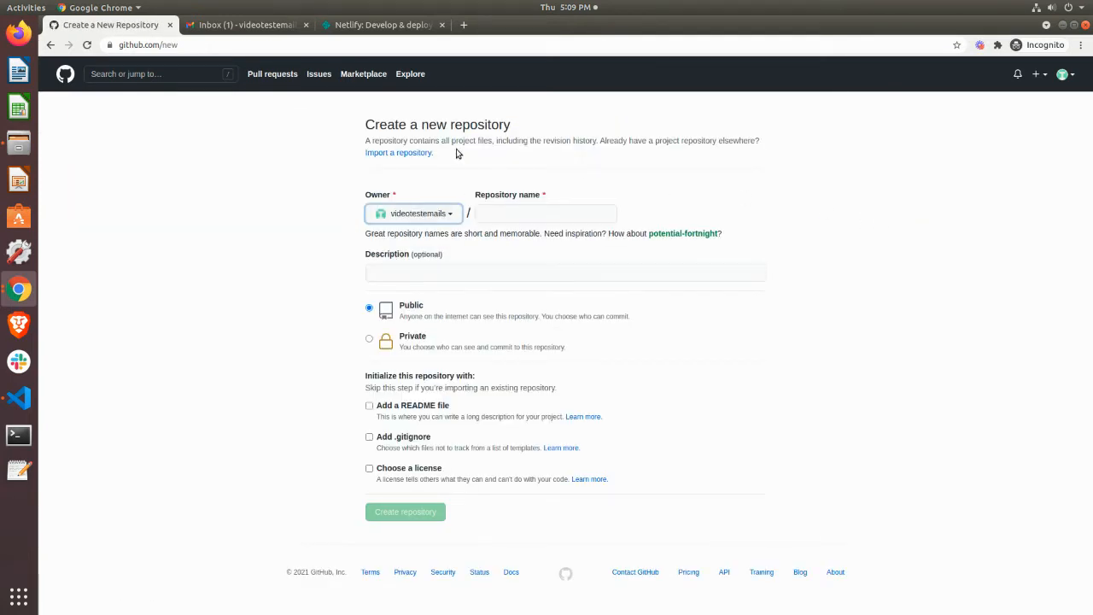
pyautogui.moveTo(444, 125)
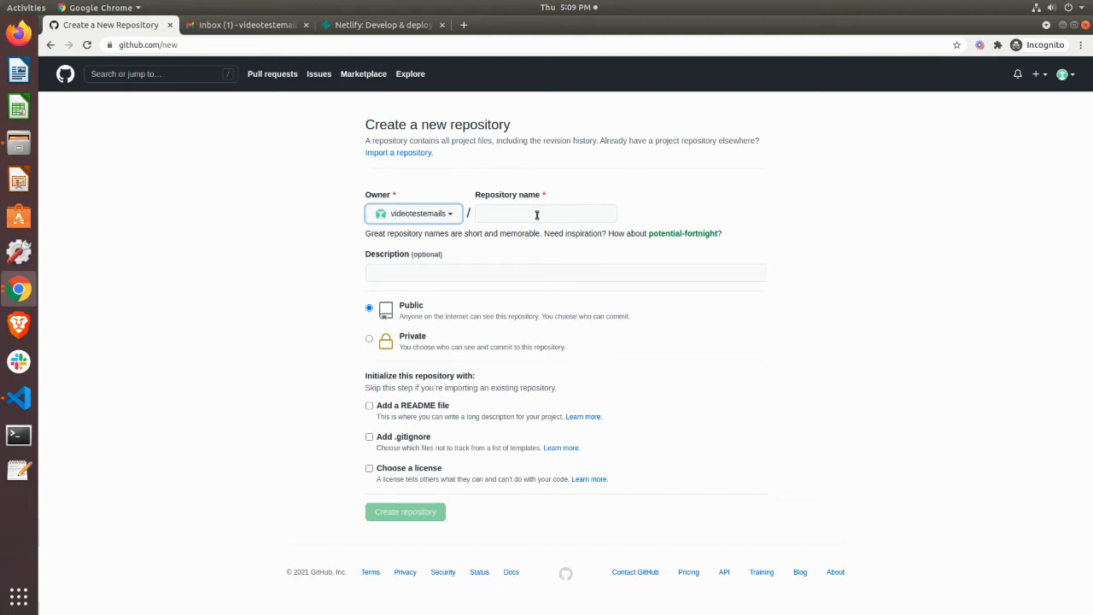
pyautogui.click(543, 214)
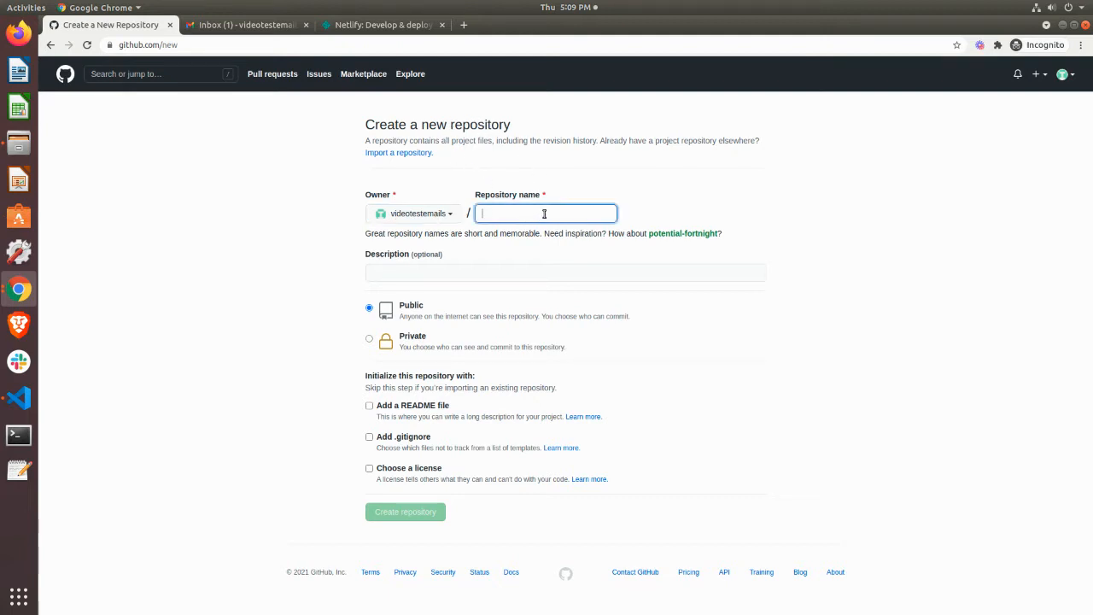
pyautogui.moveTo(586, 179)
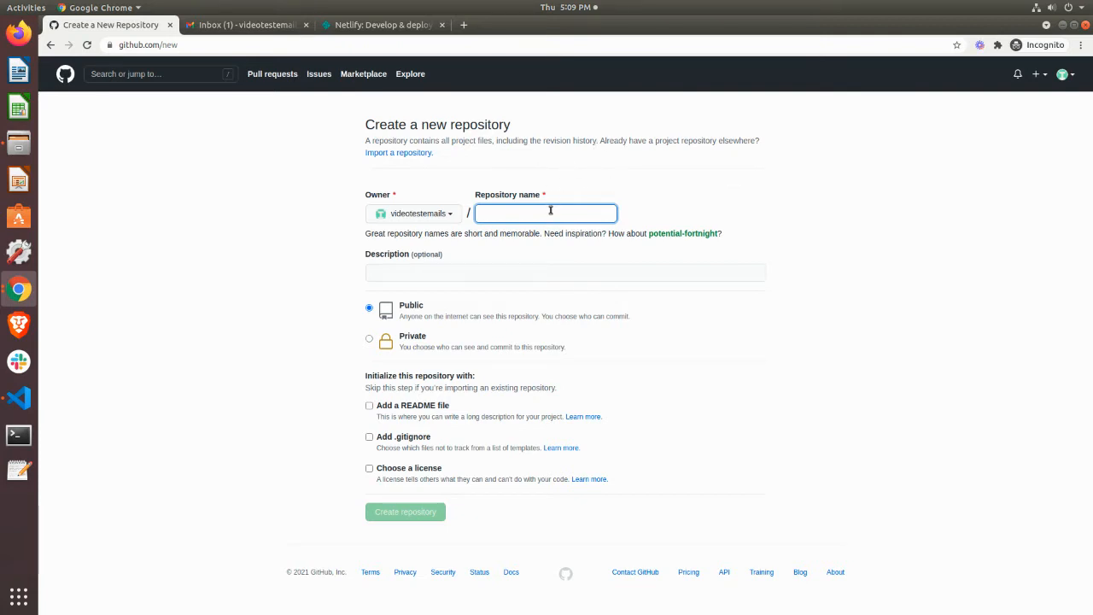
pyautogui.write('Video')
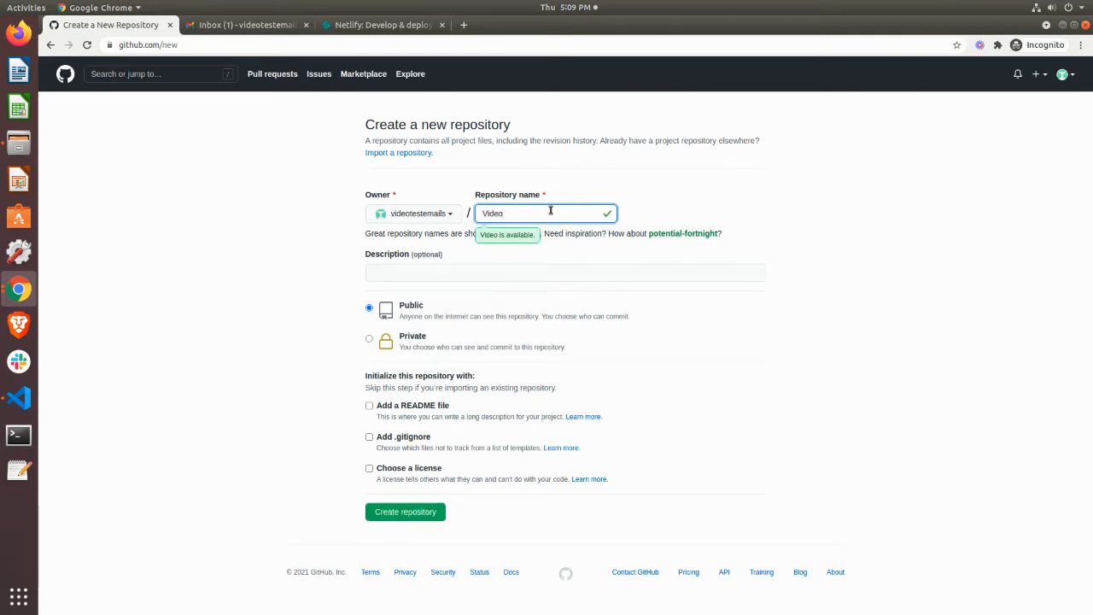
pyautogui.write('_Deompl')
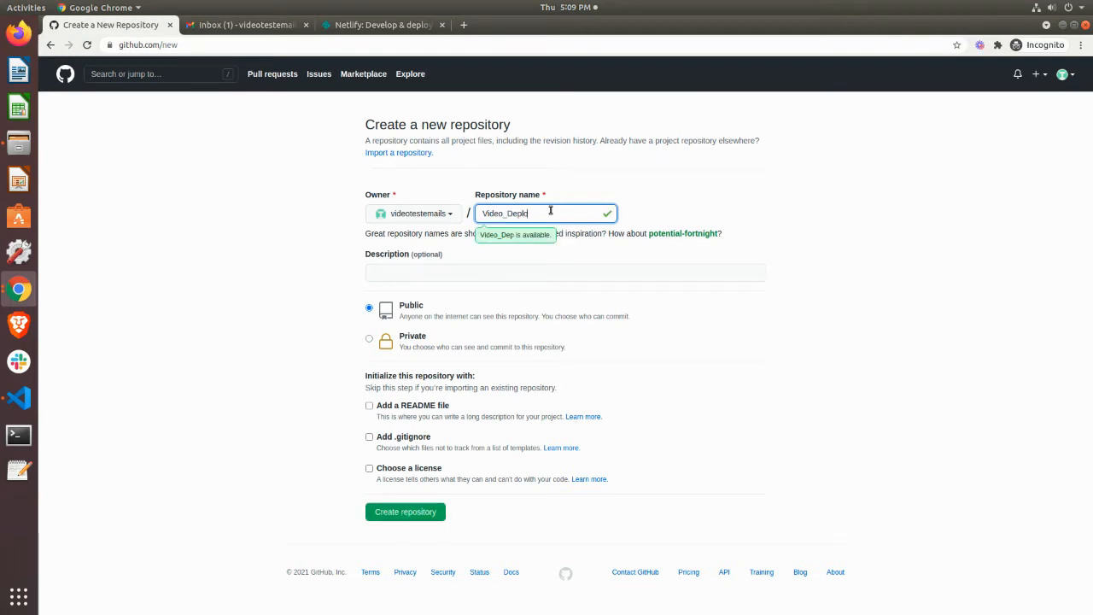
pyautogui.write('loyment')
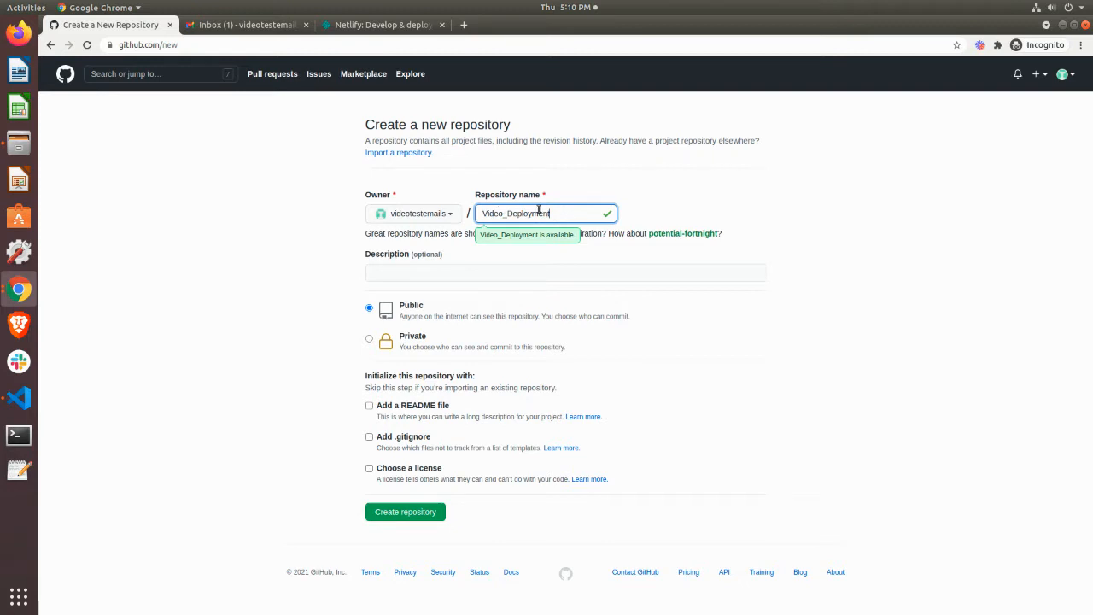
pyautogui.moveTo(625, 207)
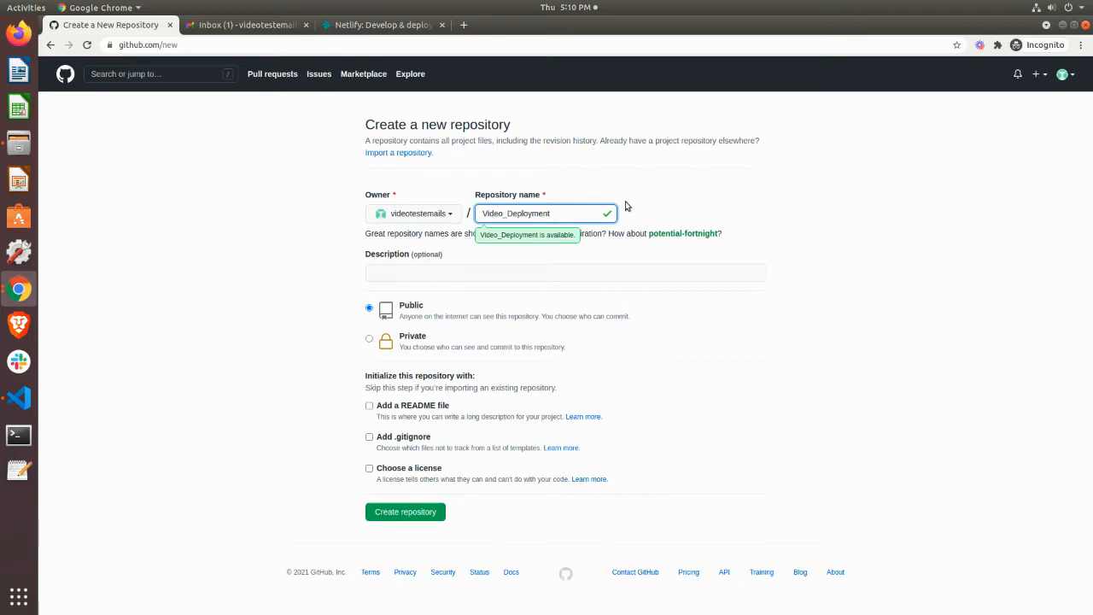
pyautogui.moveTo(510, 244)
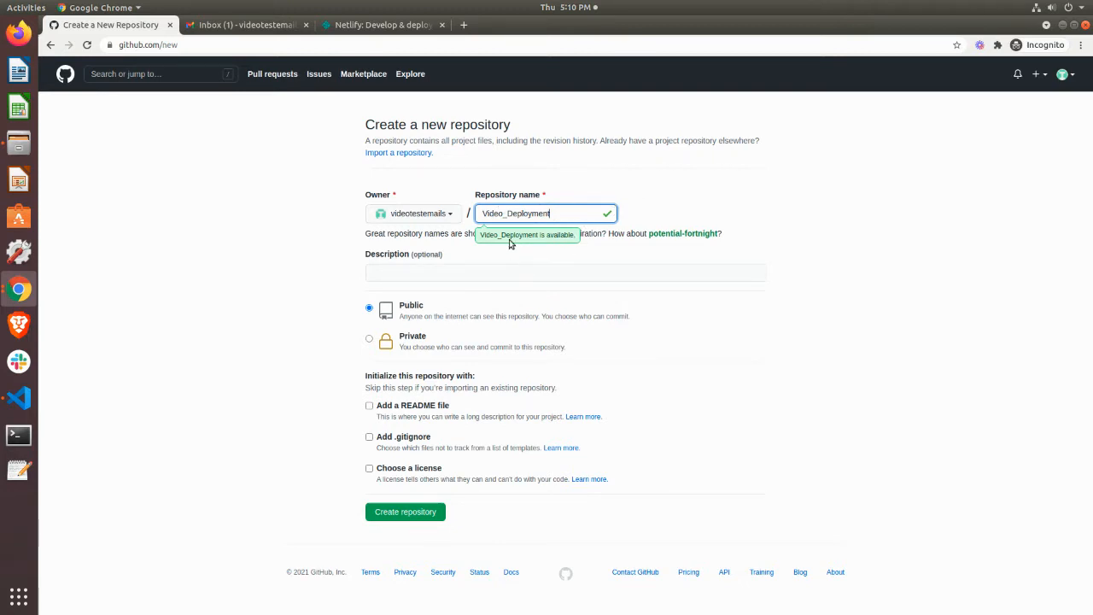
# Enter the description 'This is a test for uploading my project to the world.'
pyautogui.click(565, 271)
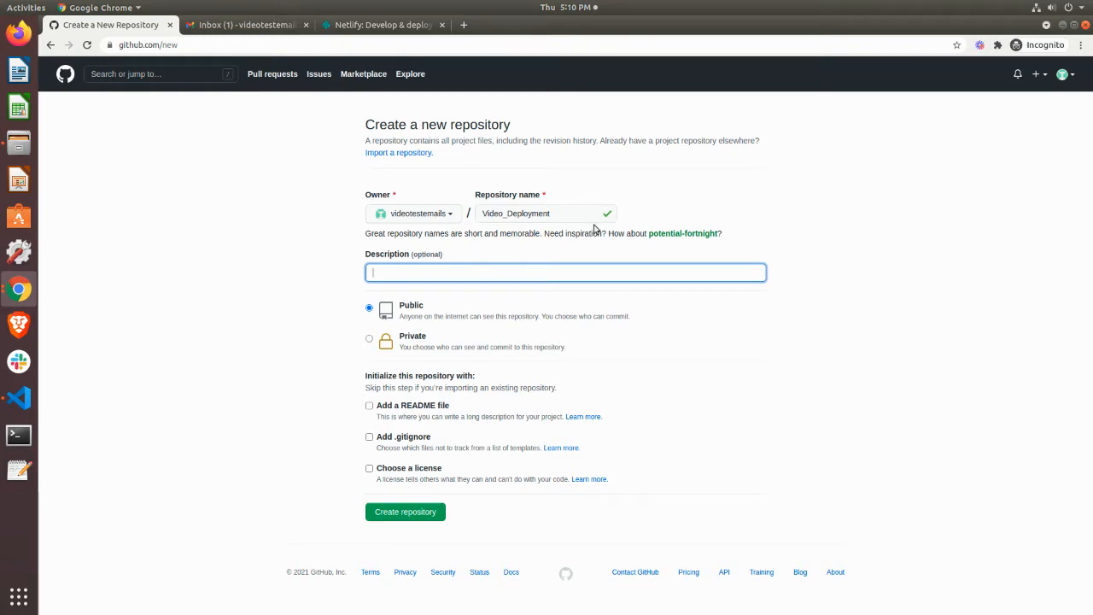
pyautogui.moveTo(454, 250)
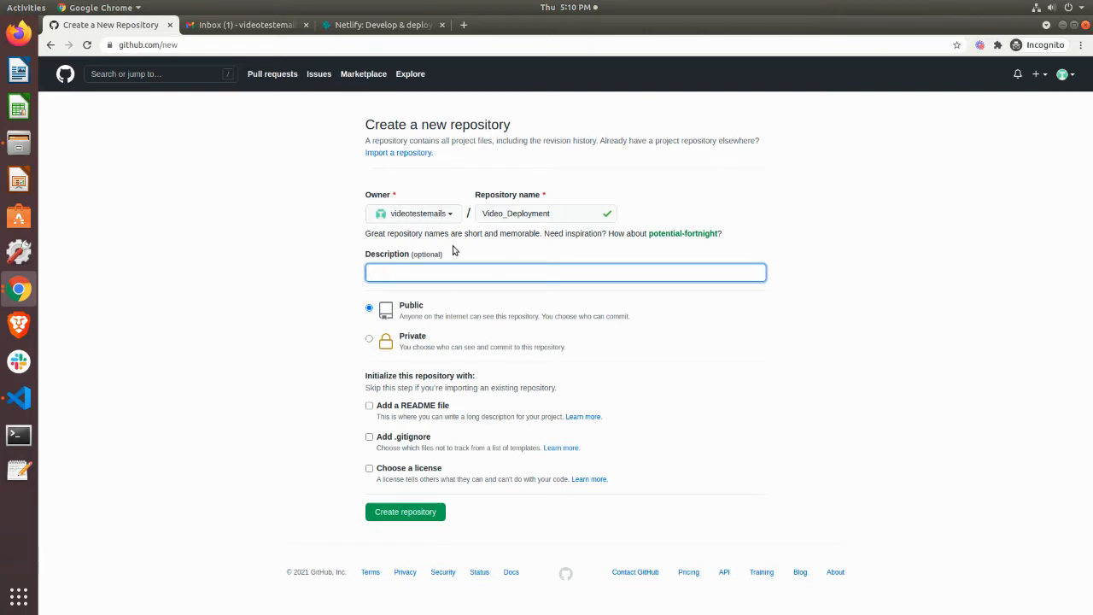
pyautogui.write('This is a')
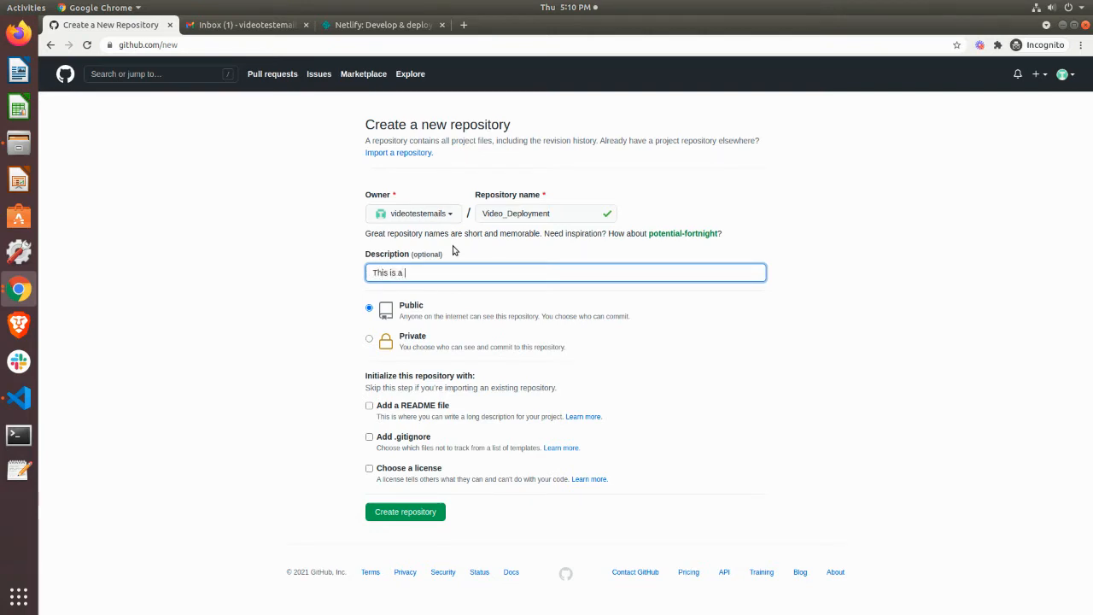
pyautogui.write('test')
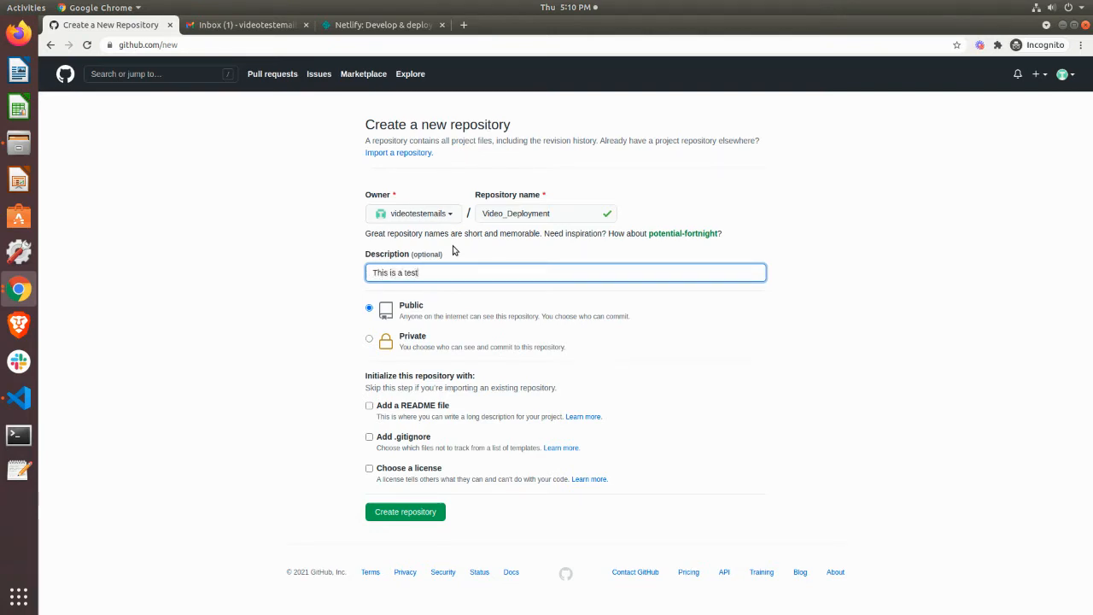
pyautogui.write('for')
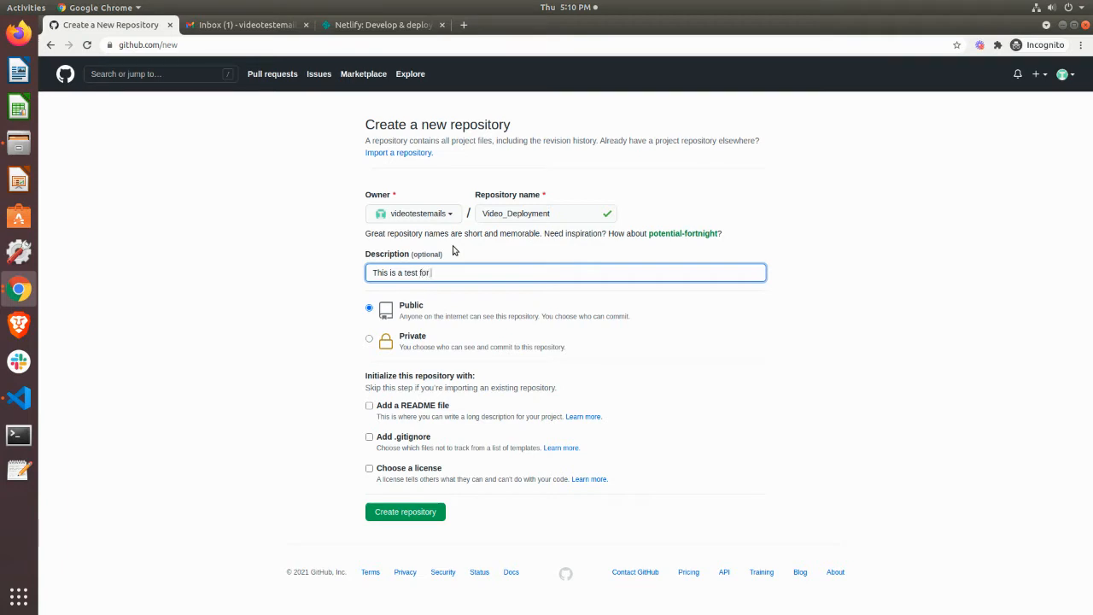
pyautogui.write('uploading m')
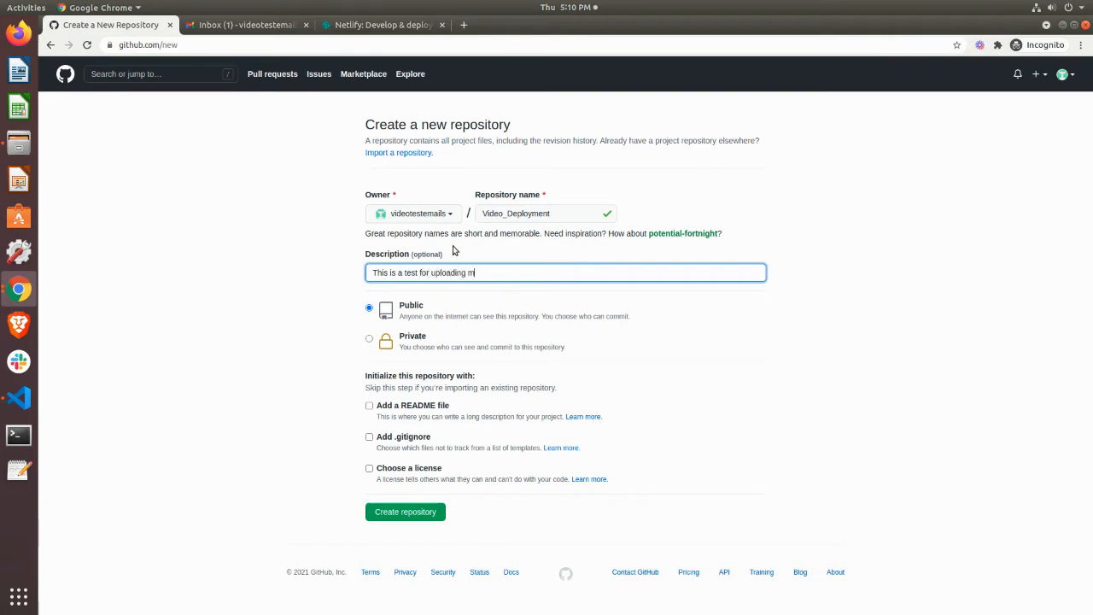
pyautogui.write('y project to the')
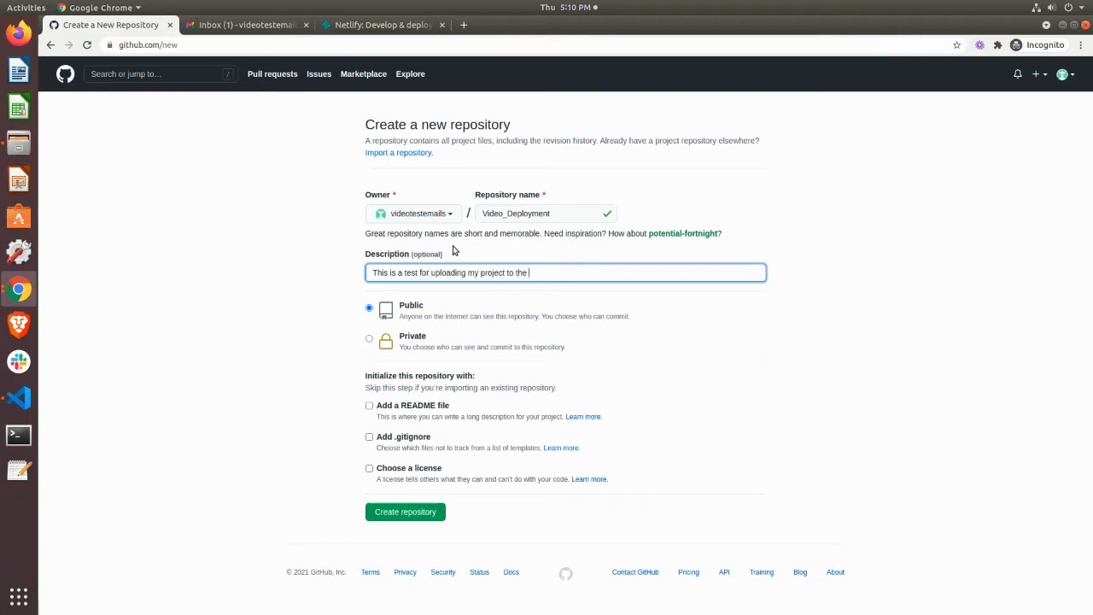
pyautogui.write('world.')
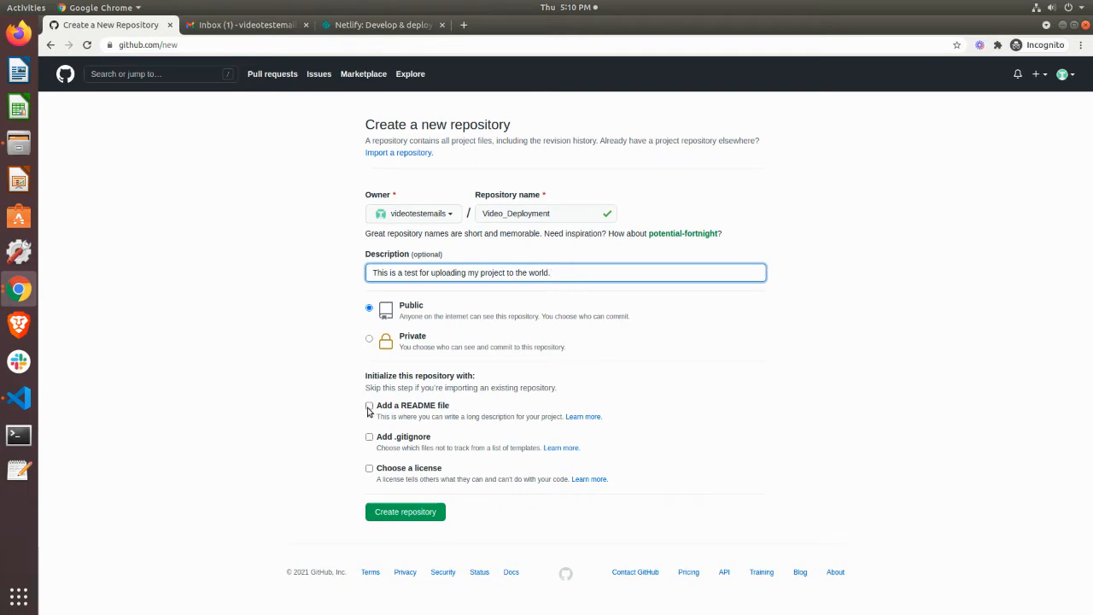
pyautogui.click(369, 406)
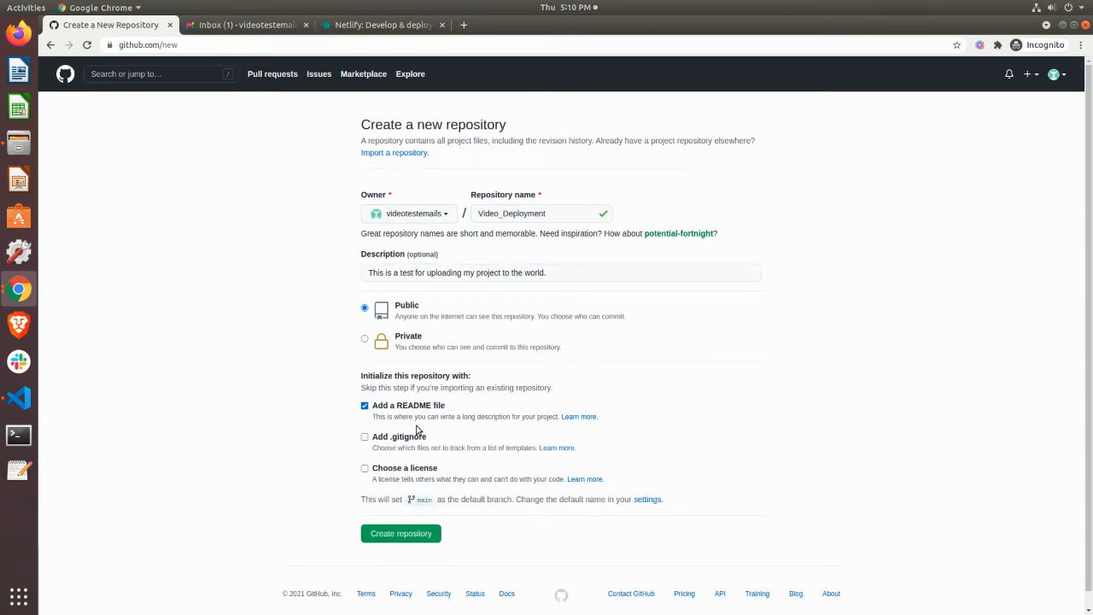
pyautogui.moveTo(547, 418)
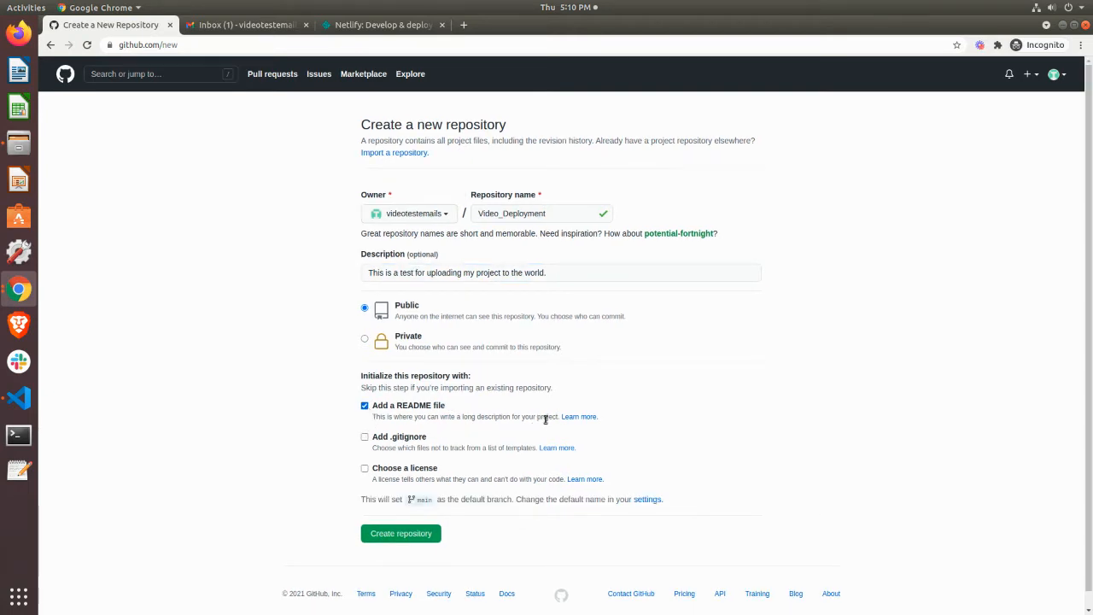
pyautogui.moveTo(382, 490)
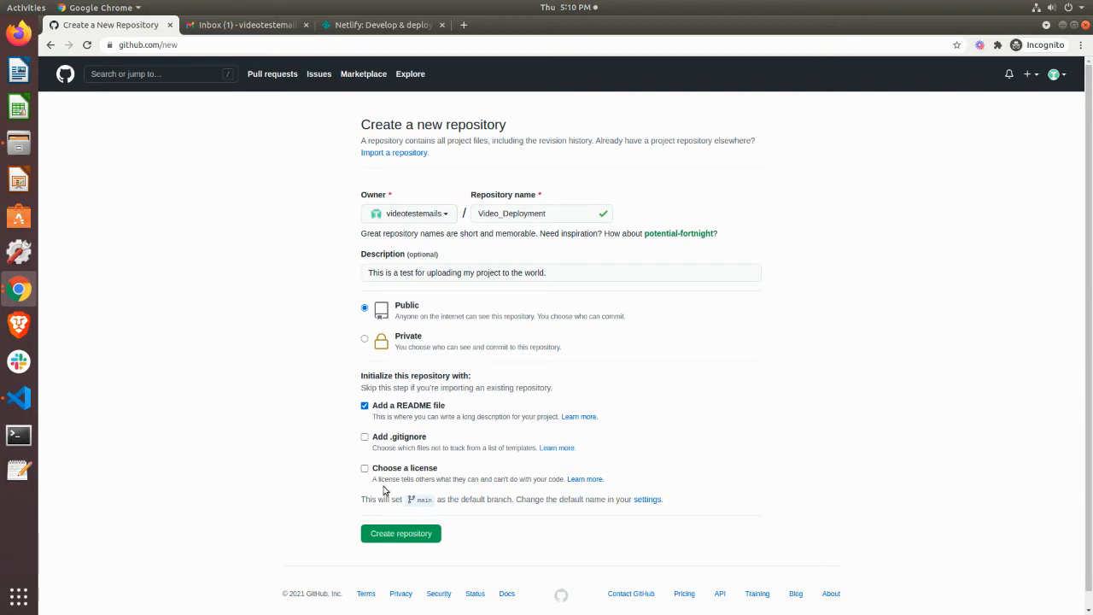
pyautogui.moveTo(570, 475)
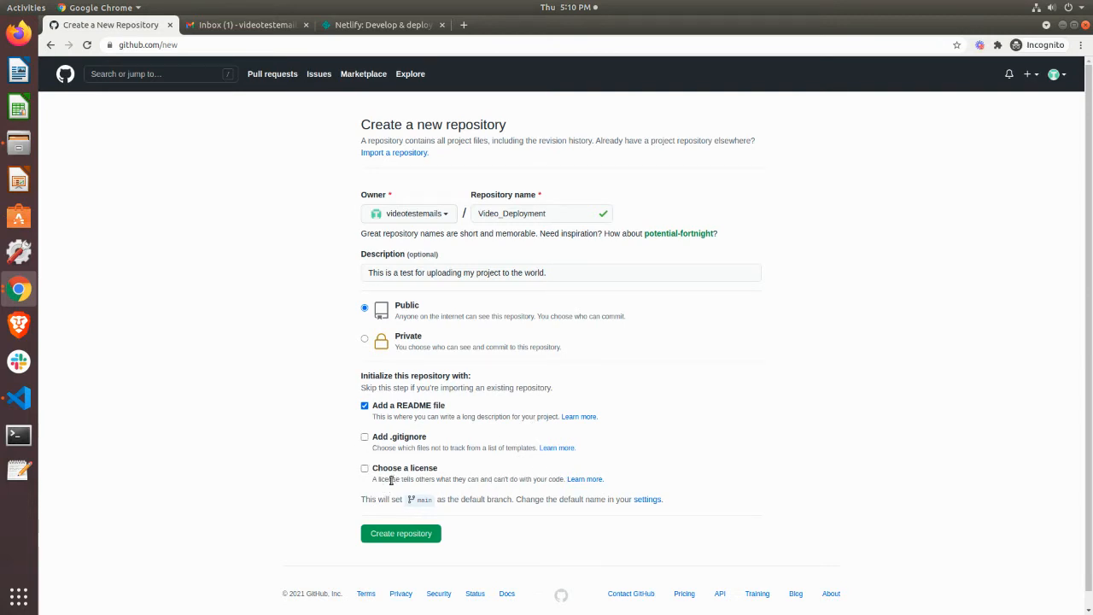
pyautogui.moveTo(522, 474)
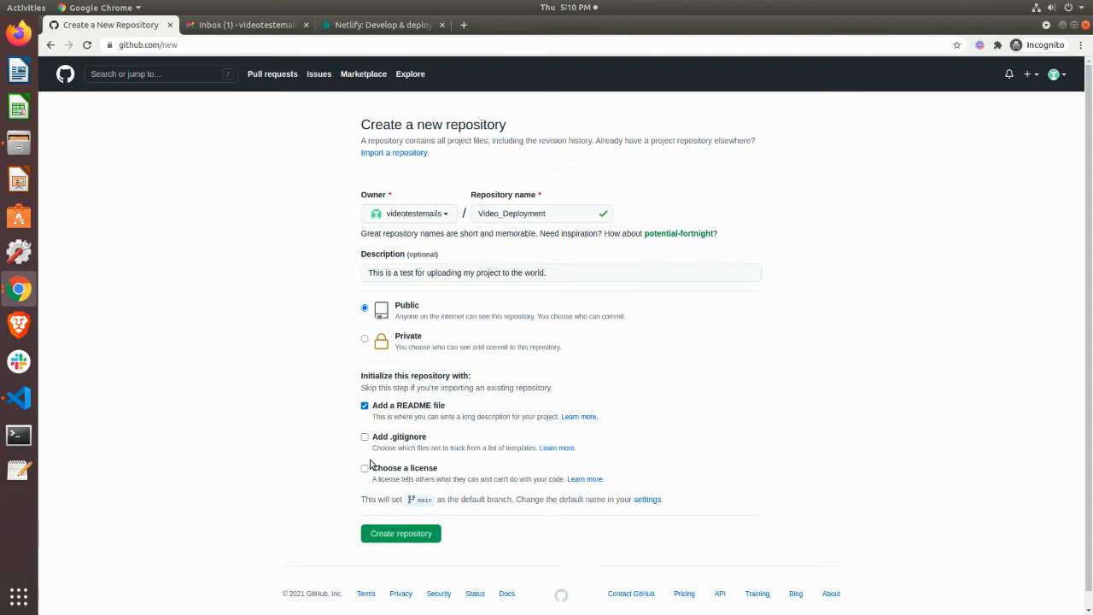
pyautogui.moveTo(403, 465)
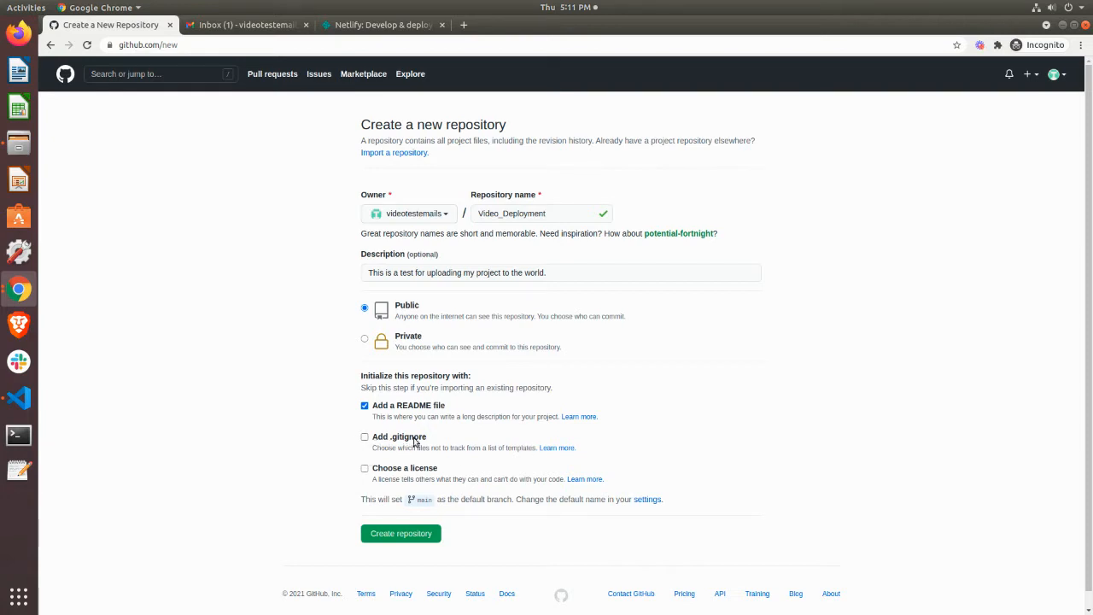
pyautogui.moveTo(386, 478)
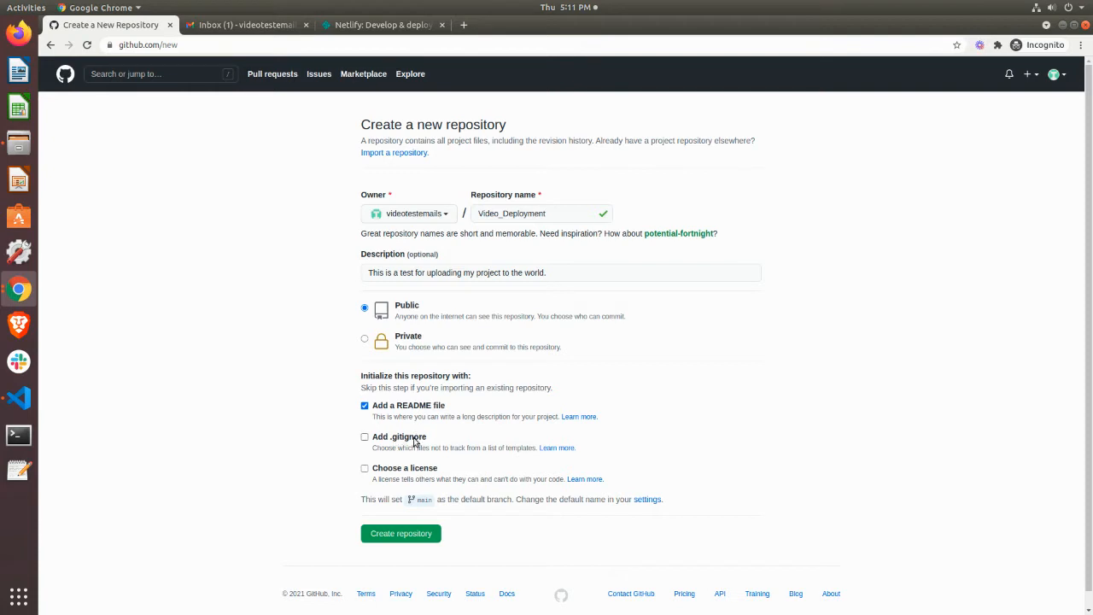
pyautogui.moveTo(499, 444)
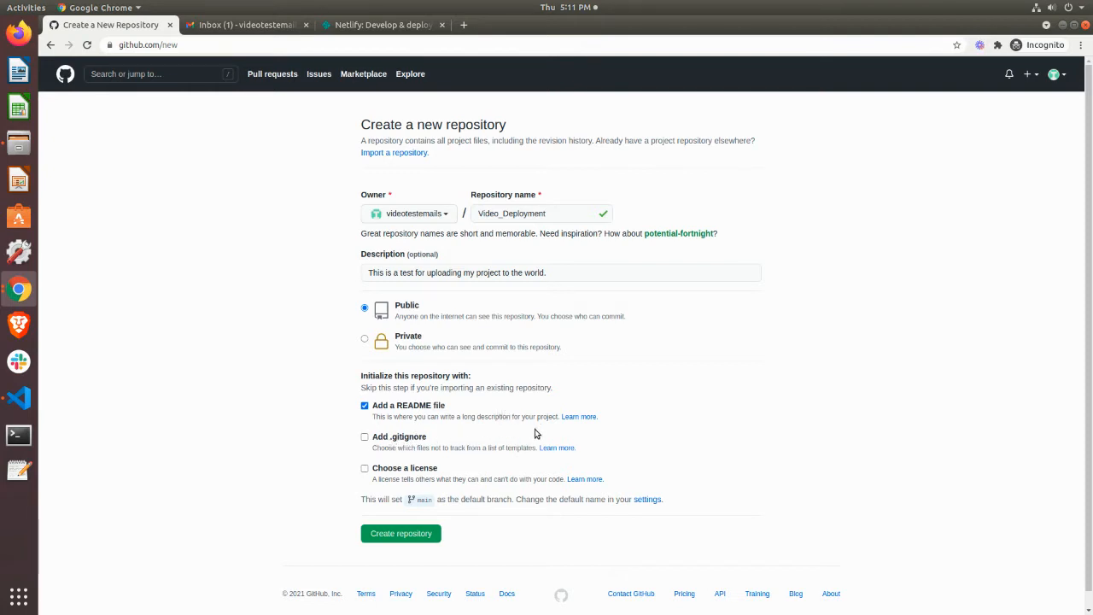
pyautogui.moveTo(570, 321)
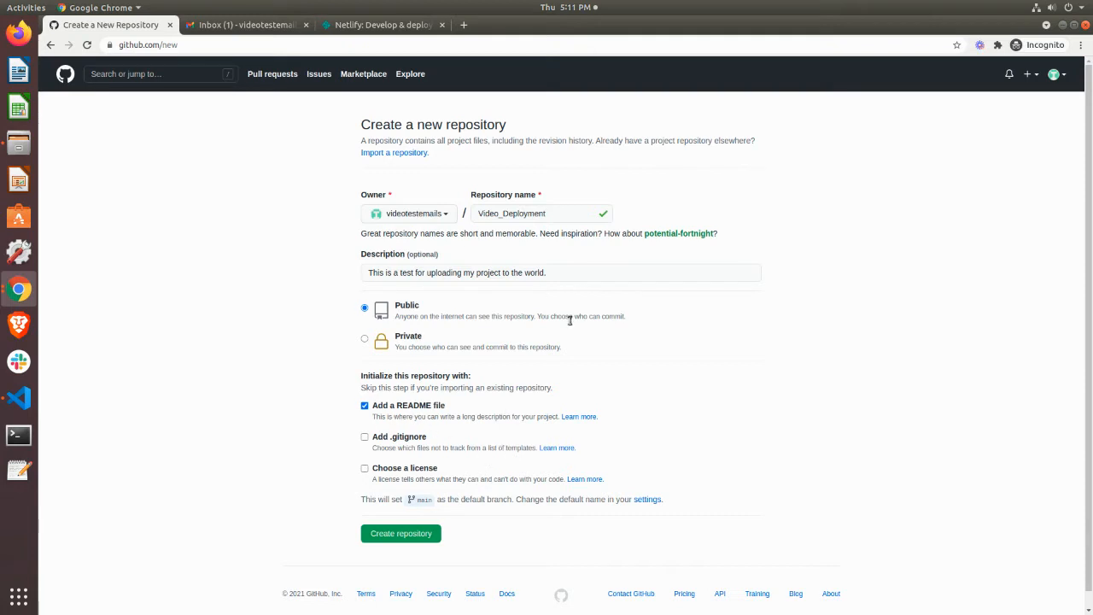
pyautogui.moveTo(426, 440)
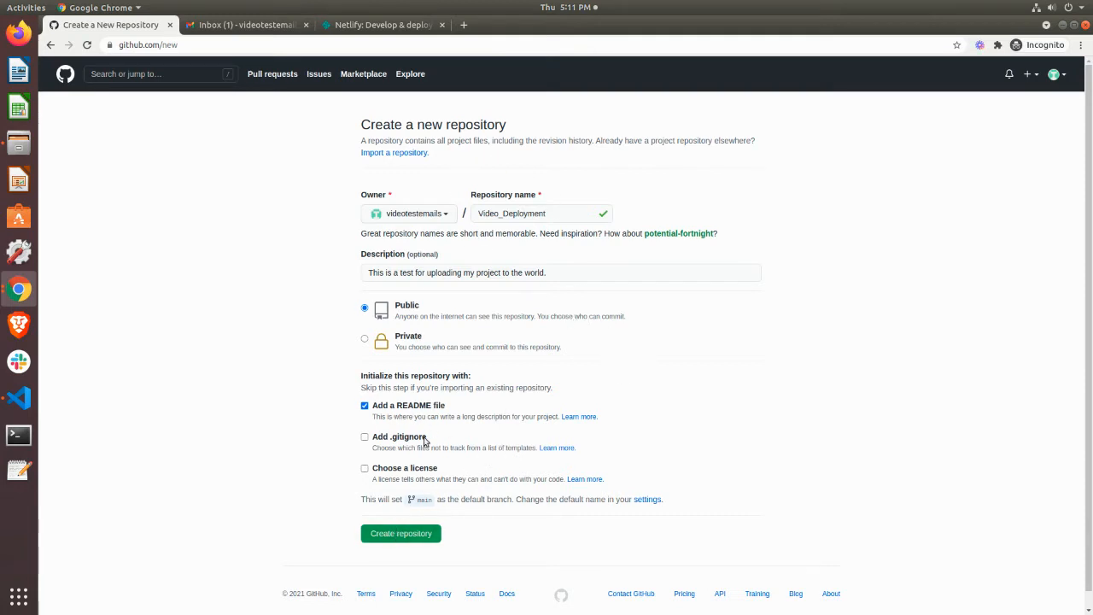
pyautogui.moveTo(287, 437)
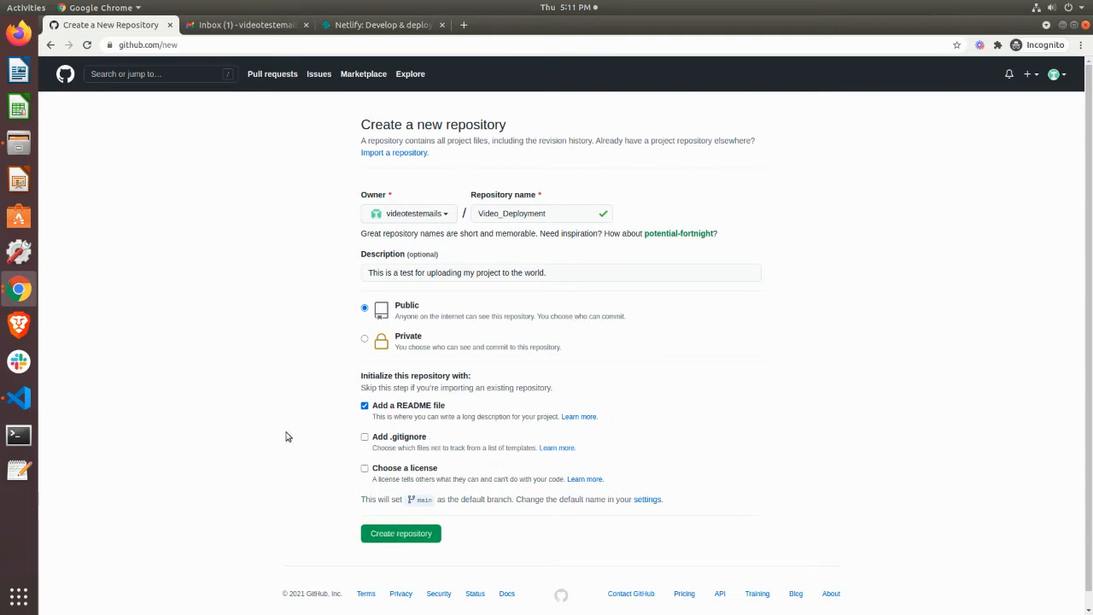
# Create the Video_Deployment repository with its README initial commit
pyautogui.click(400, 533)
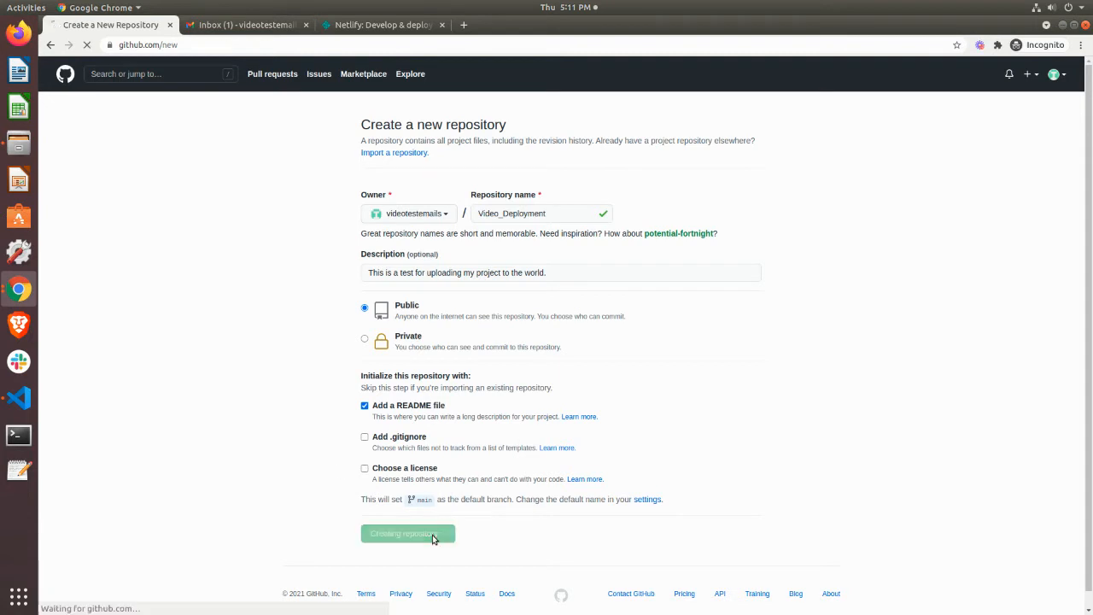
pyautogui.click(406, 533)
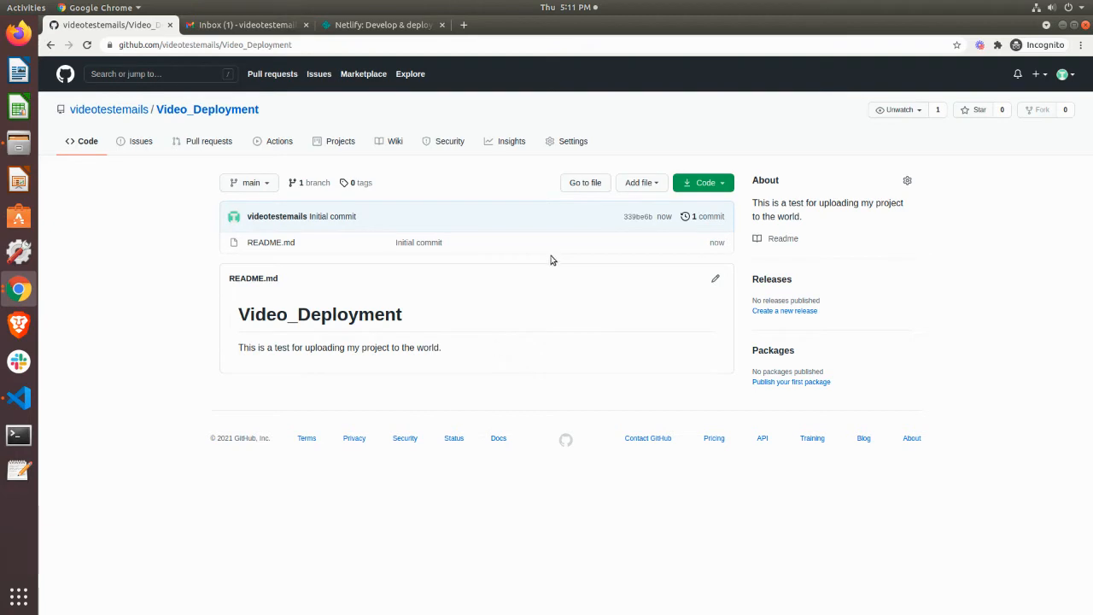
pyautogui.moveTo(324, 164)
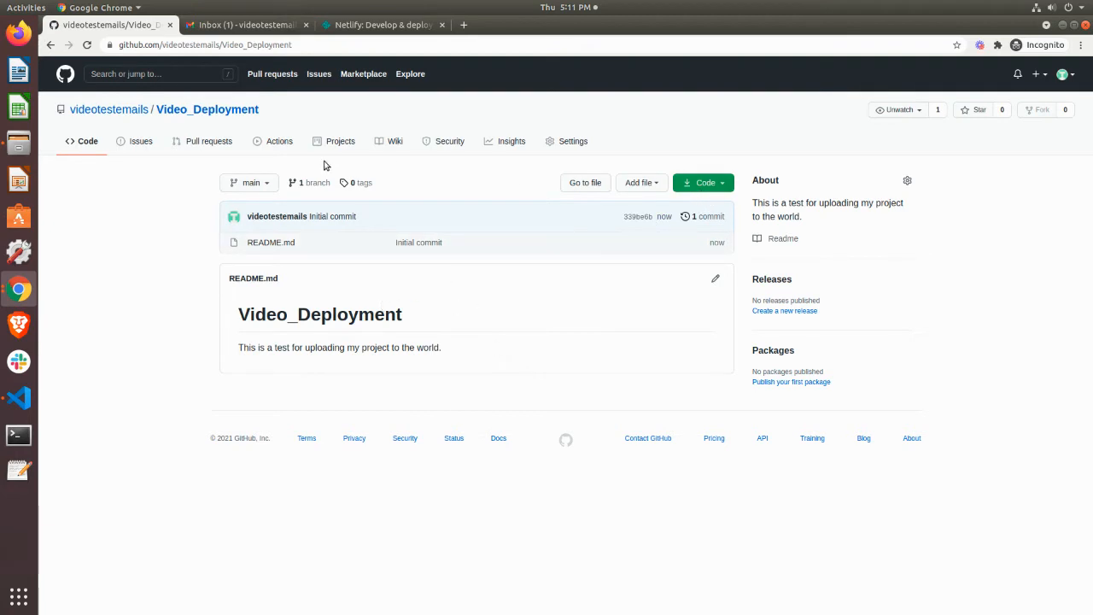
pyautogui.moveTo(659, 180)
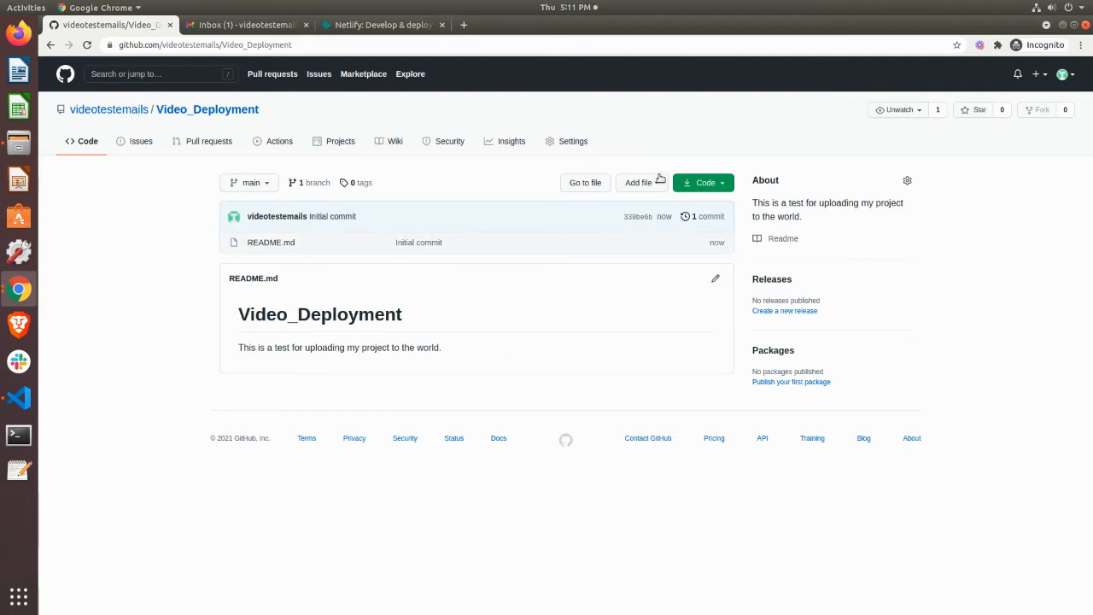
# Choose Upload files from the Add file menu of Video_Deployment
pyautogui.click(638, 181)
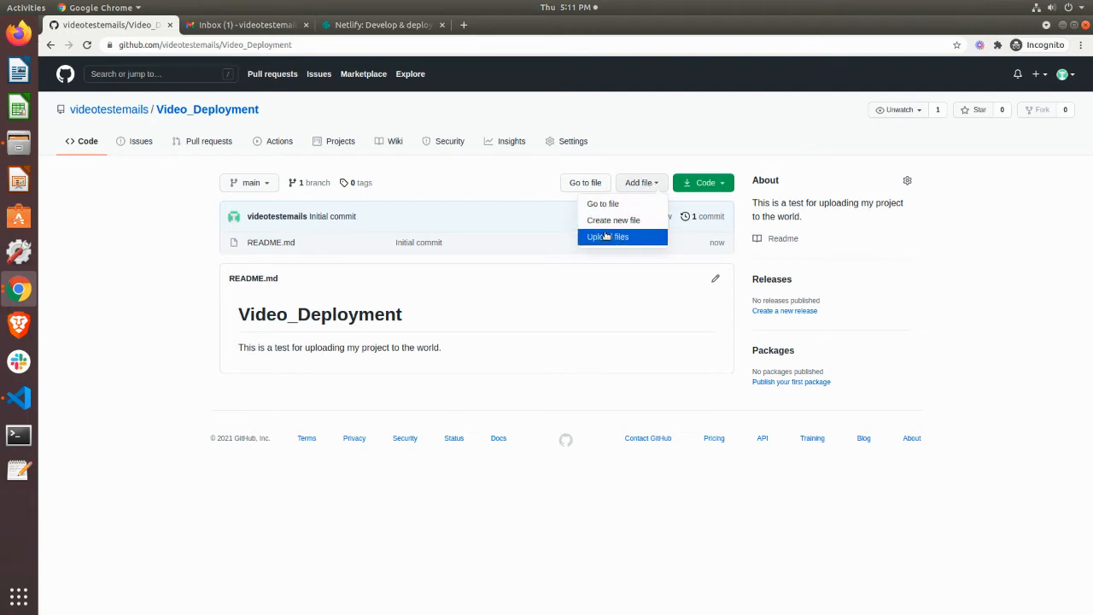
pyautogui.click(608, 236)
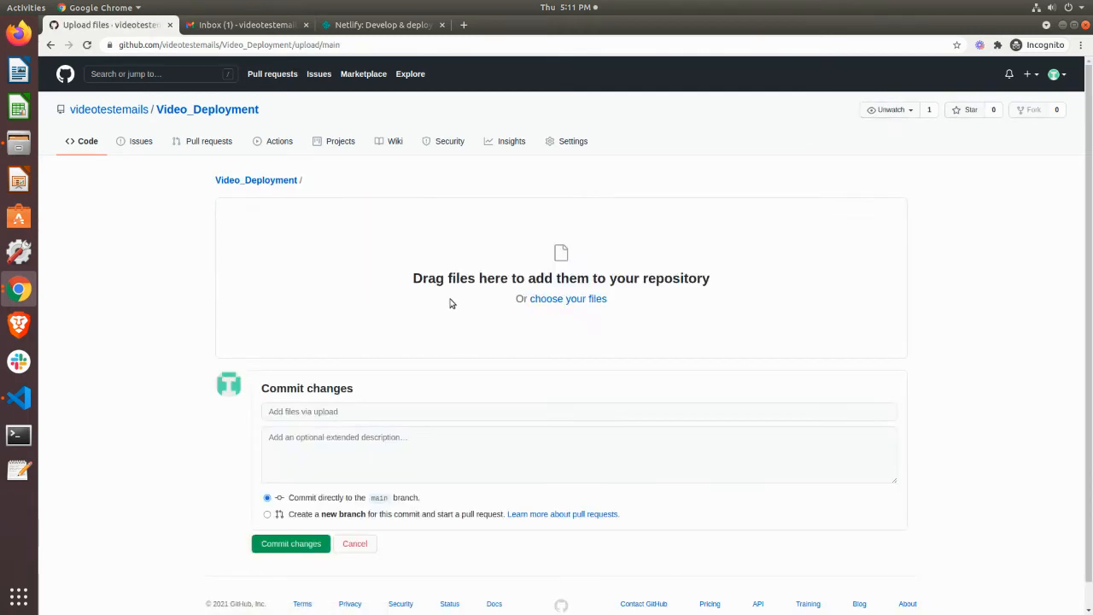
pyautogui.moveTo(14, 154)
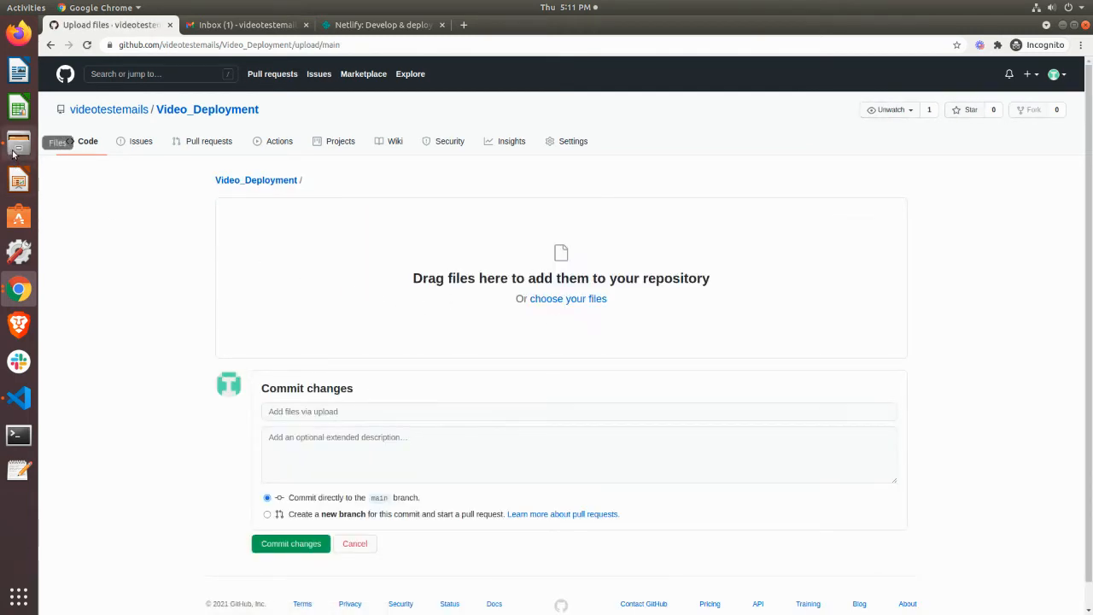
pyautogui.moveTo(18, 397)
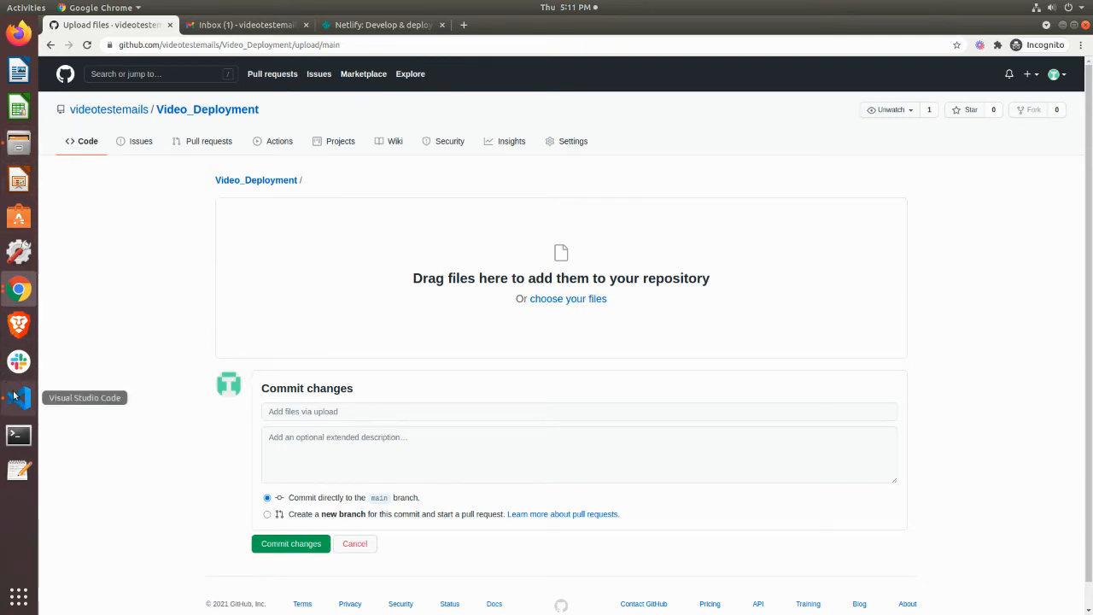
# In VS Code, open the containing folder of script.js in the github_test project
pyautogui.click(17, 396)
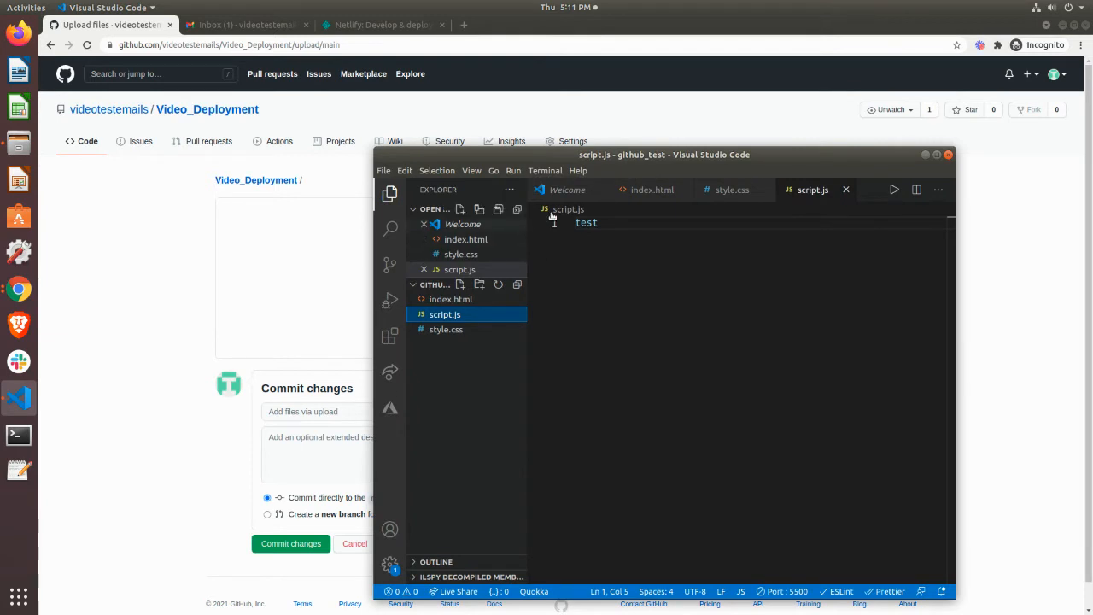
pyautogui.moveTo(663, 211)
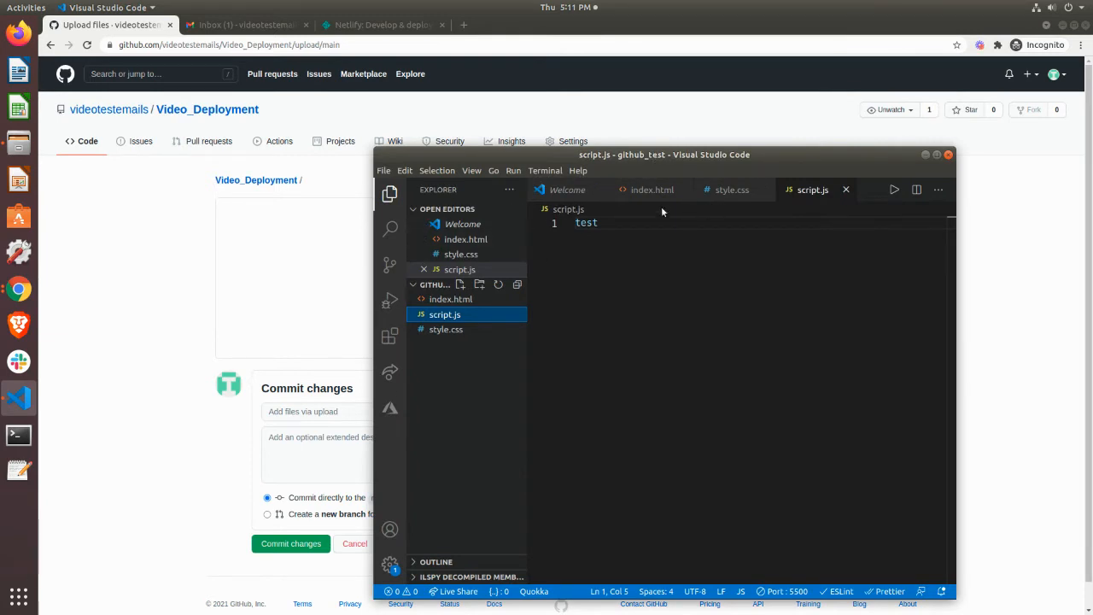
pyautogui.moveTo(444, 315)
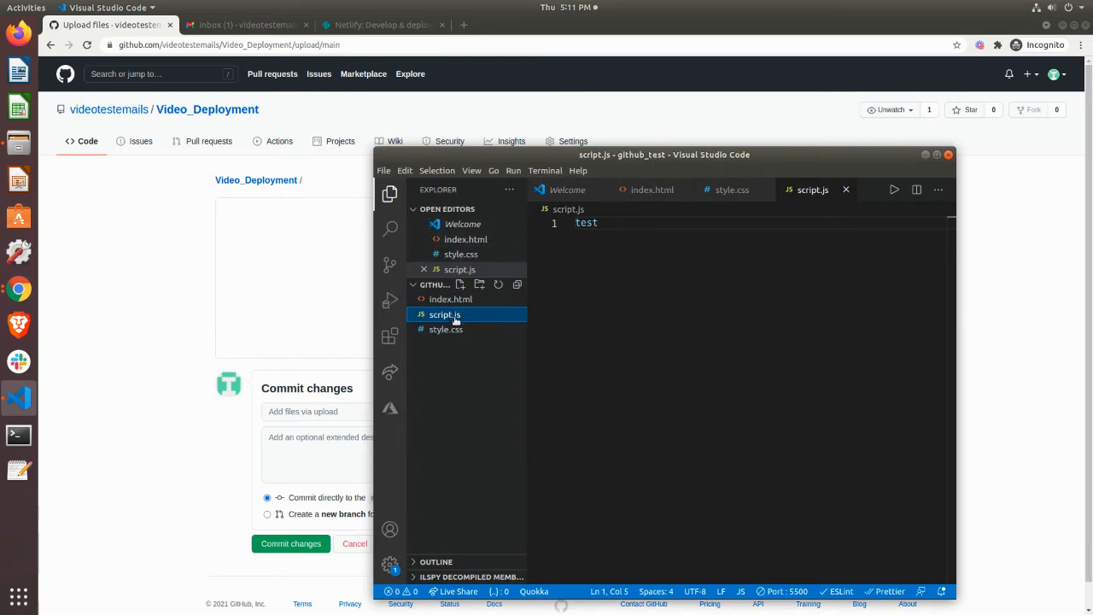
pyautogui.rightClick(444, 315)
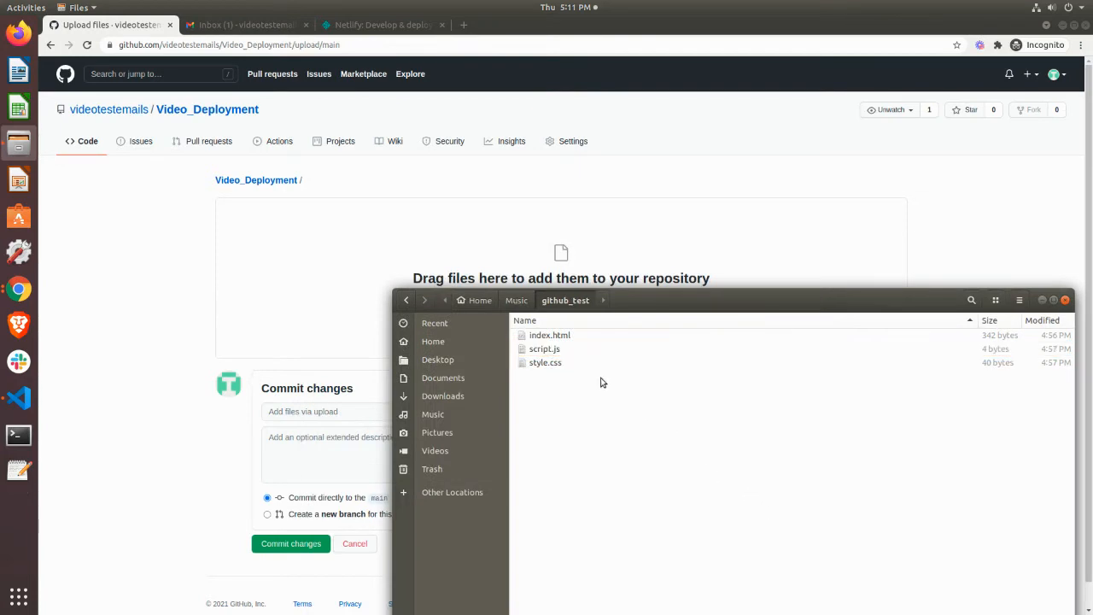
pyautogui.moveTo(619, 437)
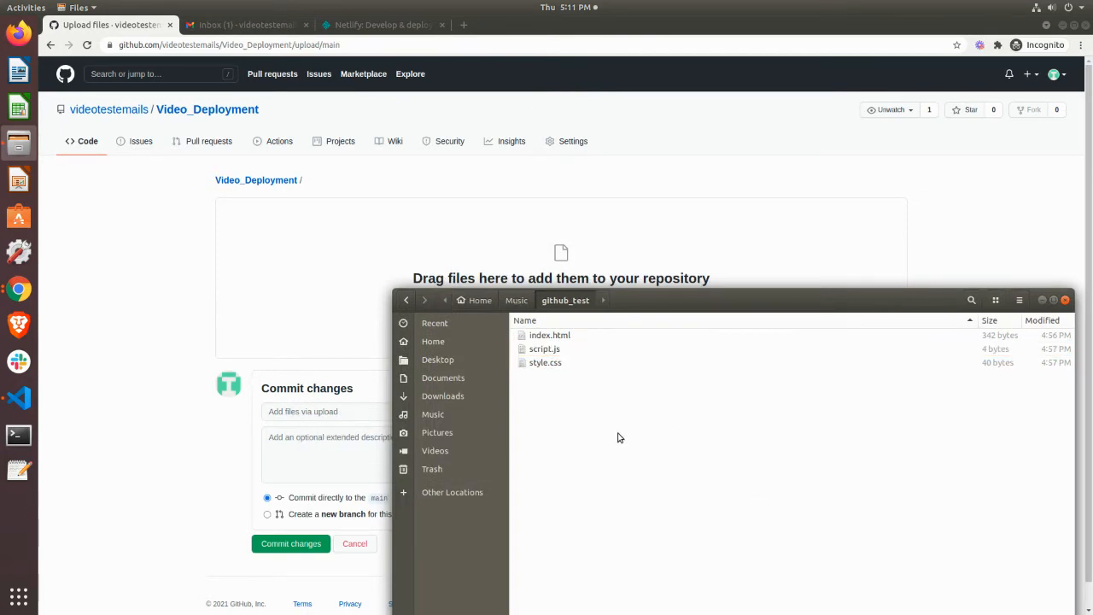
pyautogui.moveTo(574, 386)
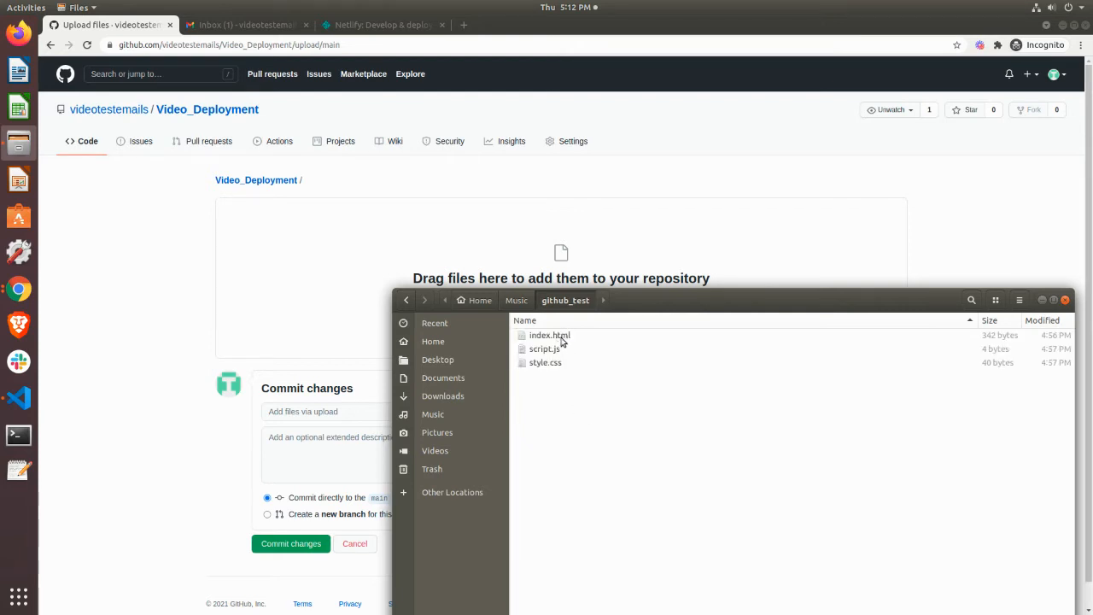
# Select index.html, script.js and style.css and drag them onto the GitHub drop area
pyautogui.click(549, 334)
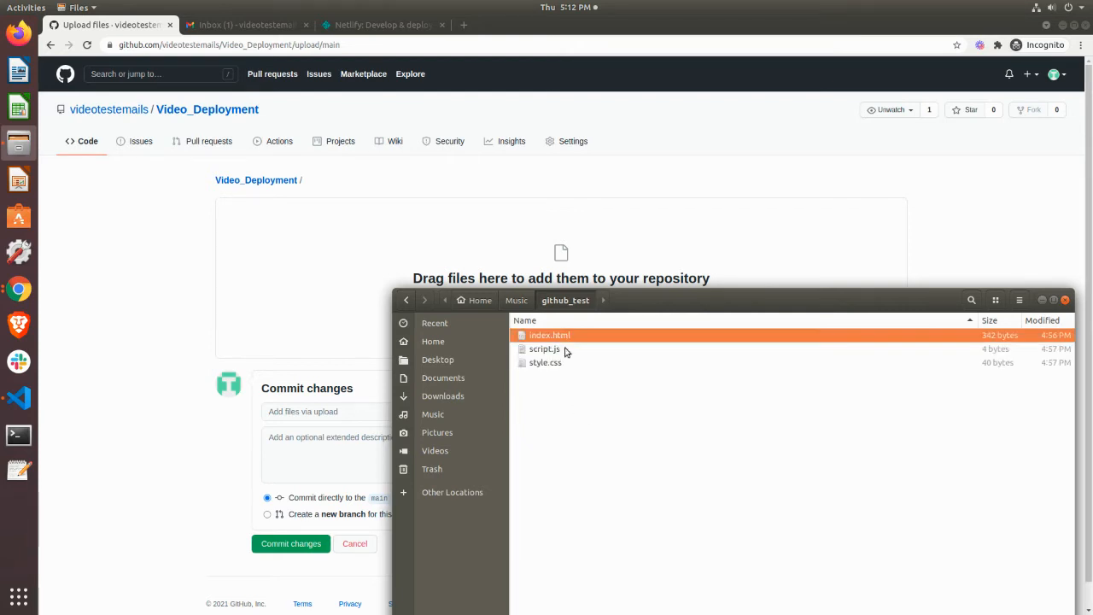
pyautogui.click(545, 362)
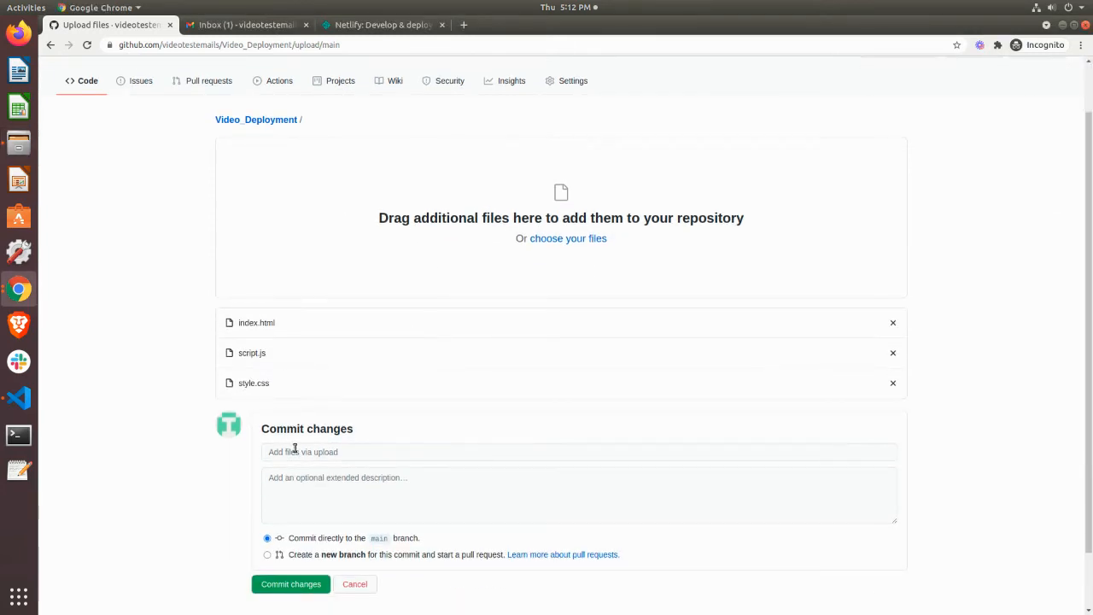
# Commit the three uploaded files to main with message 'This is my project website demo test.'
pyautogui.click(579, 451)
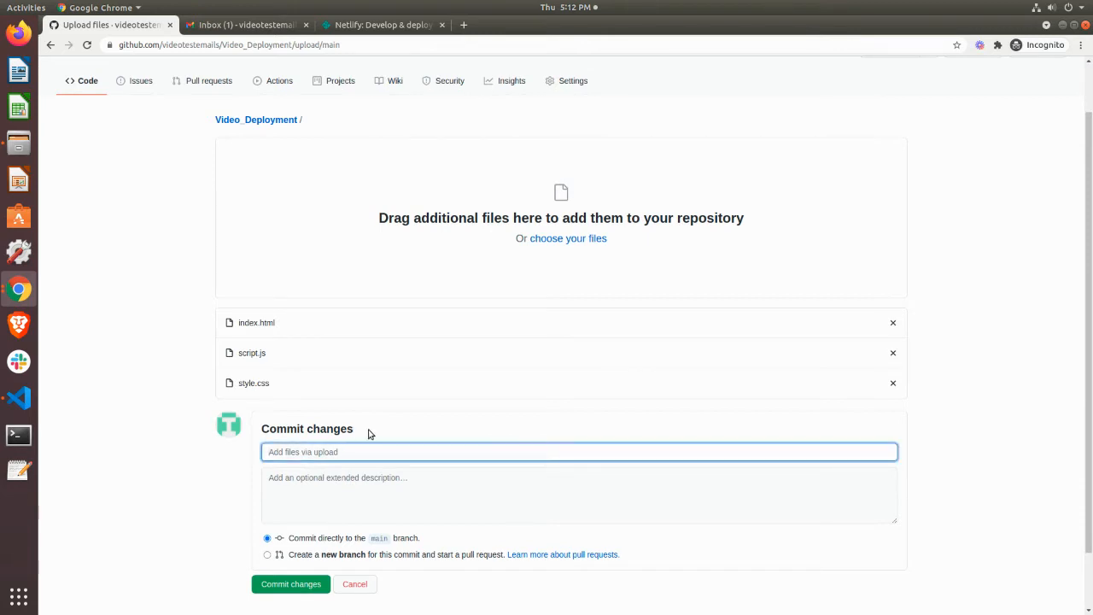
pyautogui.moveTo(365, 401)
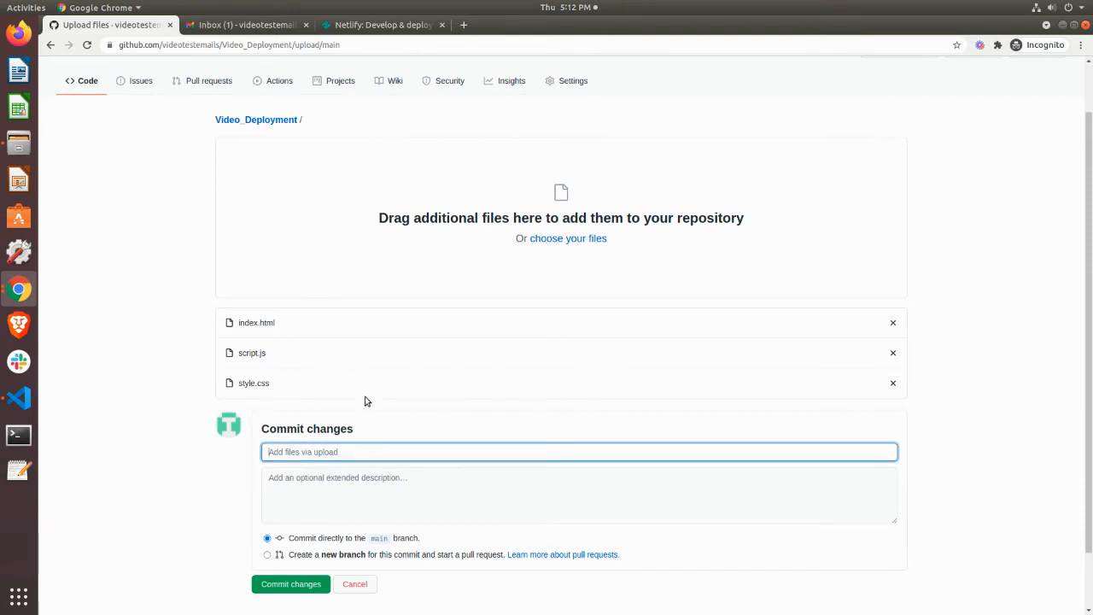
pyautogui.moveTo(381, 369)
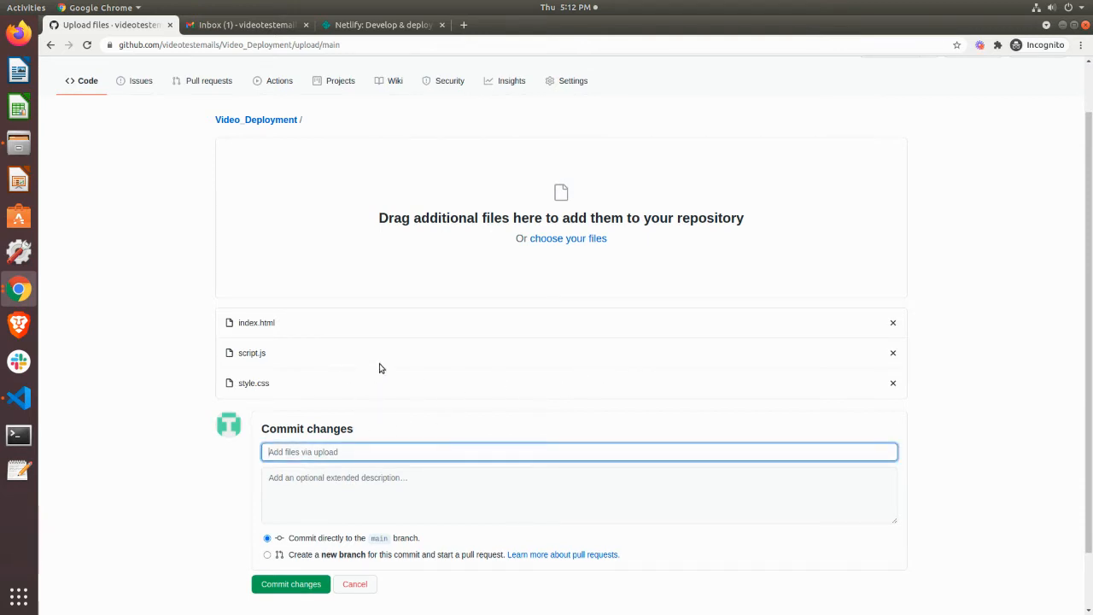
pyautogui.moveTo(375, 451)
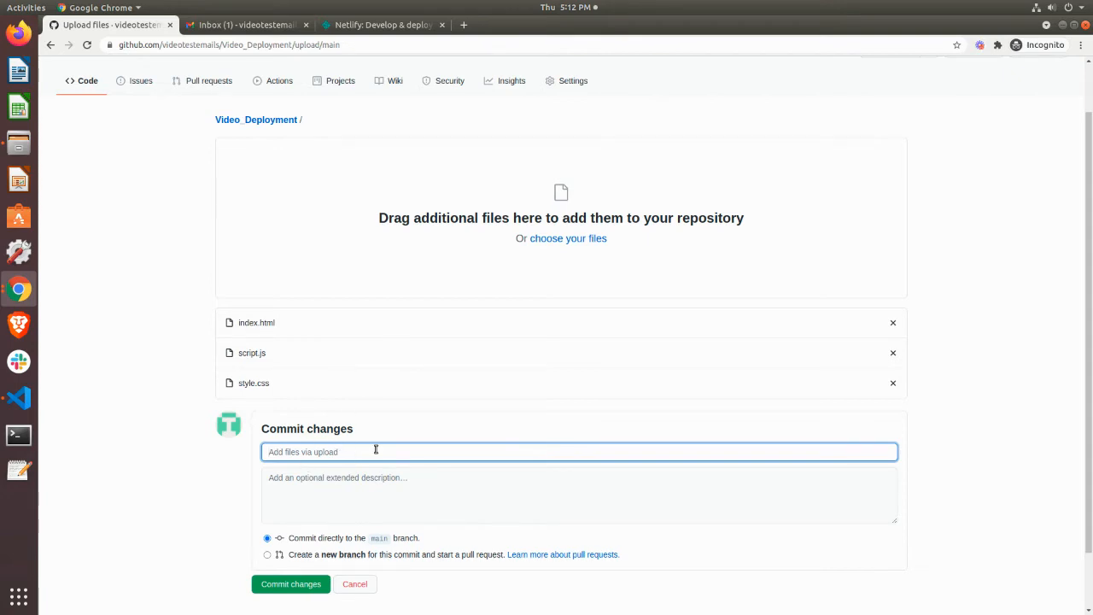
pyautogui.write('This is my p')
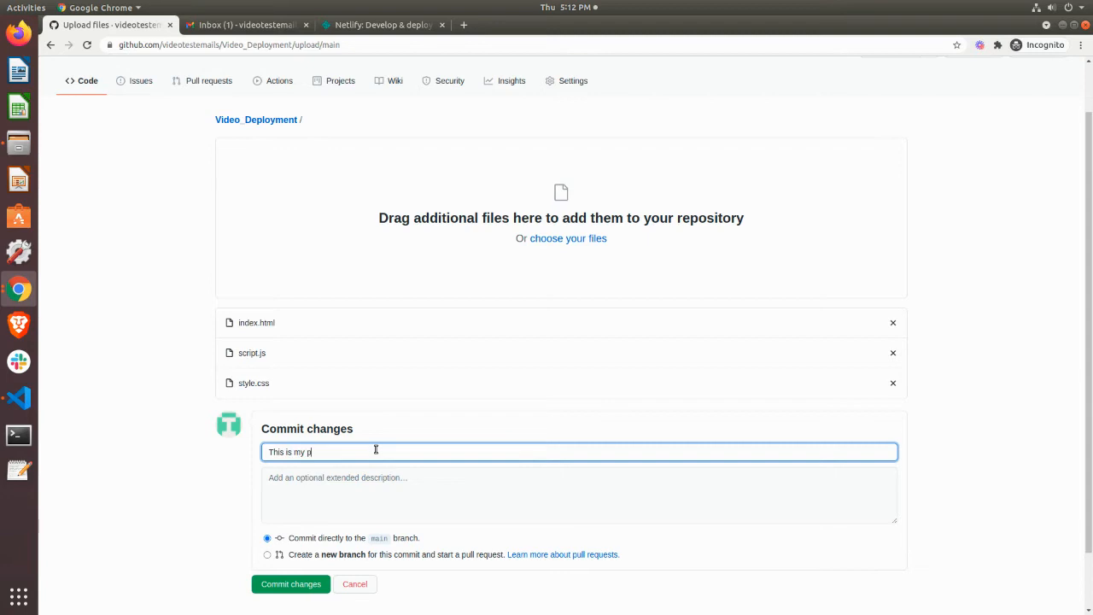
pyautogui.write('roject website')
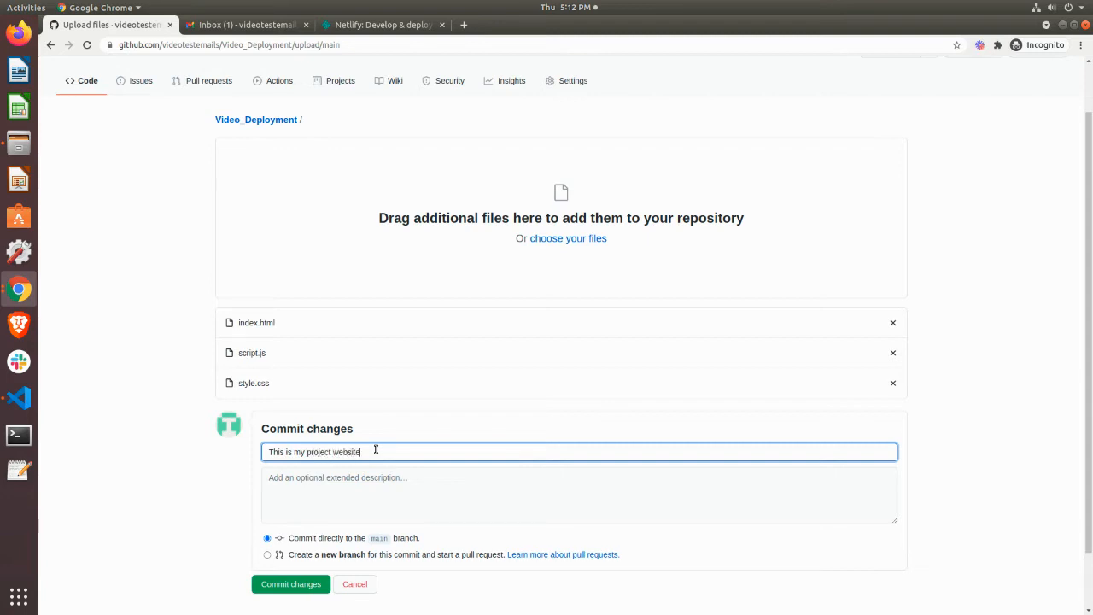
pyautogui.write('demo test.')
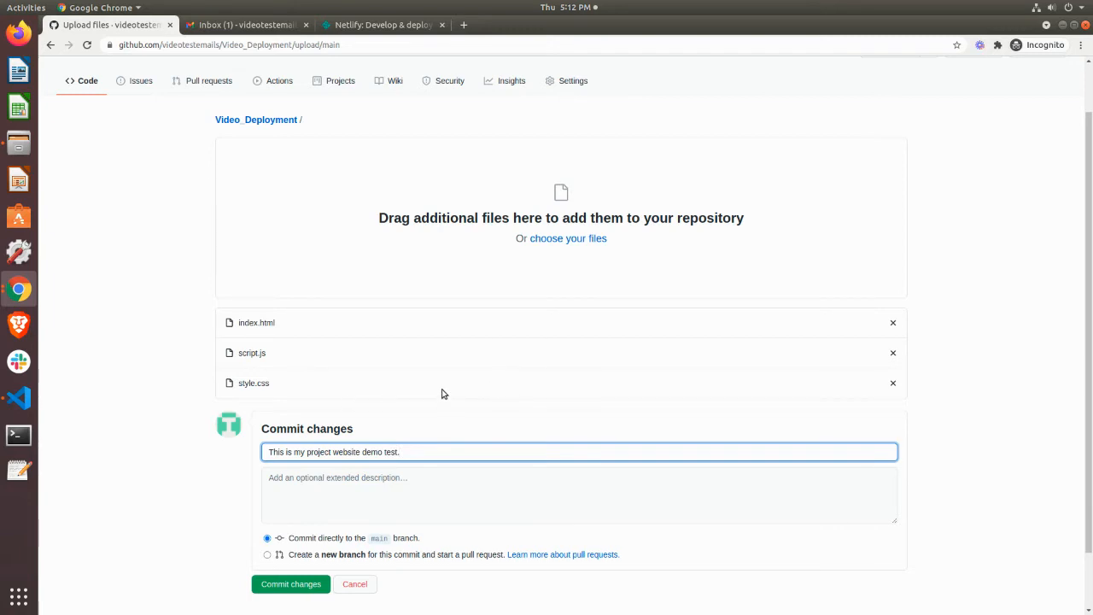
pyautogui.moveTo(430, 439)
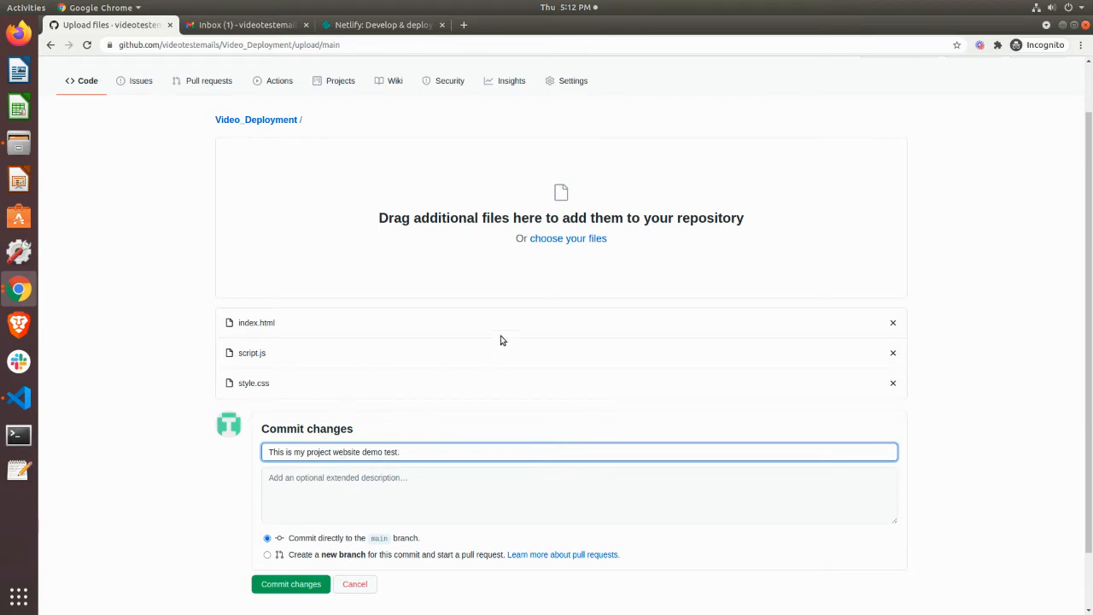
pyautogui.moveTo(253, 220)
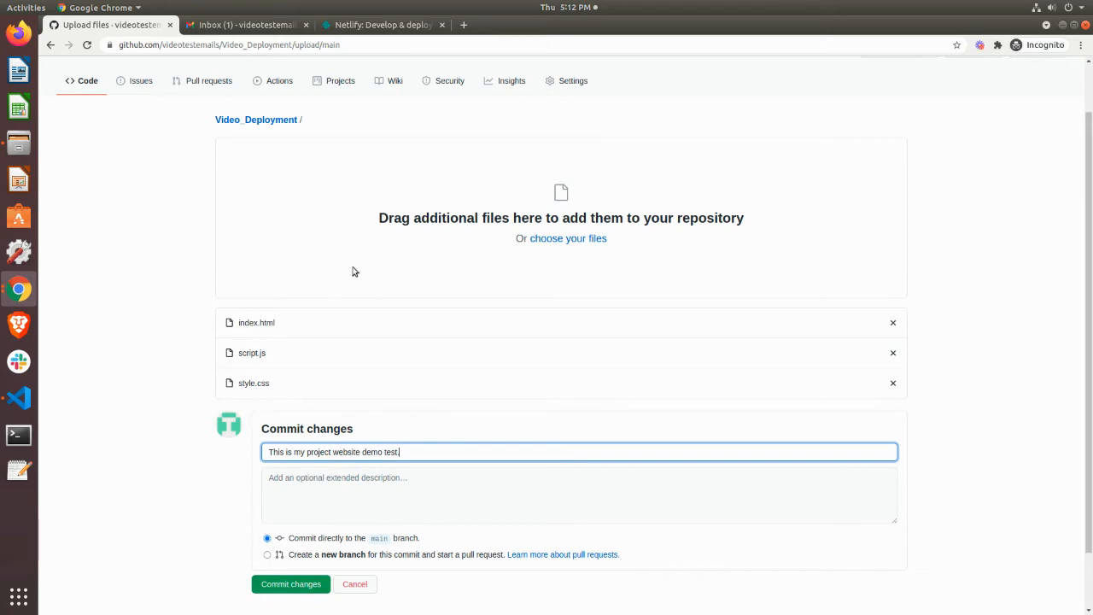
pyautogui.click(290, 584)
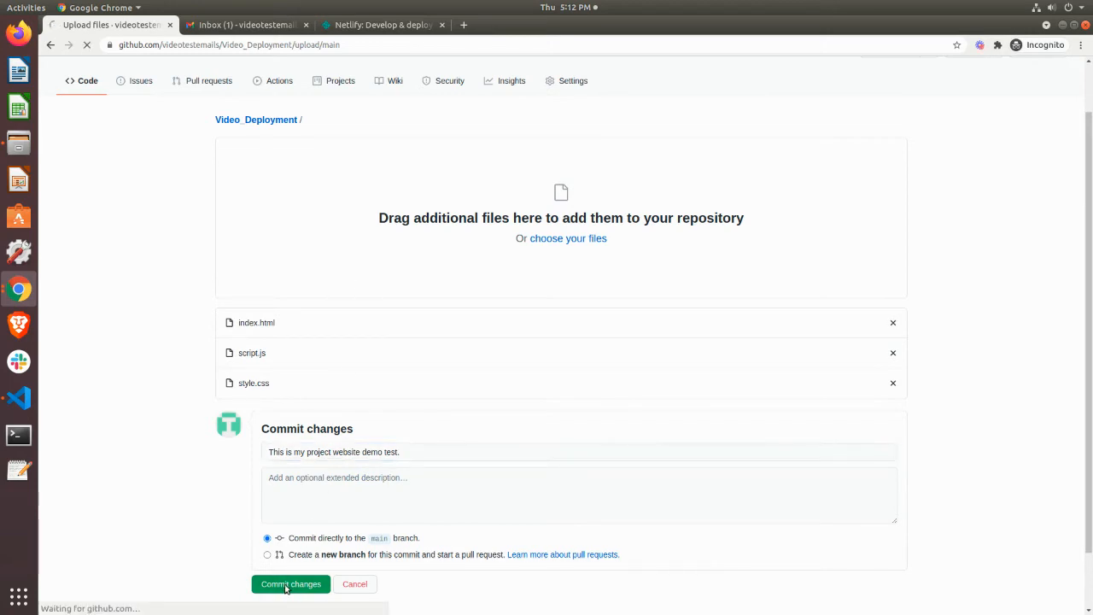
pyautogui.click(290, 583)
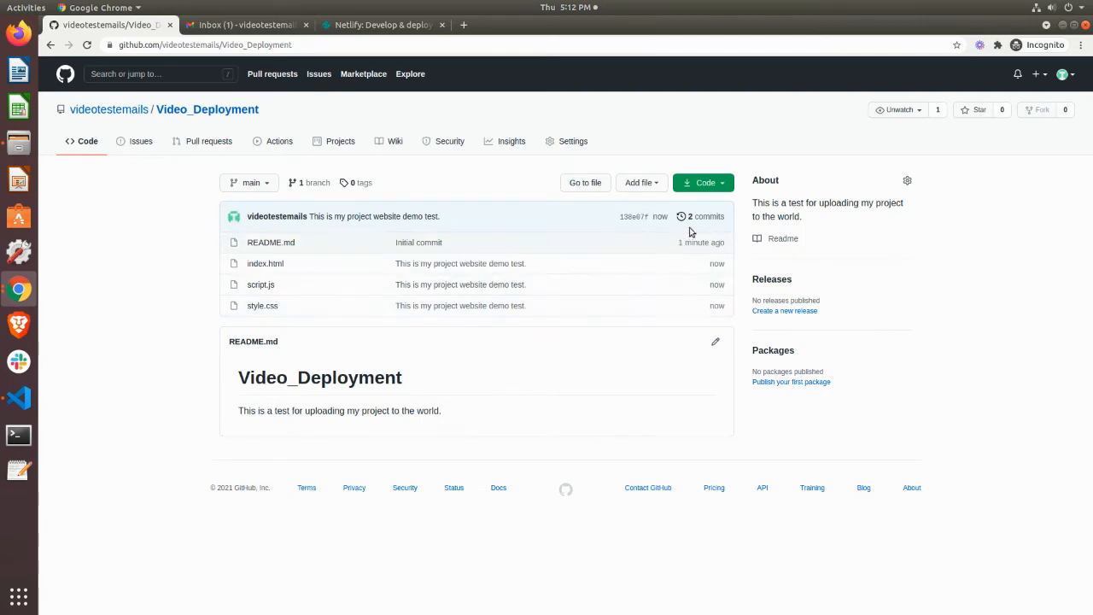
pyautogui.click(704, 215)
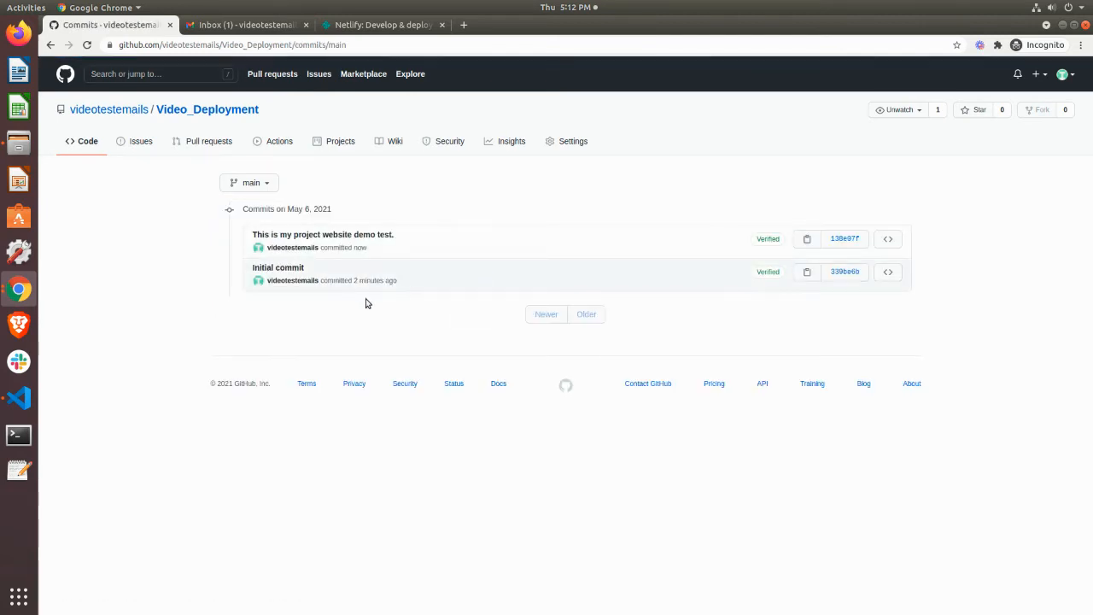
pyautogui.click(322, 234)
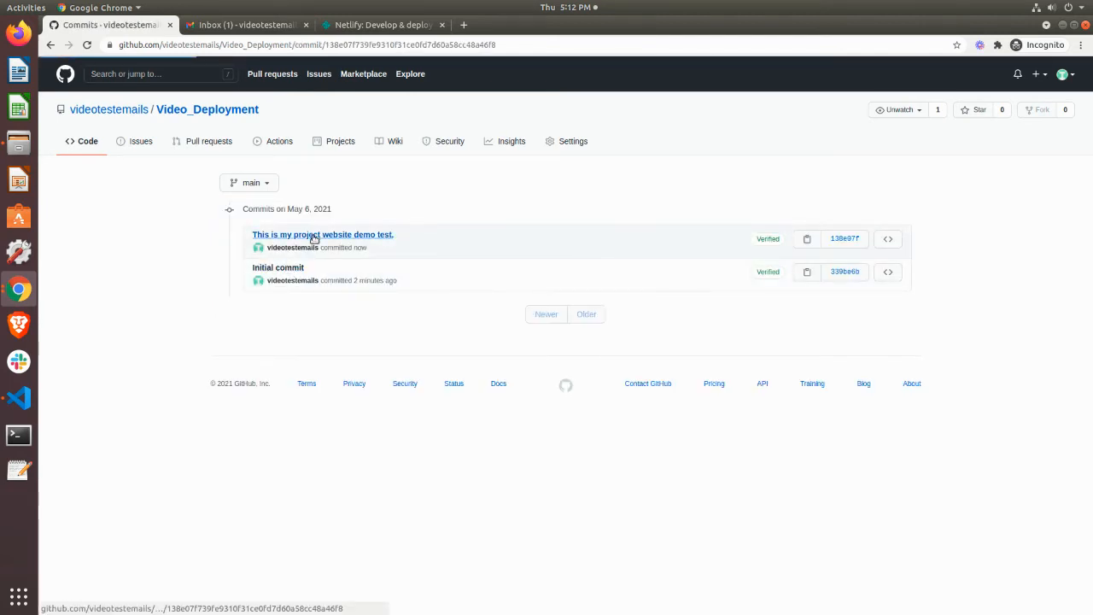
pyautogui.click(322, 233)
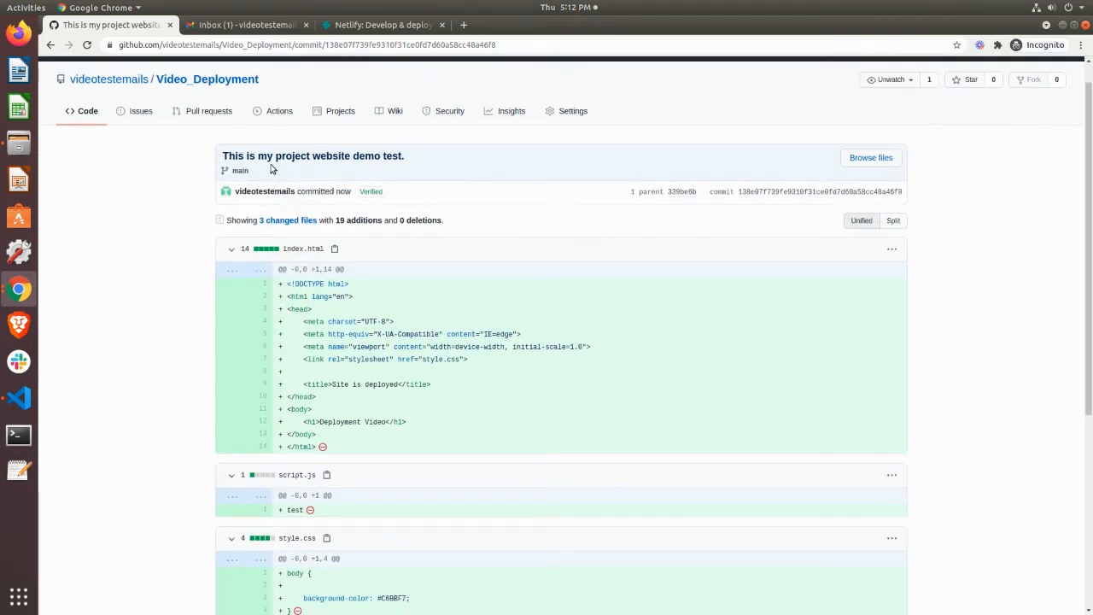
pyautogui.scroll(-3)
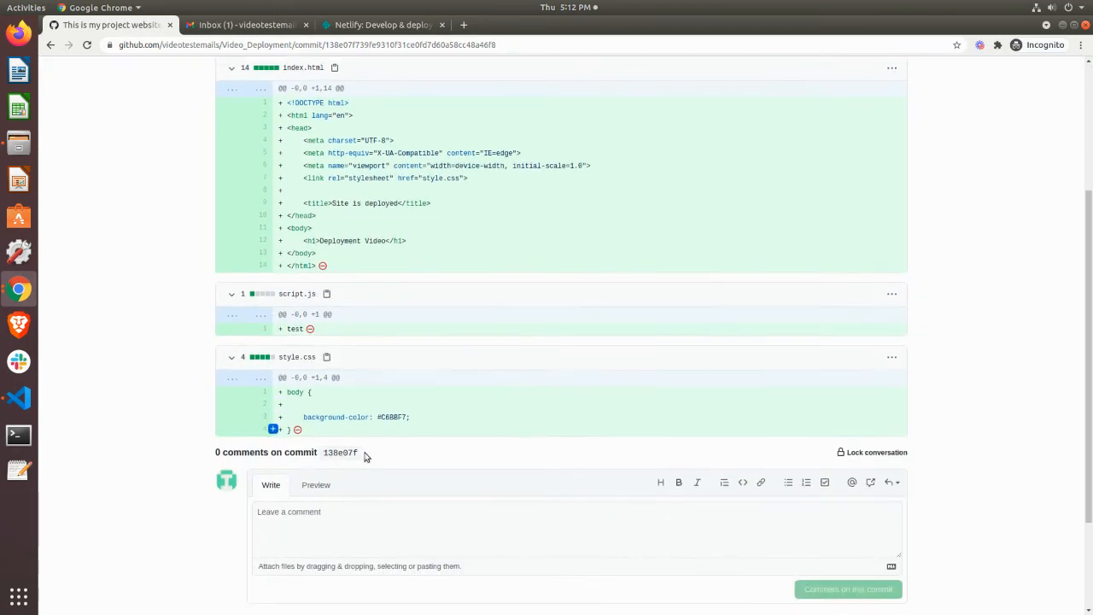
pyautogui.scroll(3)
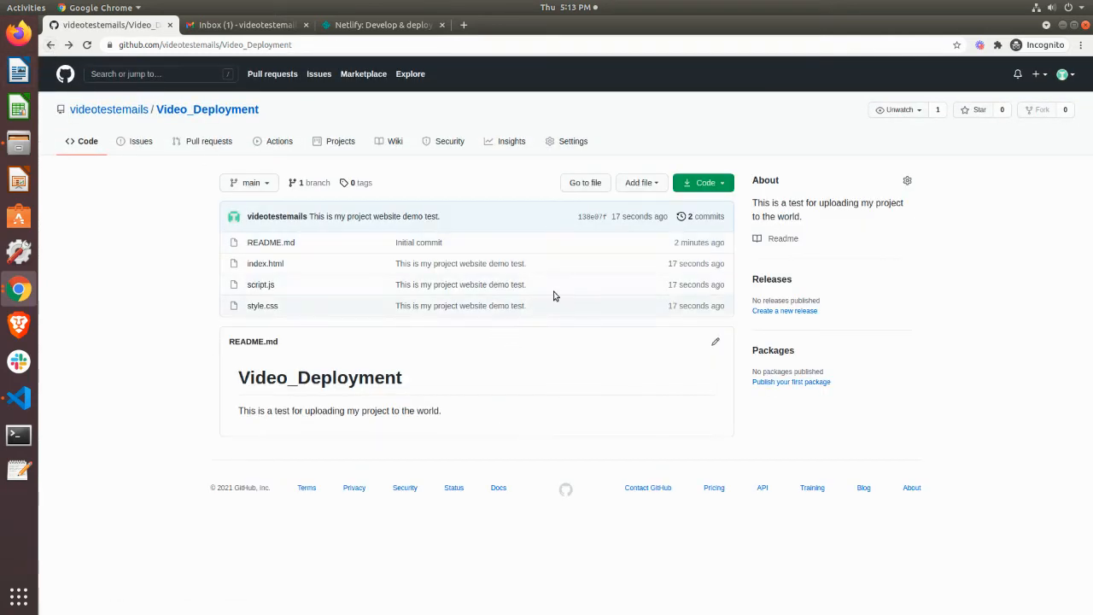
pyautogui.moveTo(722, 215)
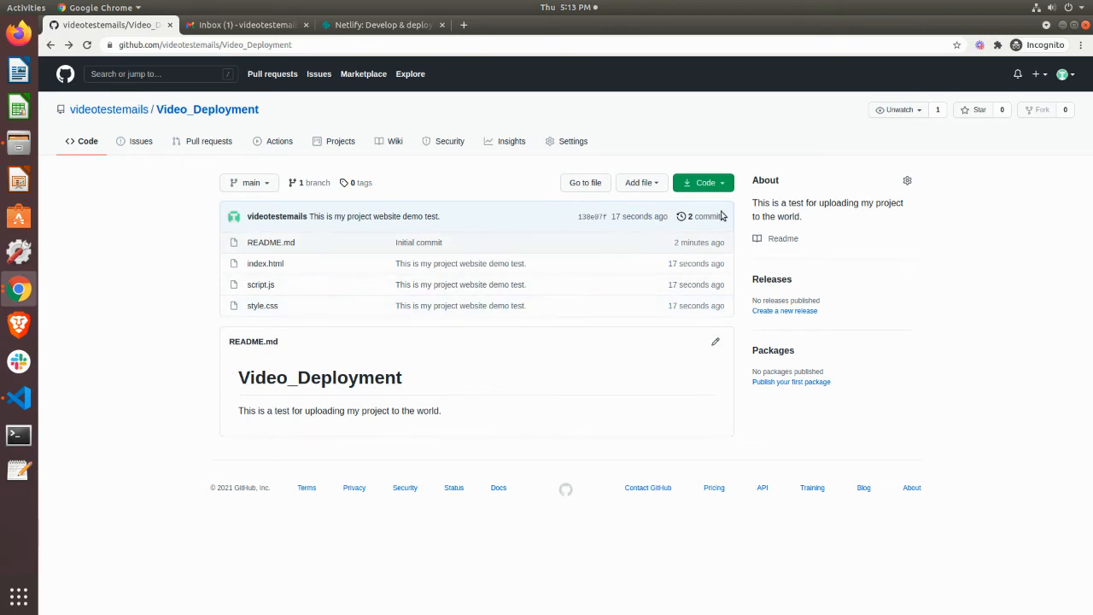
pyautogui.moveTo(573, 232)
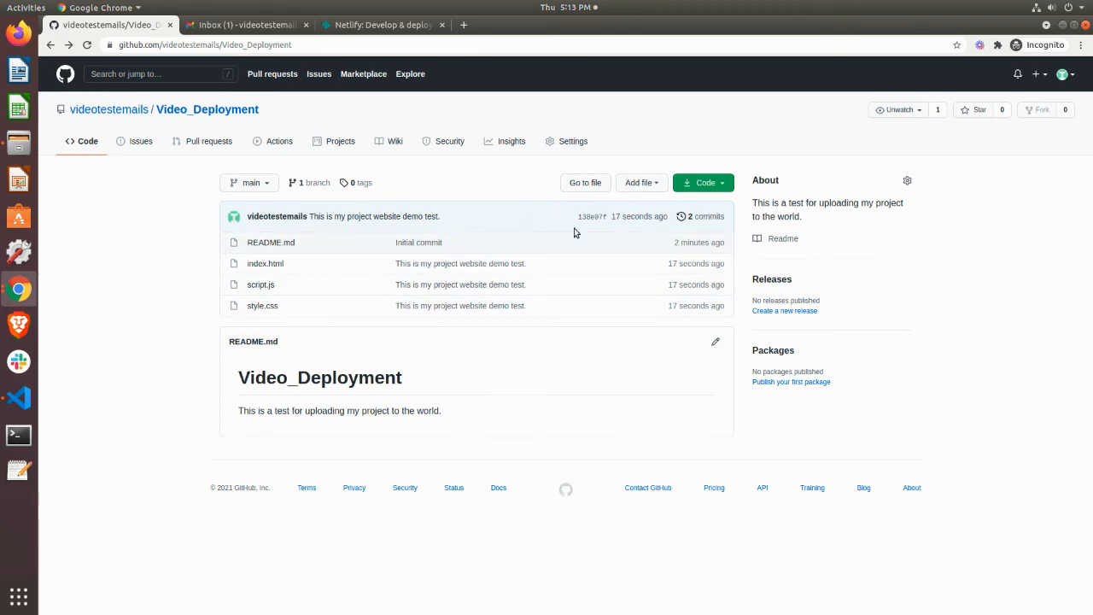
pyautogui.moveTo(318, 208)
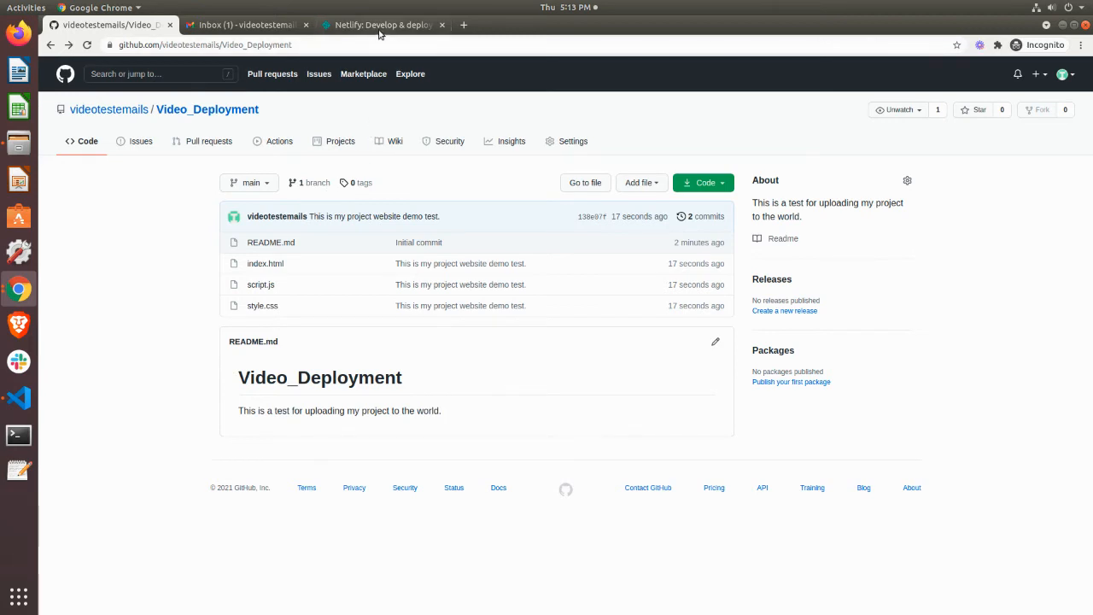
# Switch to the Netlify tab and log in using the GitHub account
pyautogui.click(382, 24)
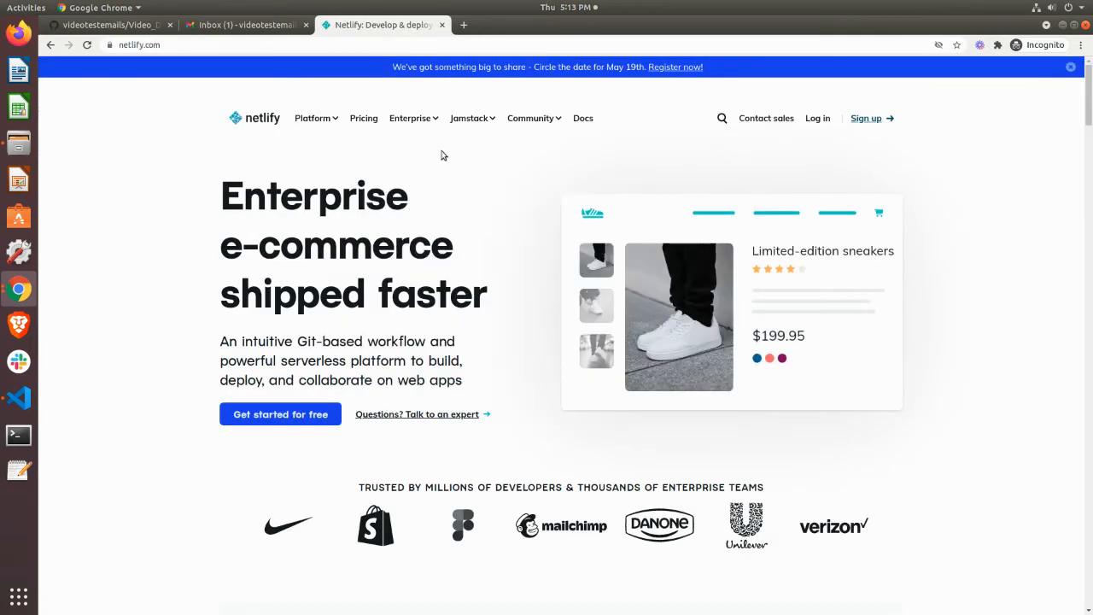
pyautogui.moveTo(683, 175)
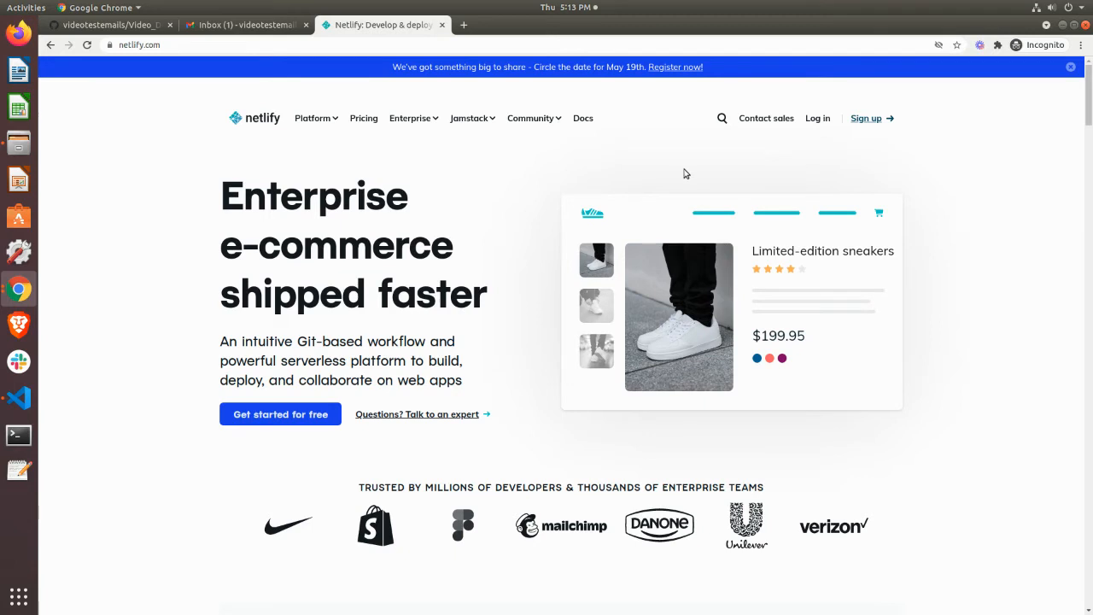
pyautogui.click(816, 118)
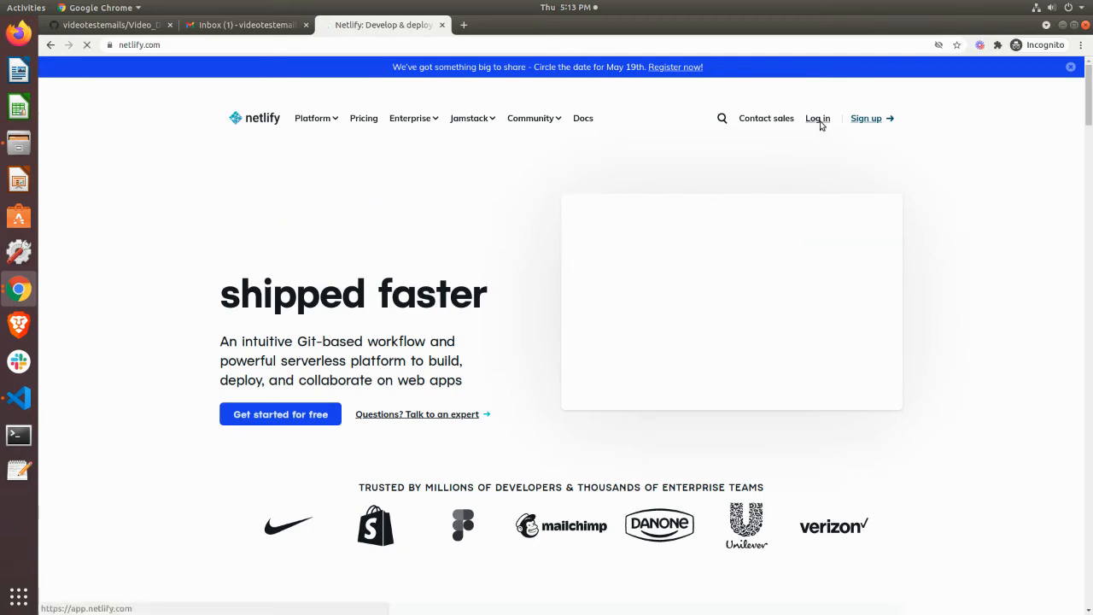
pyautogui.click(816, 118)
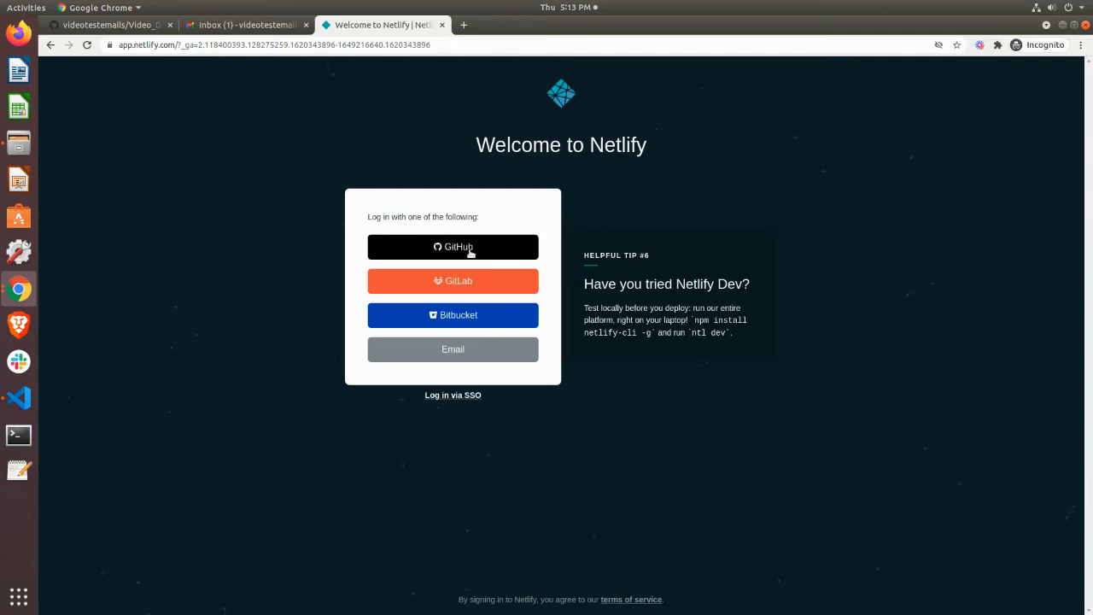
pyautogui.click(452, 246)
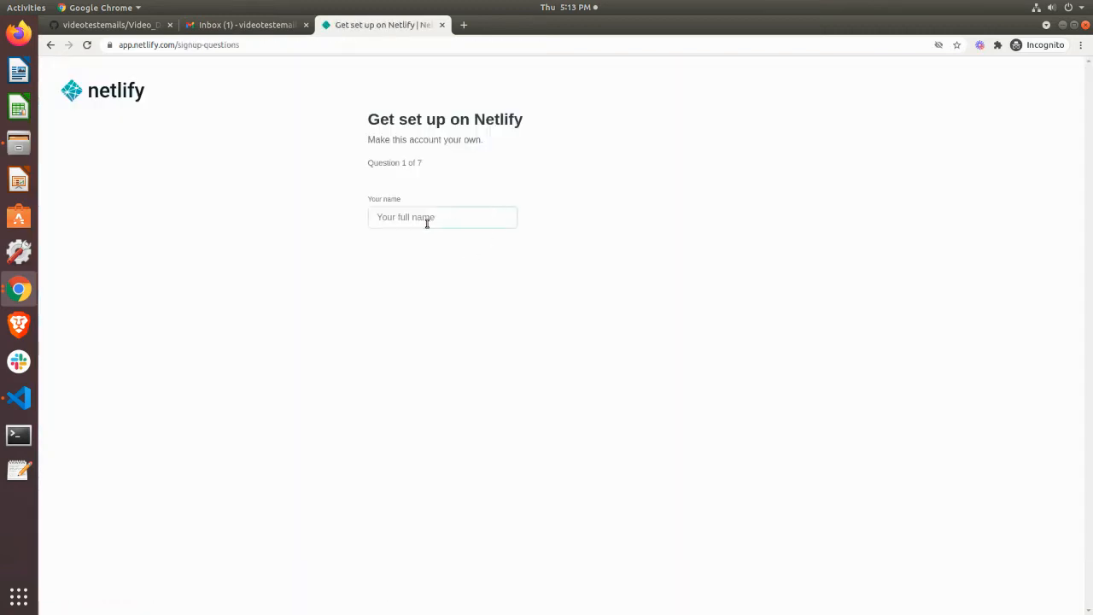
# Enter full name Video Deployment, team name Videos, and mark usage as School
pyautogui.click(441, 217)
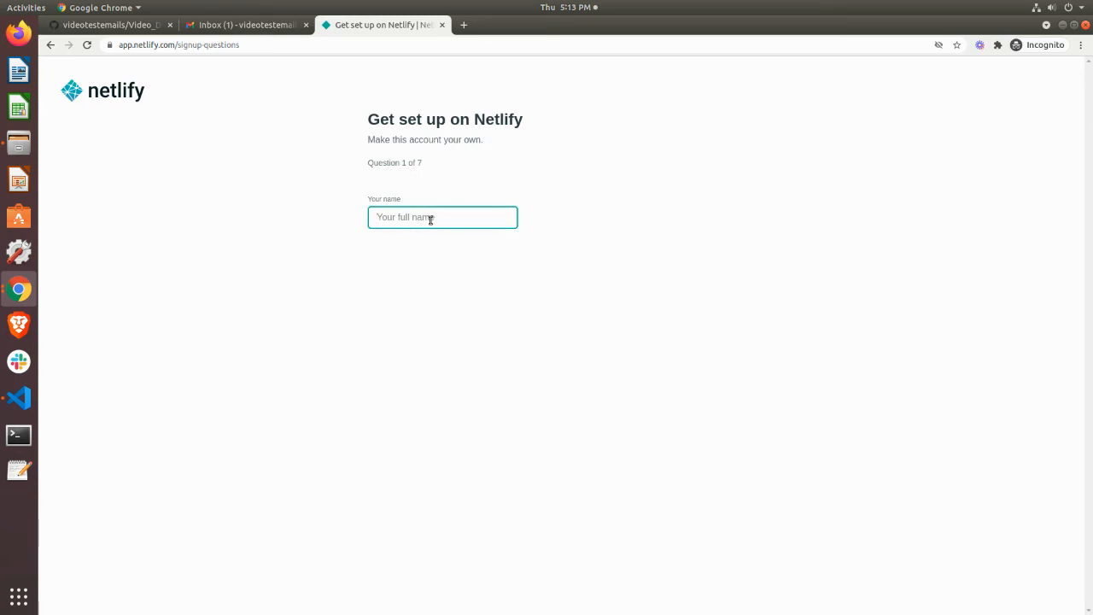
pyautogui.write('Video')
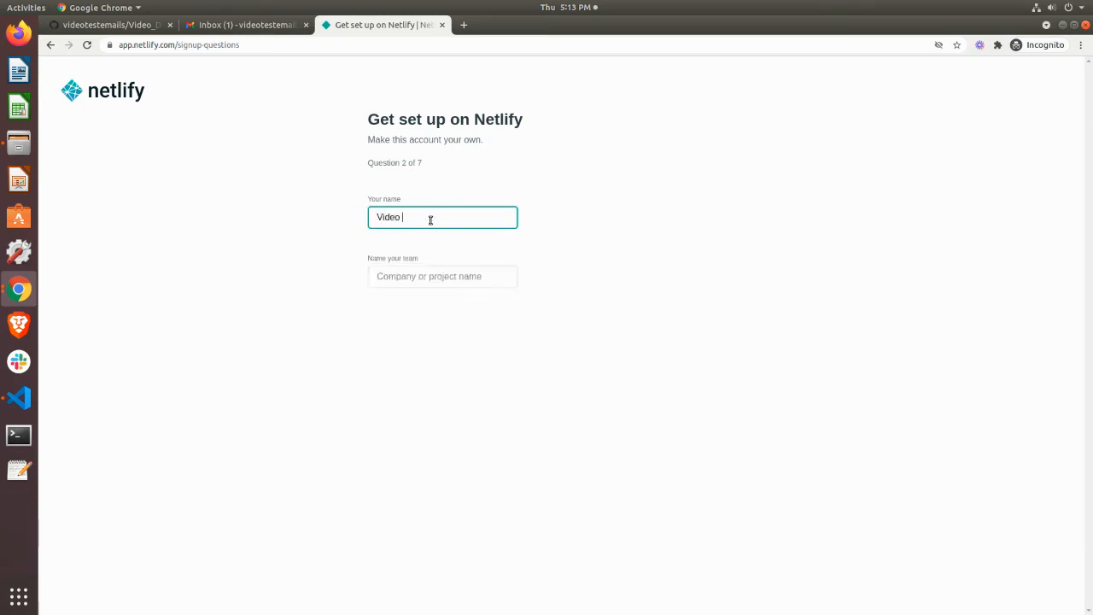
pyautogui.write('Deployment')
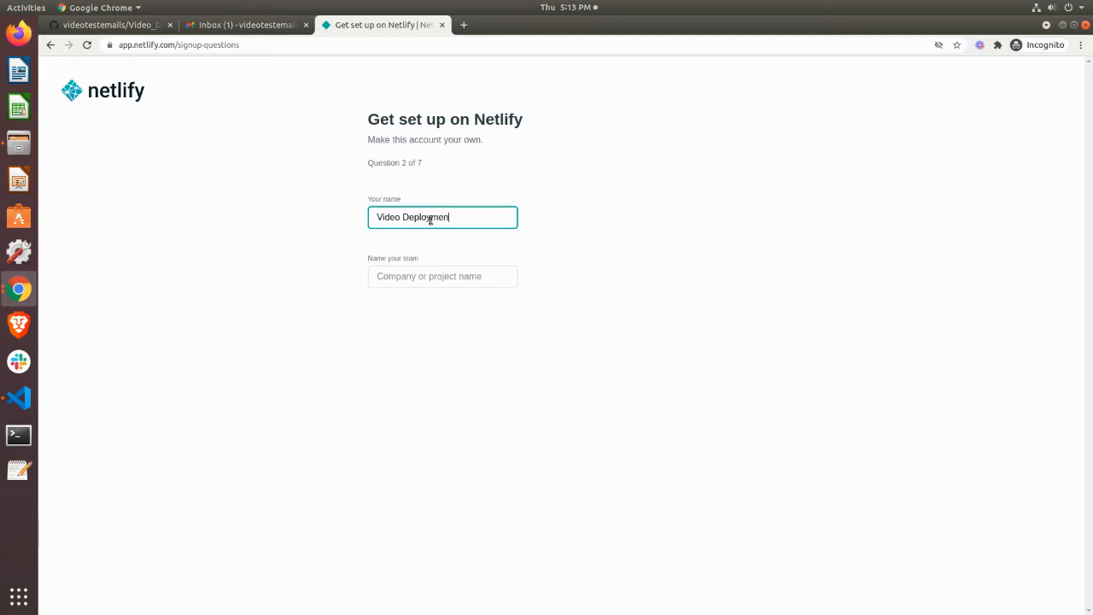
pyautogui.click(442, 276)
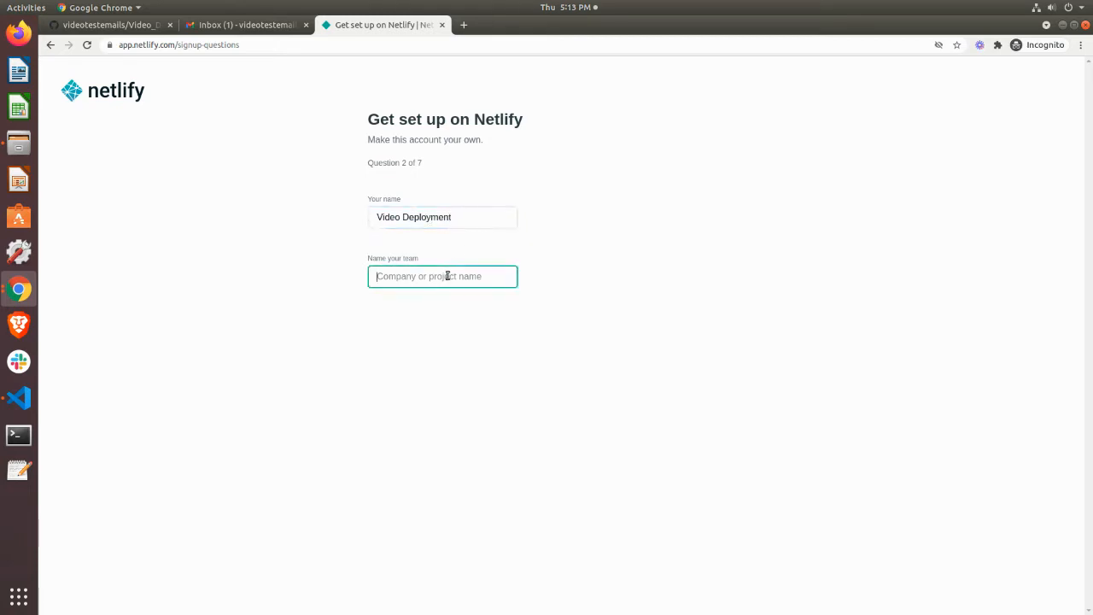
pyautogui.write('V')
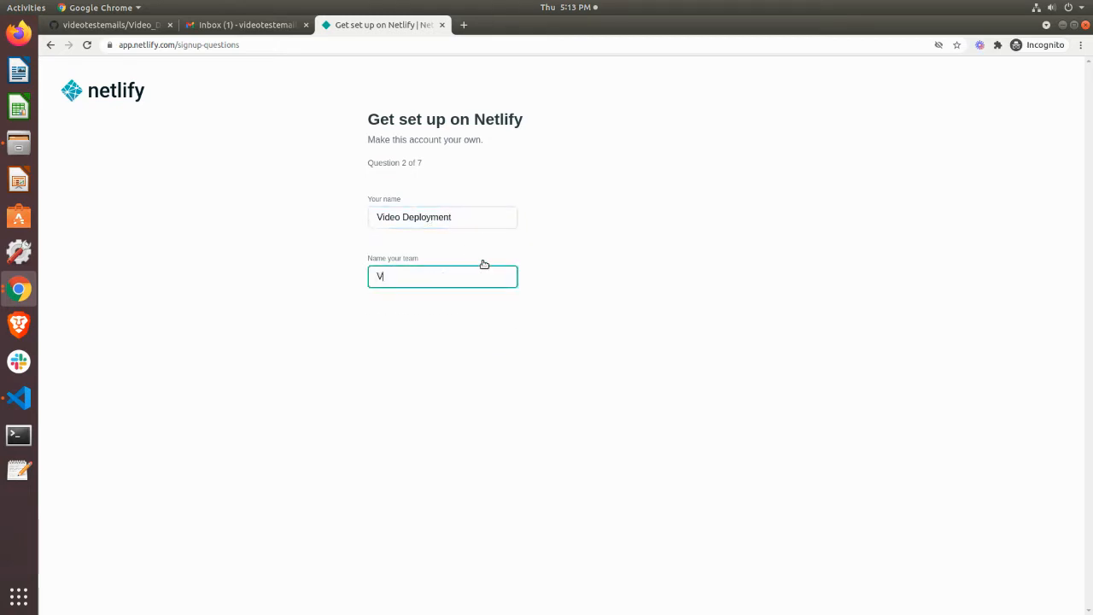
pyautogui.write('deo')
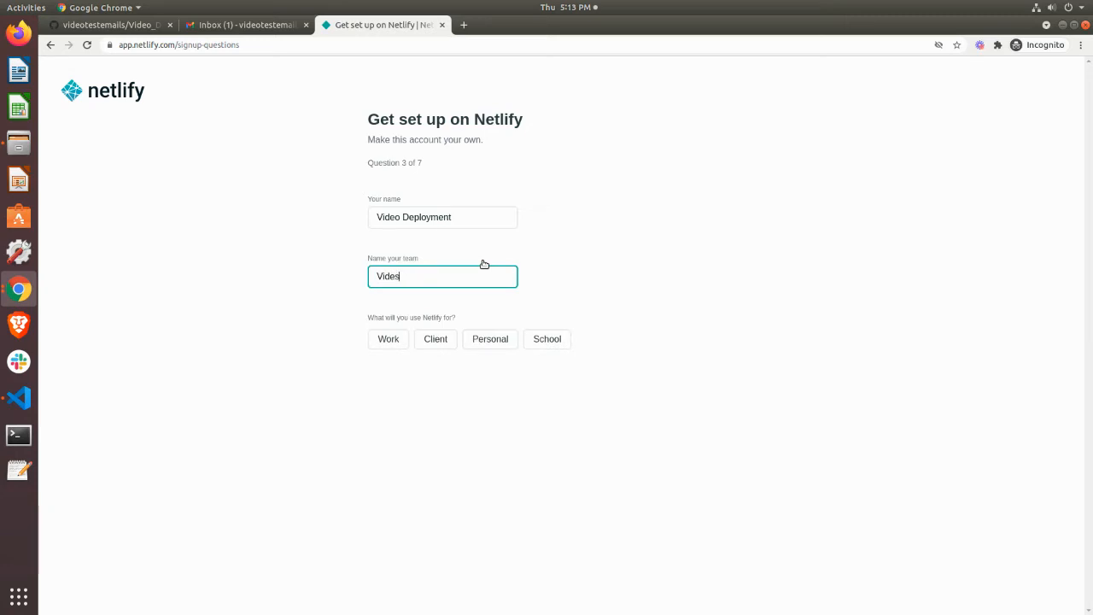
pyautogui.write('s')
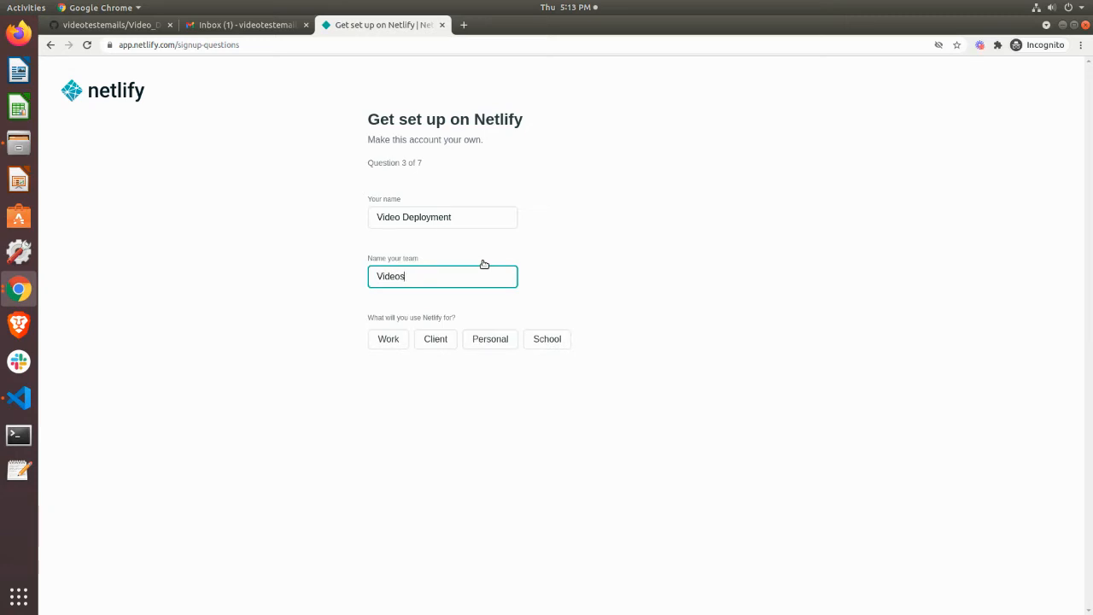
pyautogui.moveTo(438, 329)
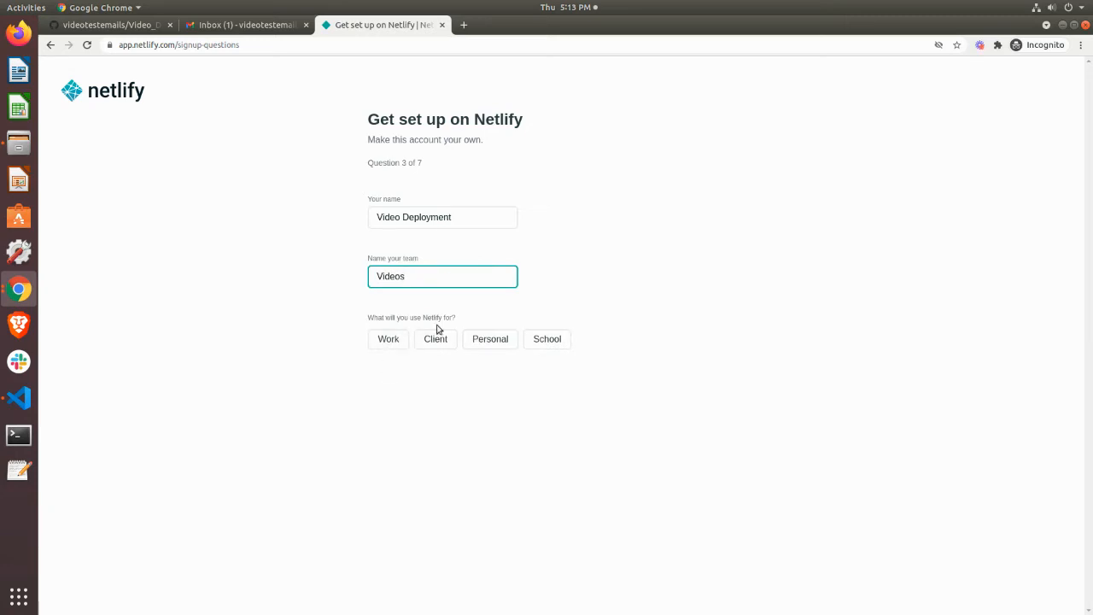
pyautogui.click(547, 338)
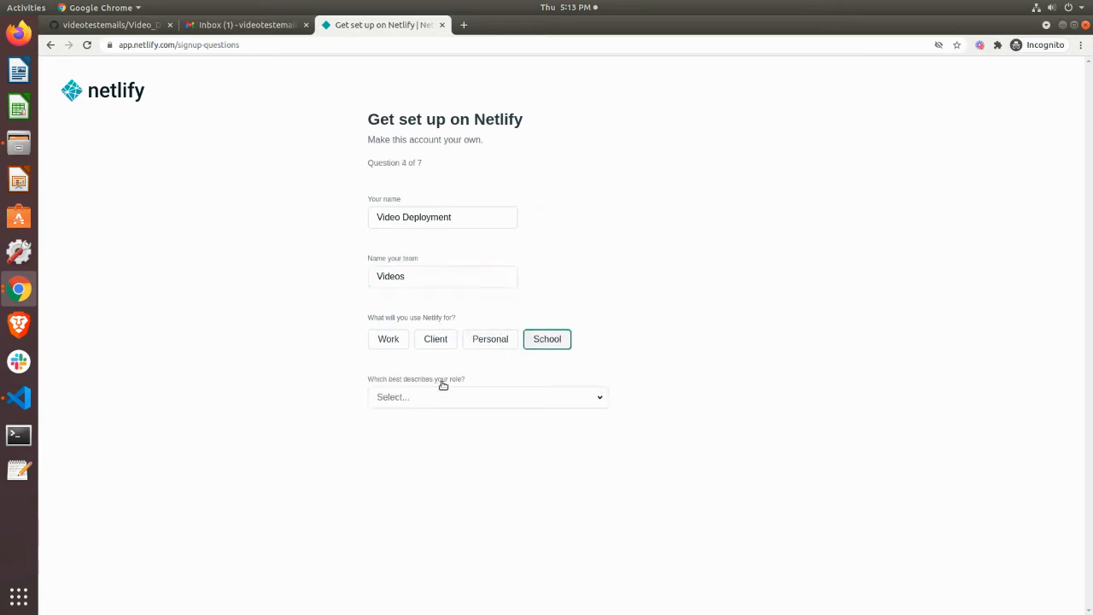
# Choose Engineering / Development role, Freelancer, company size 1-10, and goal Learn about Netlify
pyautogui.click(488, 396)
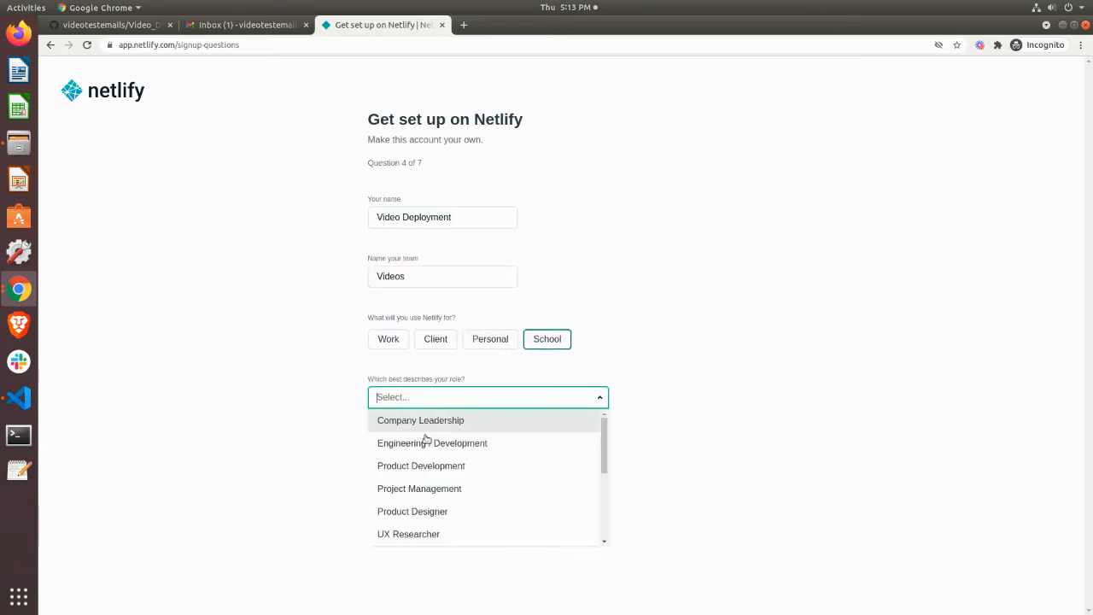
pyautogui.click(432, 443)
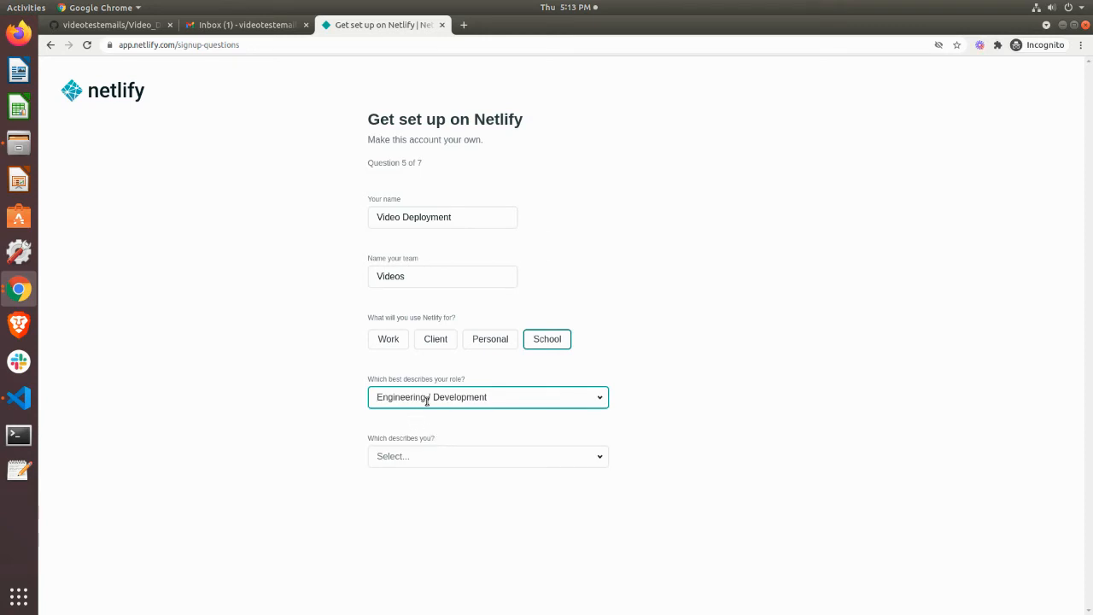
pyautogui.click(489, 456)
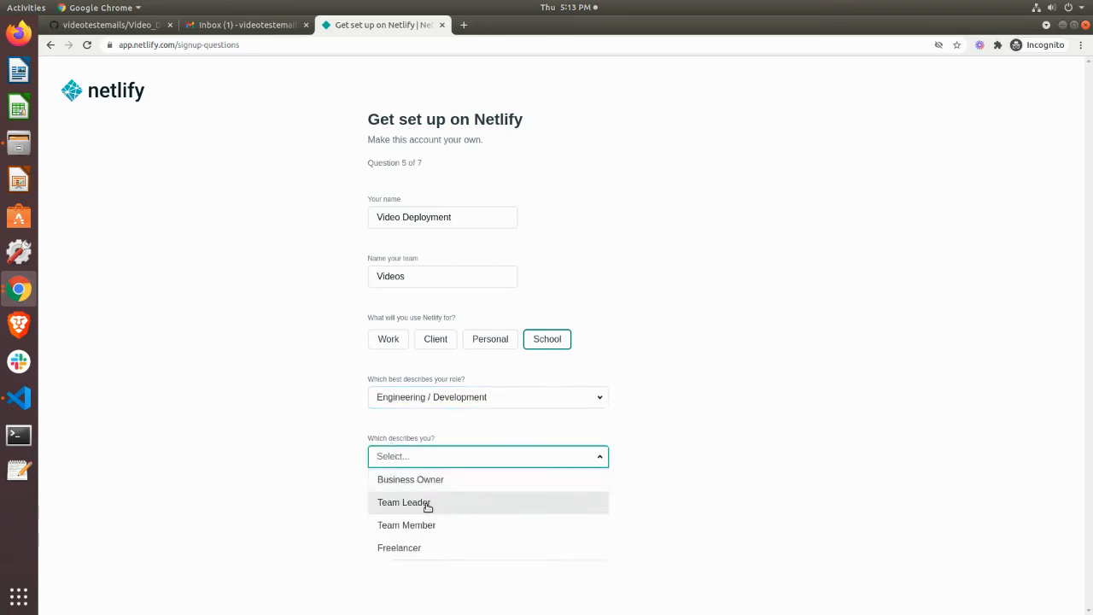
pyautogui.moveTo(417, 524)
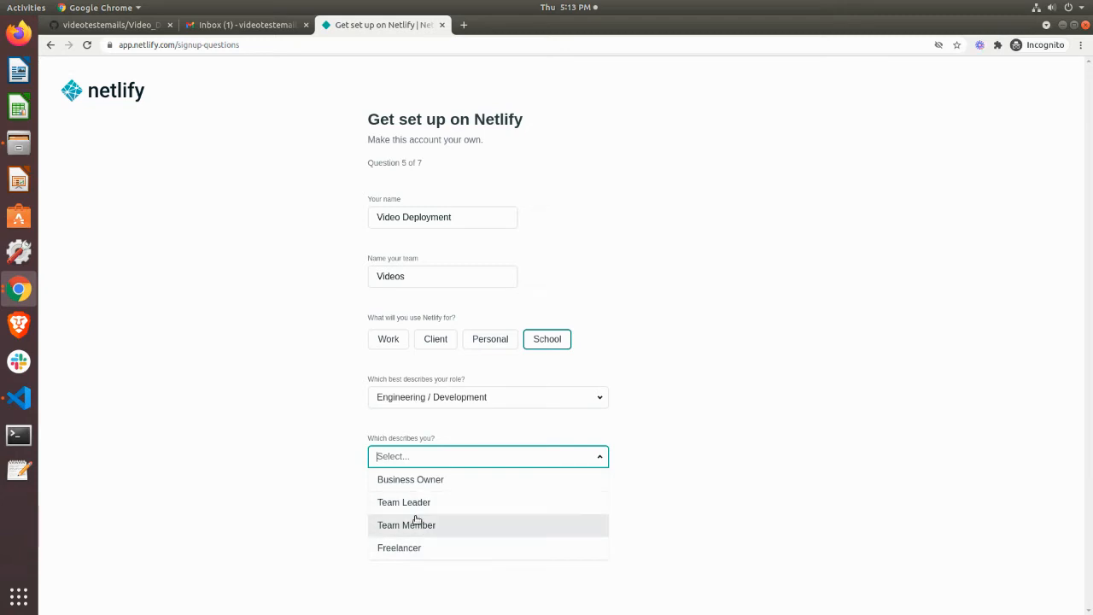
pyautogui.moveTo(410, 543)
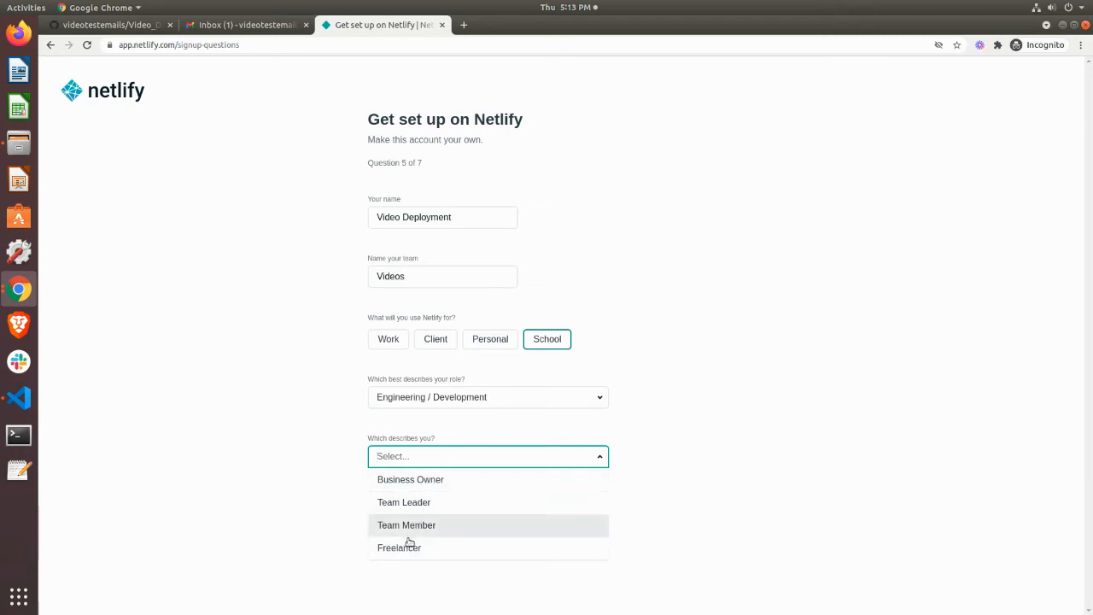
pyautogui.click(399, 546)
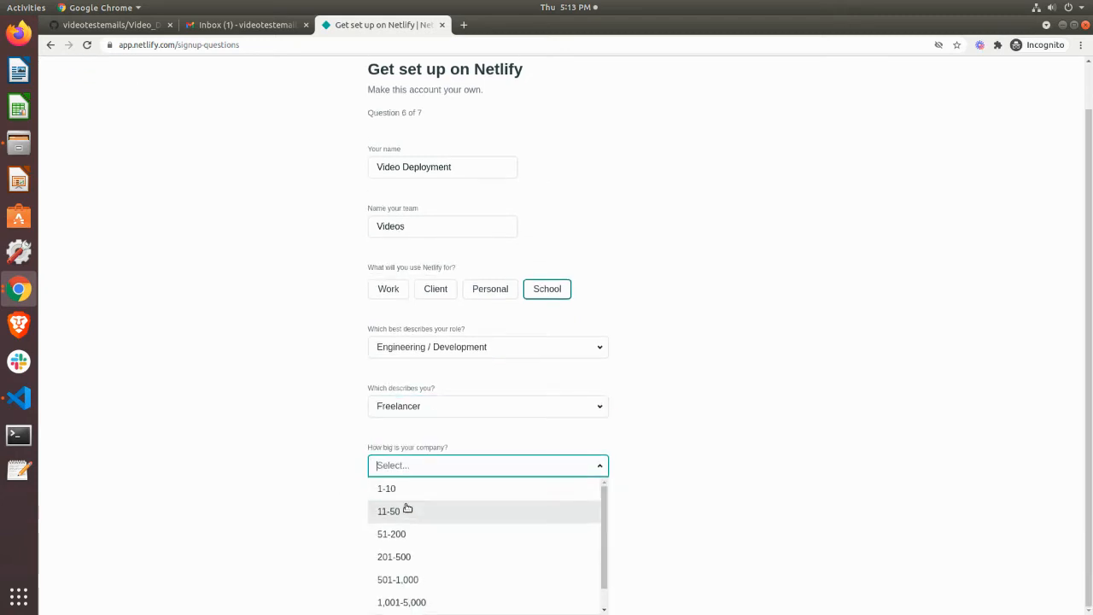
pyautogui.click(386, 489)
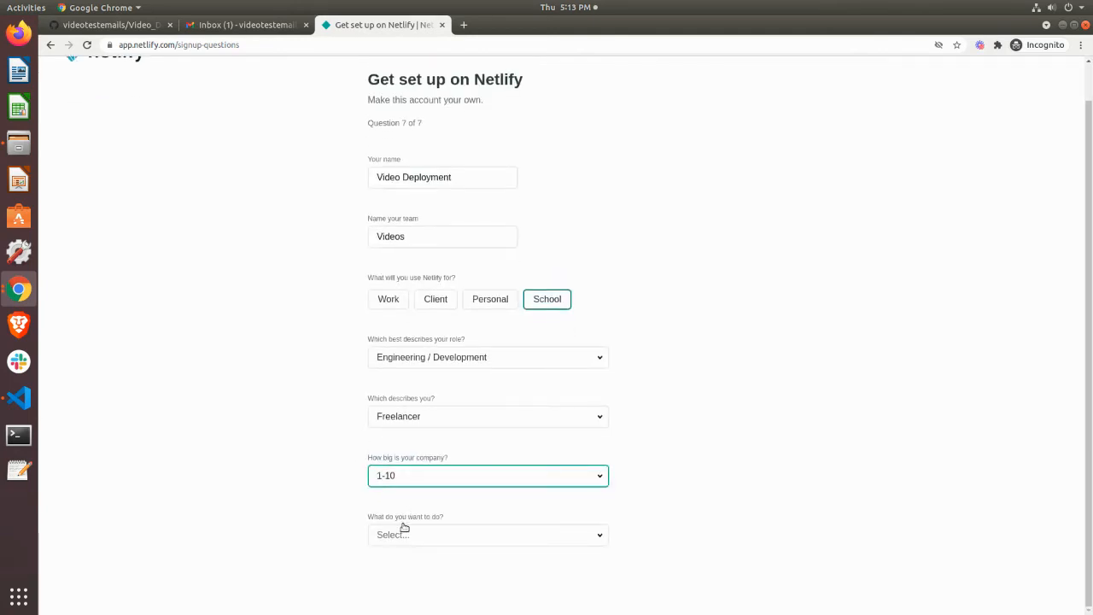
pyautogui.click(489, 534)
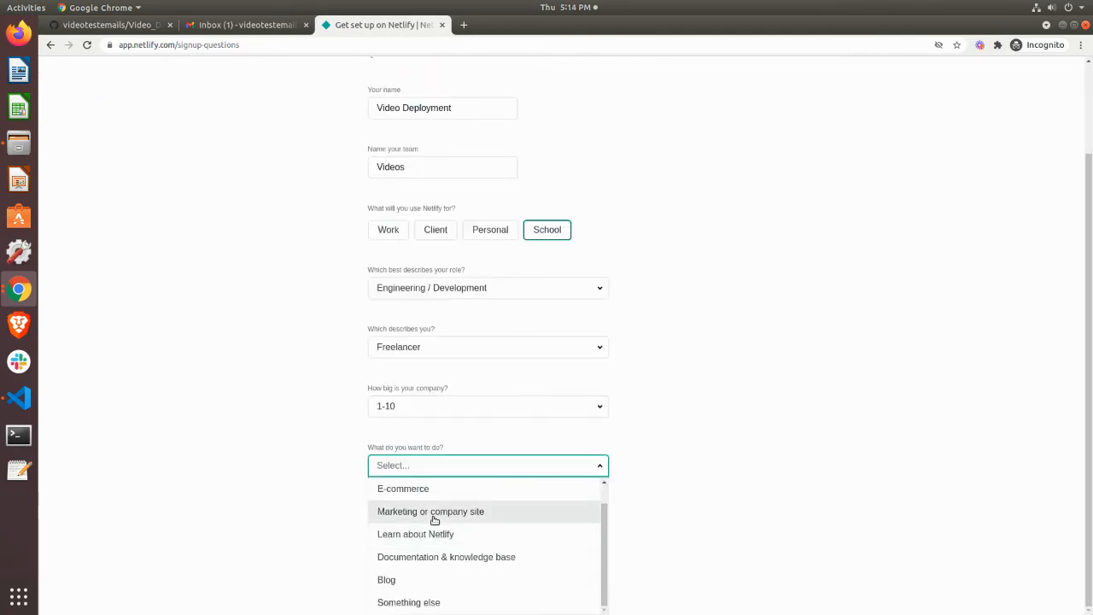
pyautogui.click(415, 533)
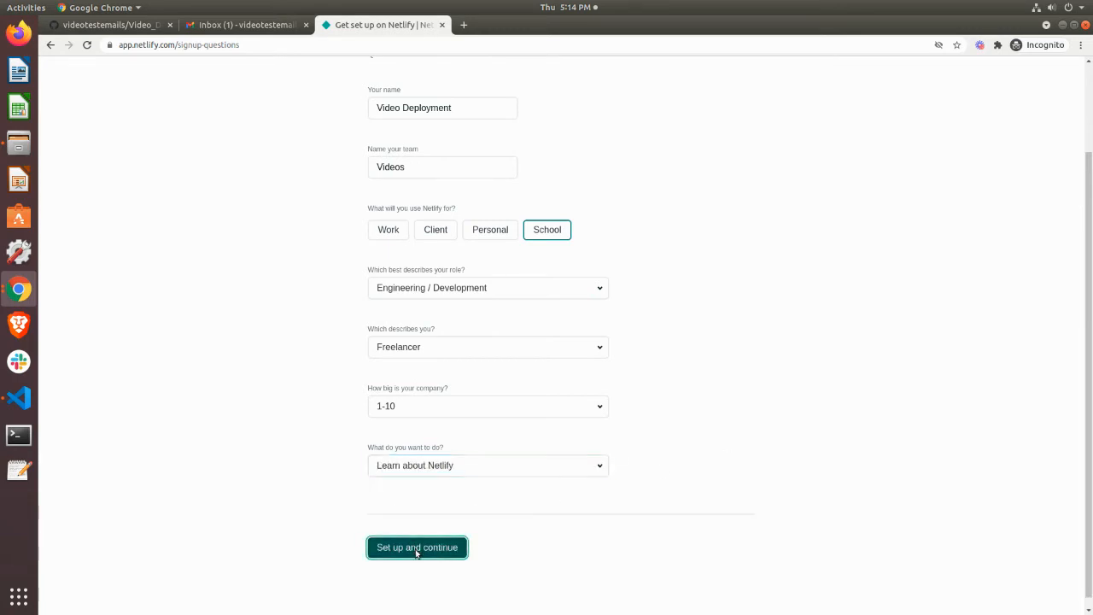
# Submit the team setup answers for Videos and advance the quickstart guide to its last tip
pyautogui.click(416, 546)
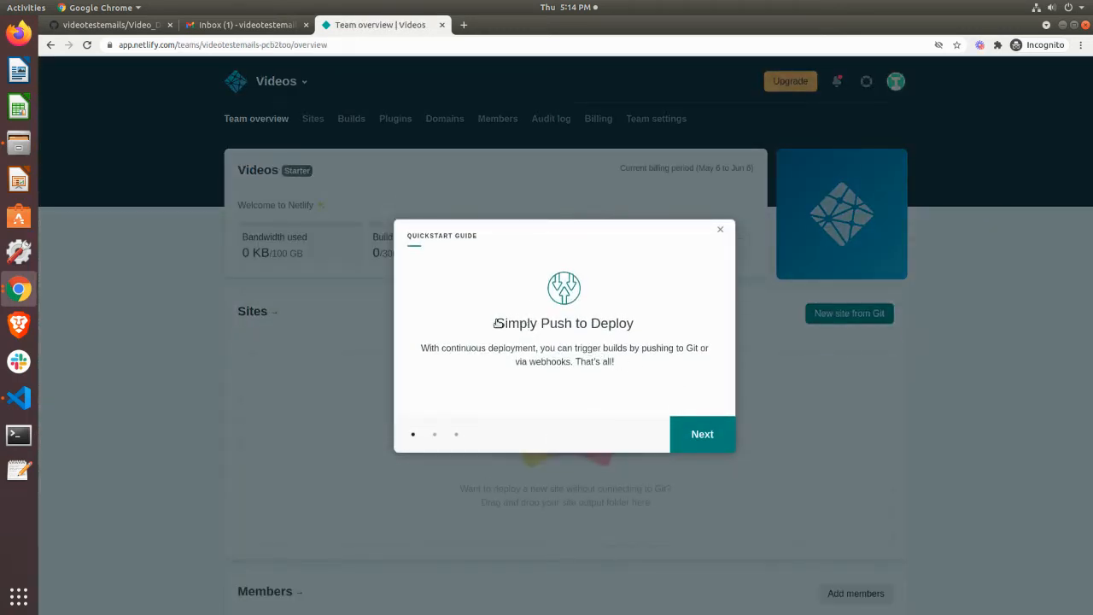
pyautogui.moveTo(468, 305)
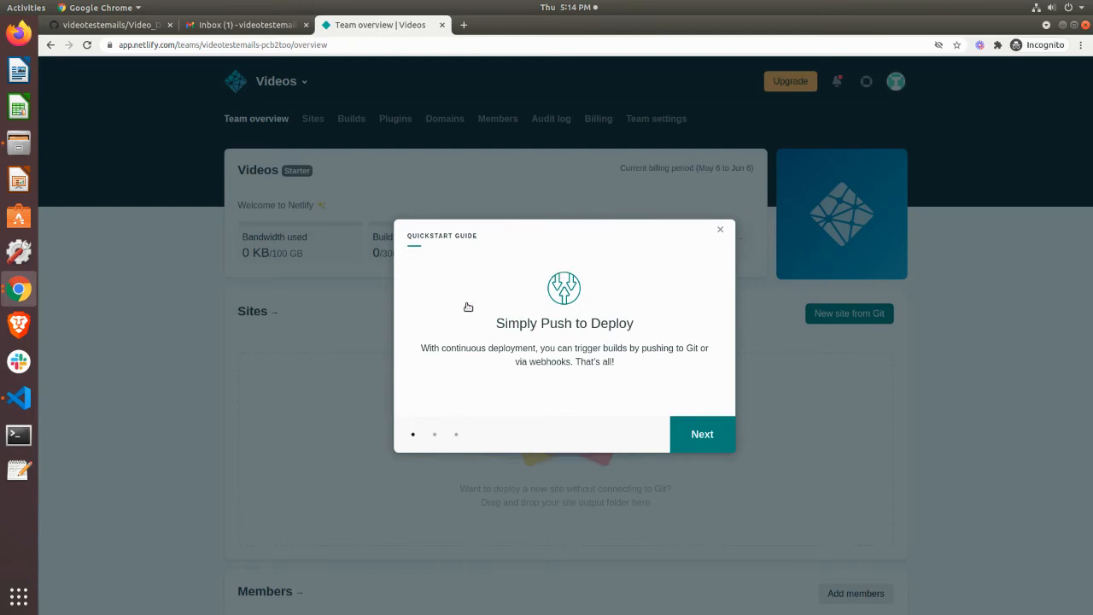
pyautogui.moveTo(567, 328)
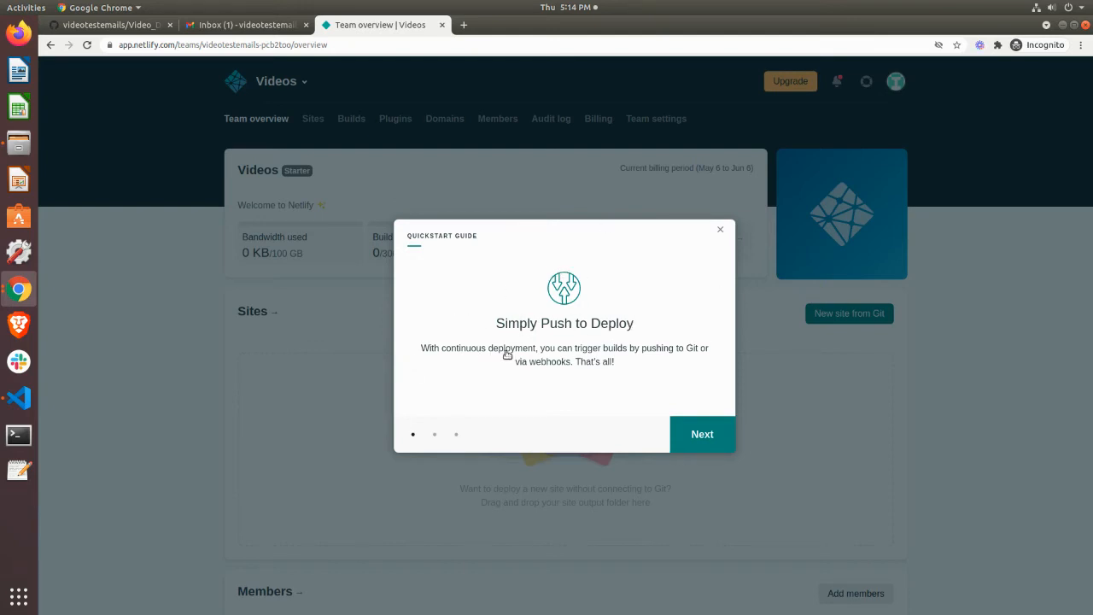
pyautogui.moveTo(659, 352)
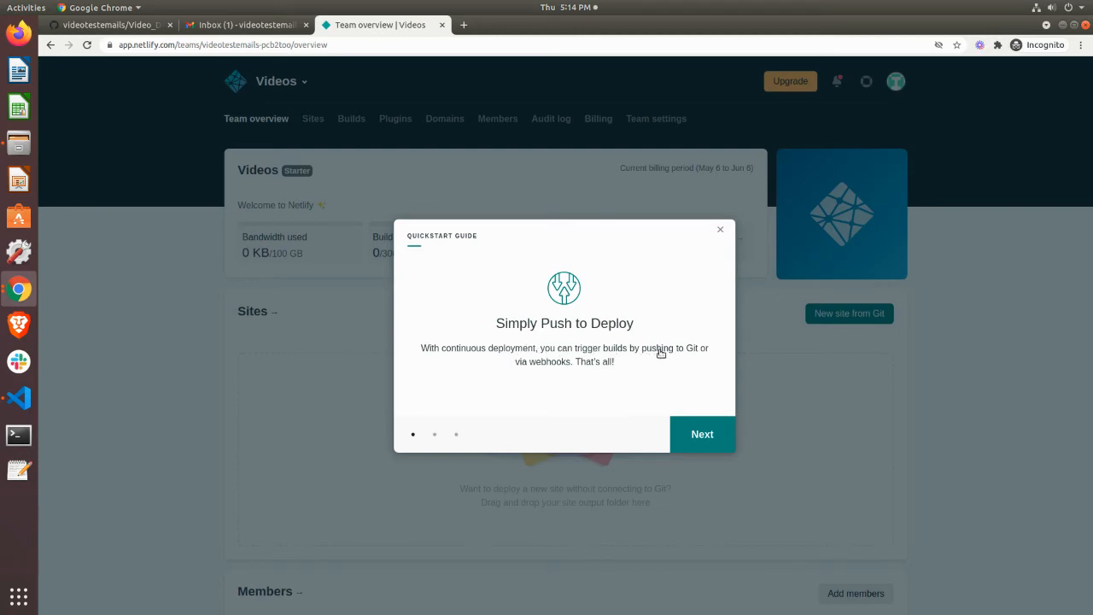
pyautogui.moveTo(553, 377)
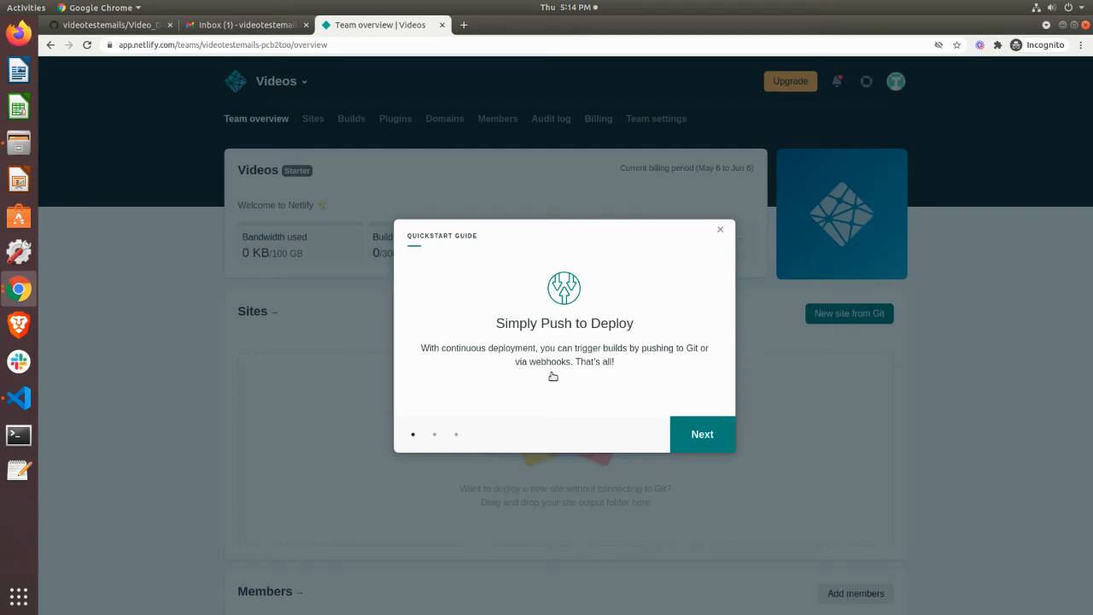
pyautogui.click(701, 434)
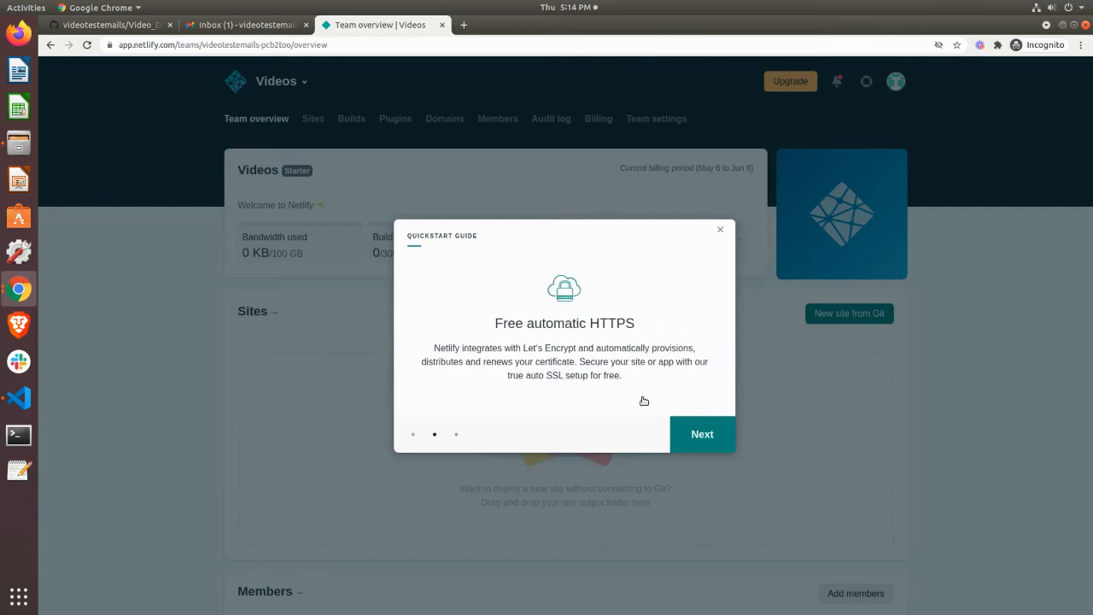
pyautogui.moveTo(612, 324)
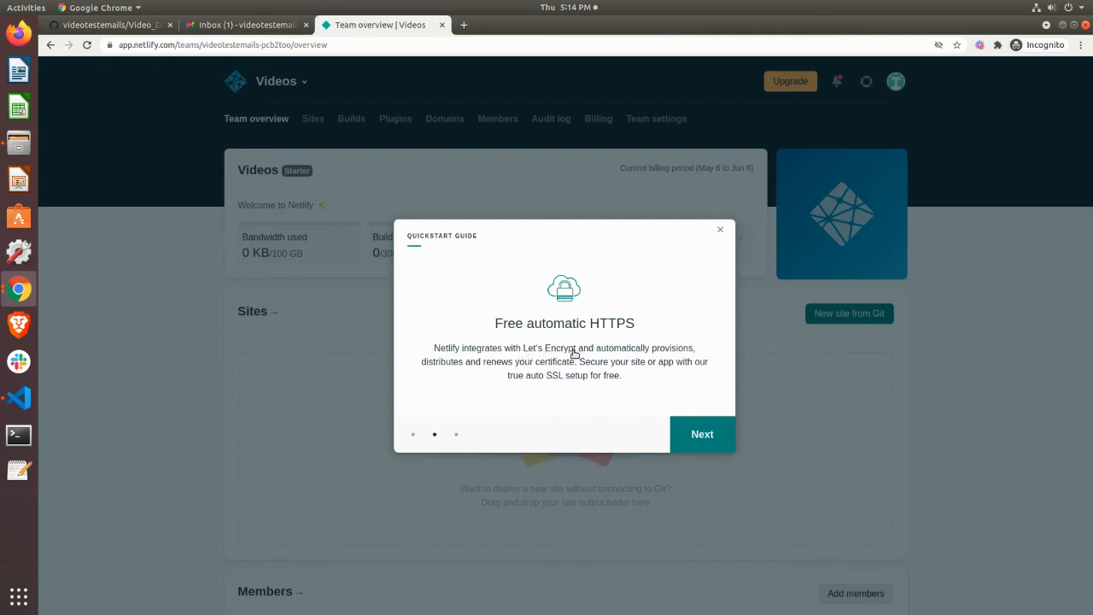
pyautogui.moveTo(441, 377)
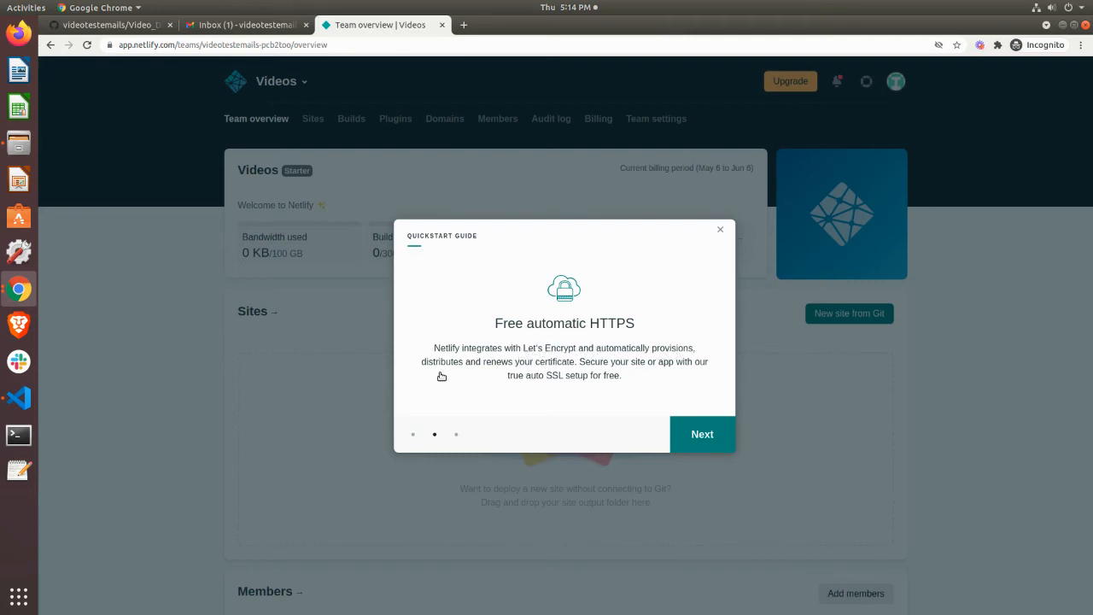
pyautogui.moveTo(515, 369)
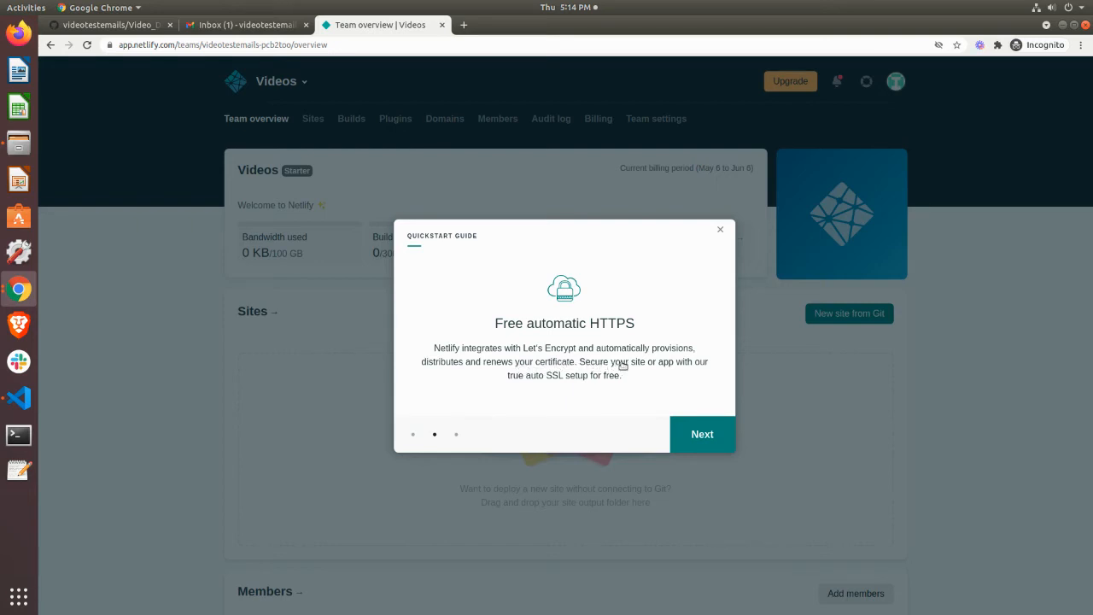
pyautogui.moveTo(596, 382)
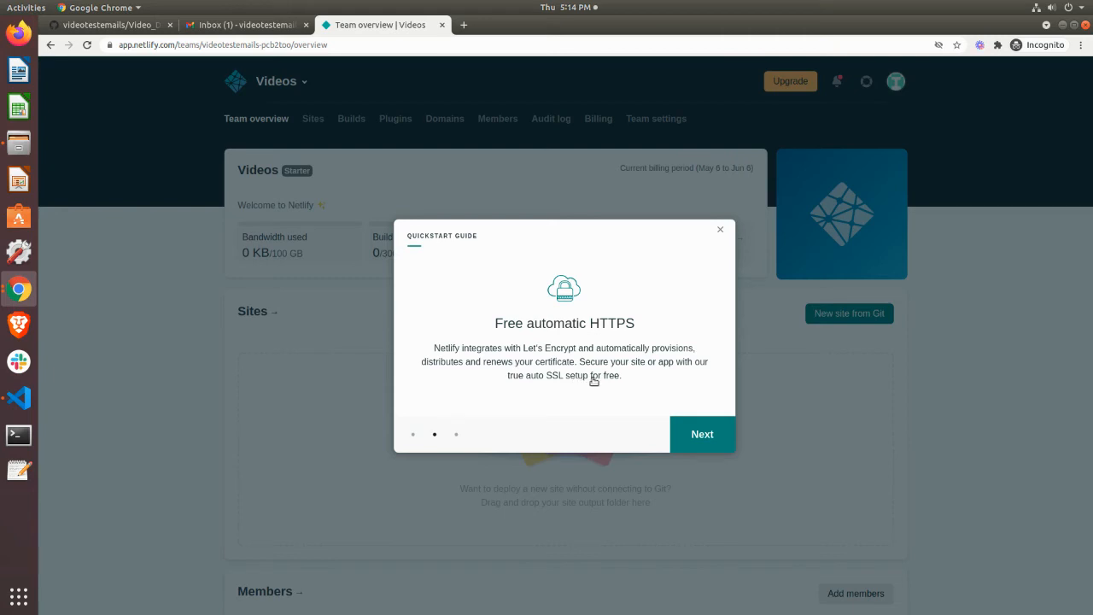
pyautogui.click(700, 434)
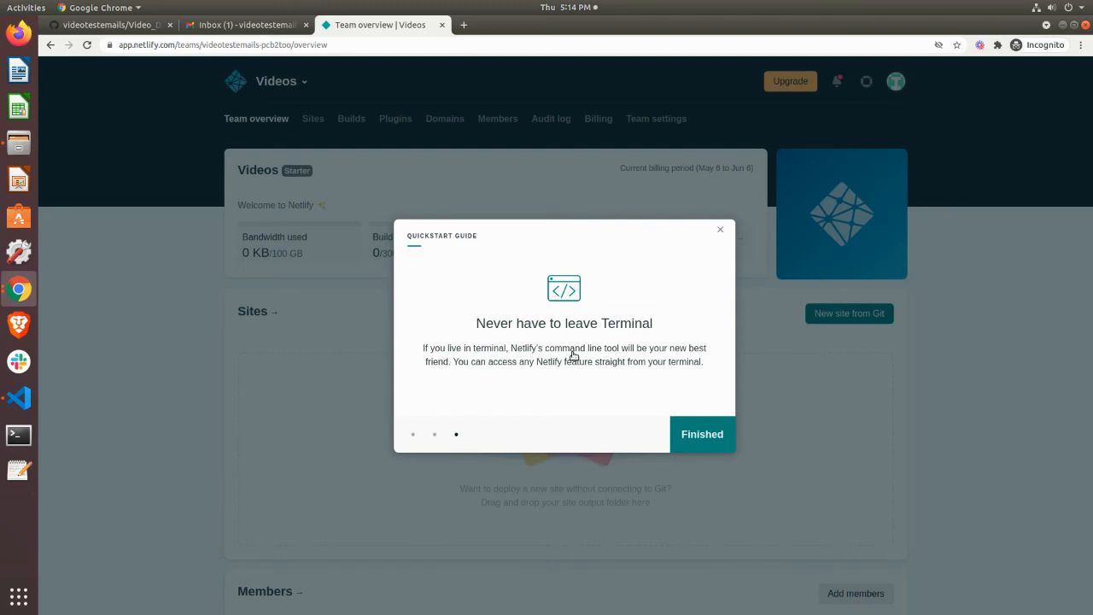
pyautogui.moveTo(655, 355)
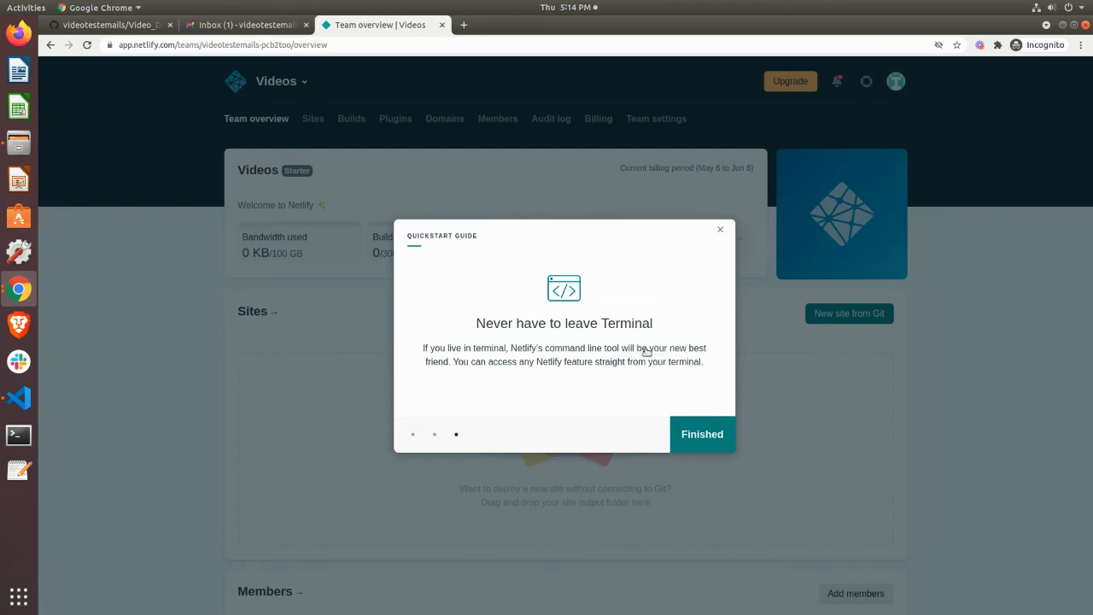
pyautogui.moveTo(519, 368)
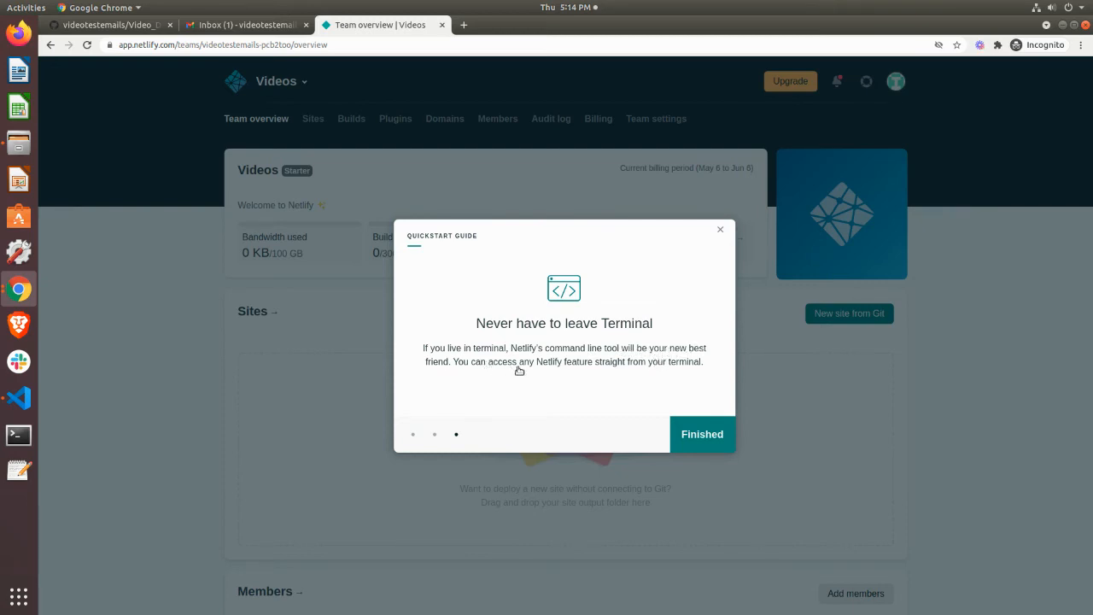
pyautogui.moveTo(595, 367)
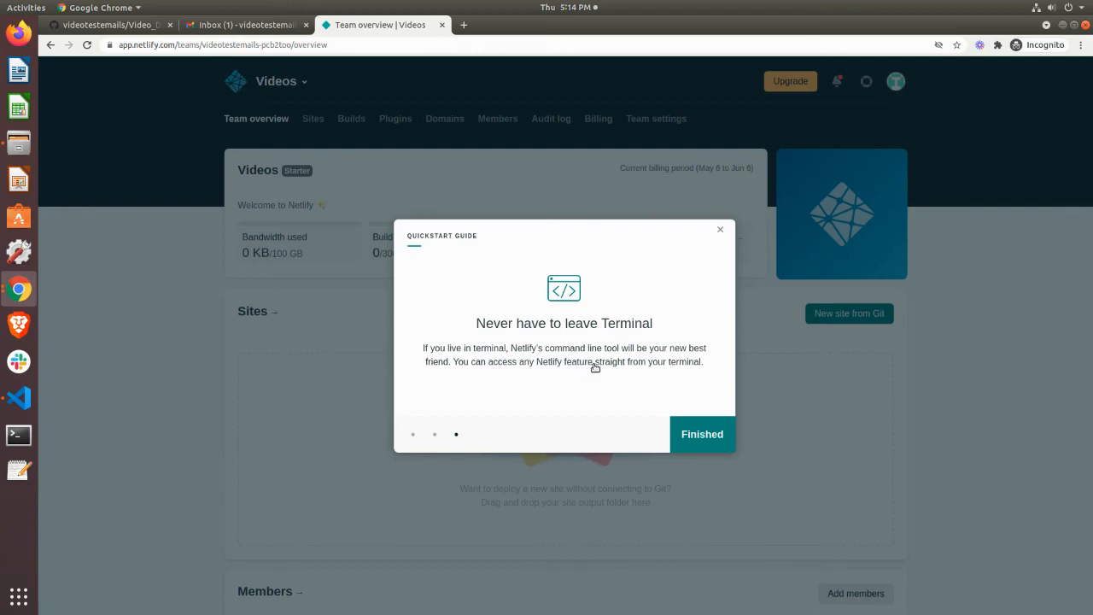
pyautogui.moveTo(683, 430)
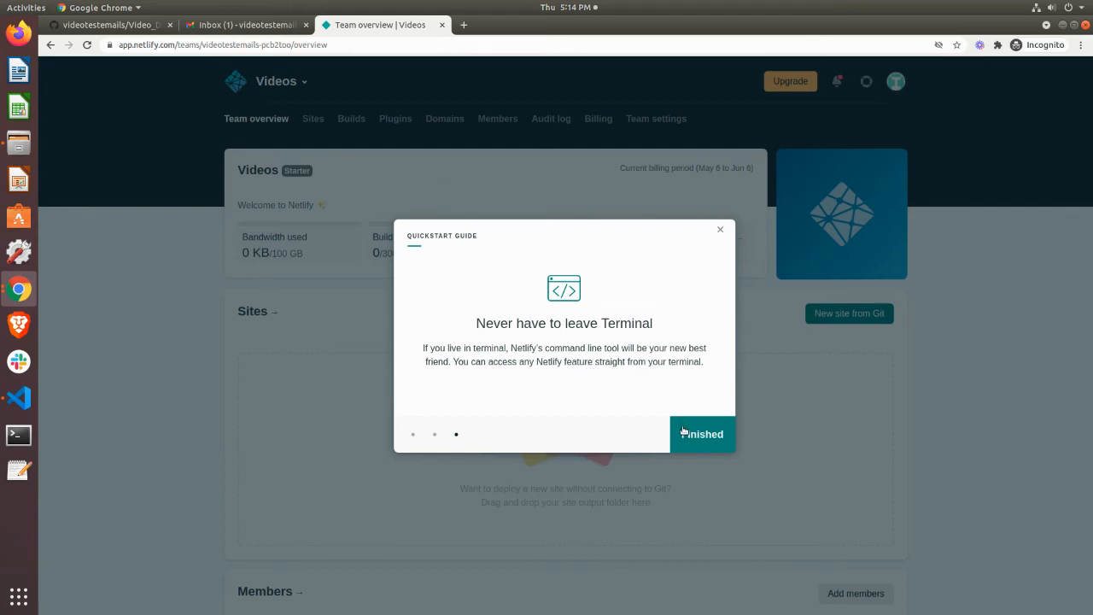
# Close the quickstart guide to reveal the empty Videos team overview
pyautogui.click(700, 433)
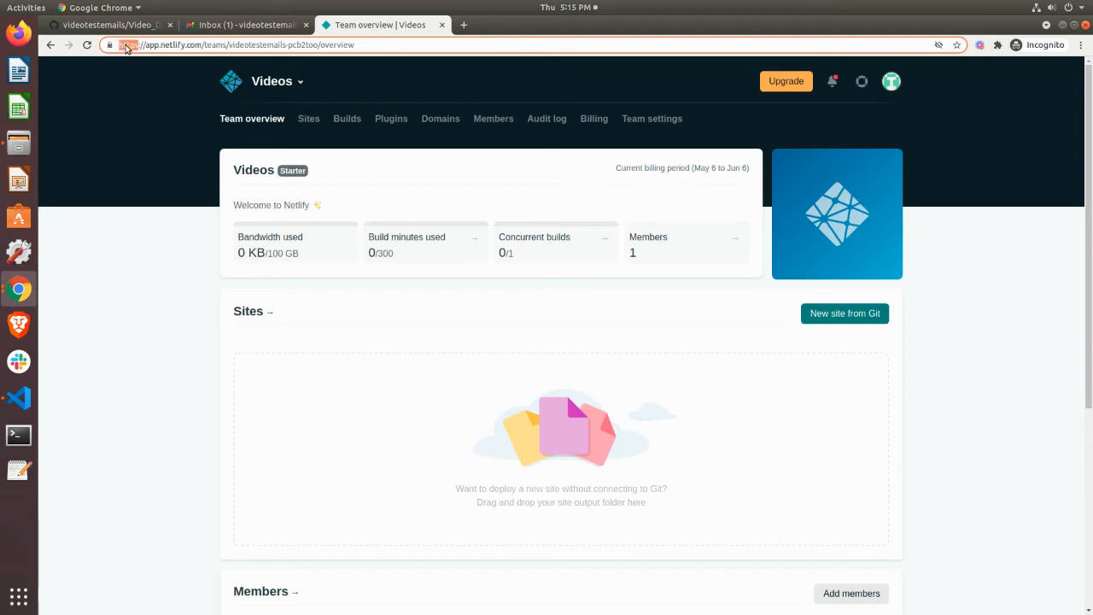
pyautogui.moveTo(925, 348)
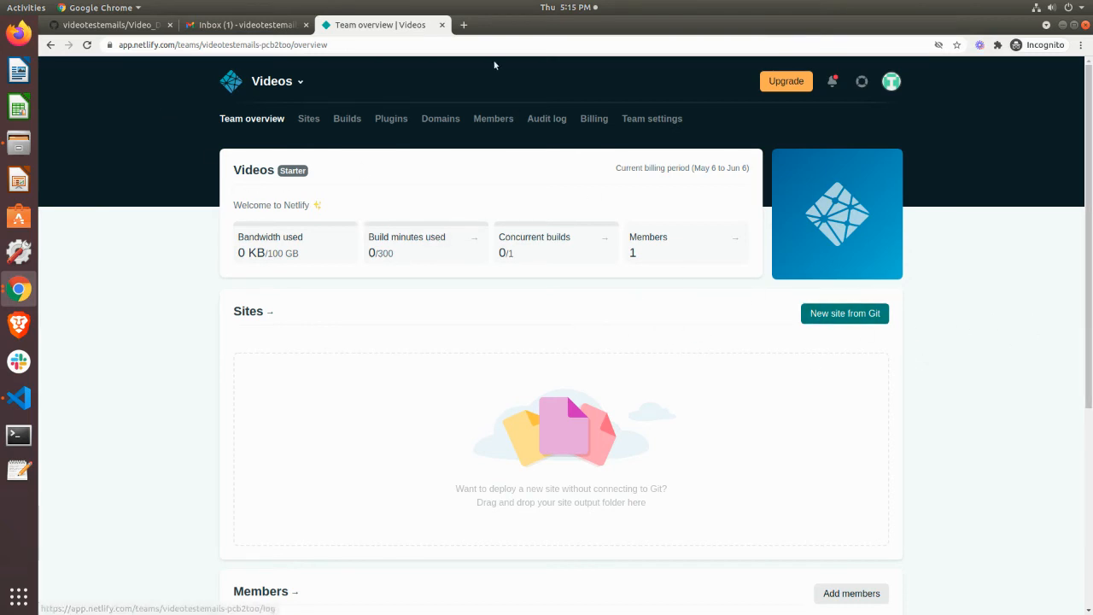
pyautogui.moveTo(843, 314)
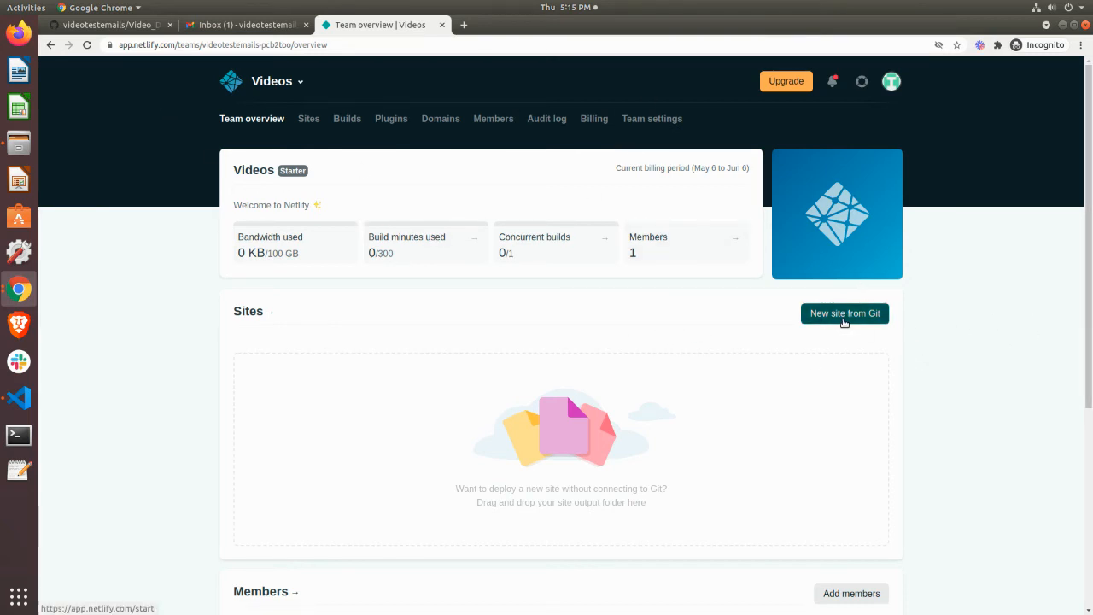
# Start a new site from Git via GitHub and pick the videotestemails/Video_Deployment repository
pyautogui.click(844, 314)
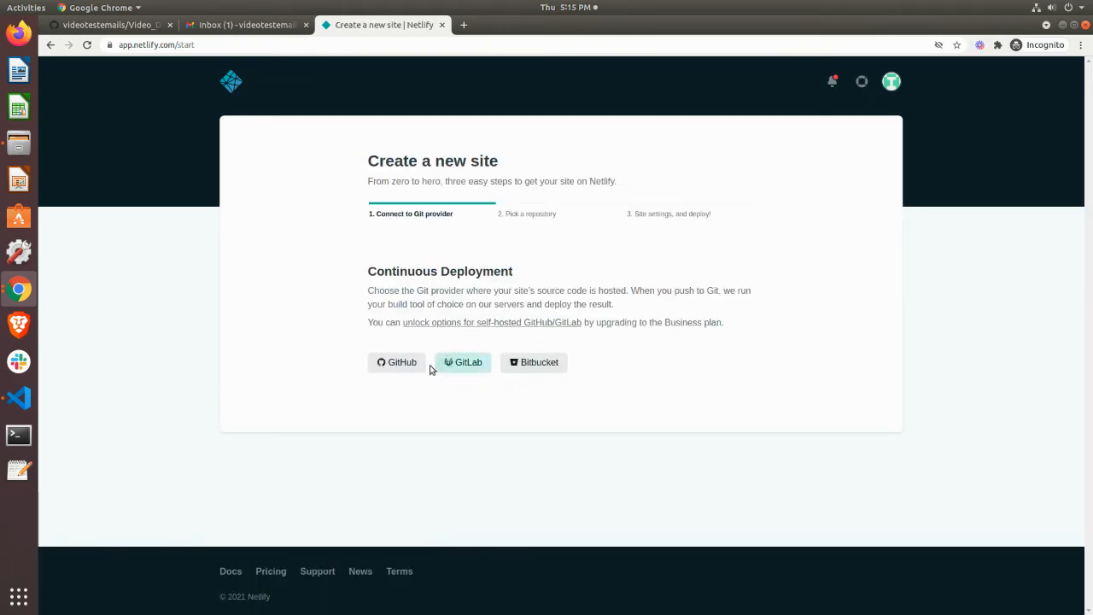
pyautogui.click(396, 362)
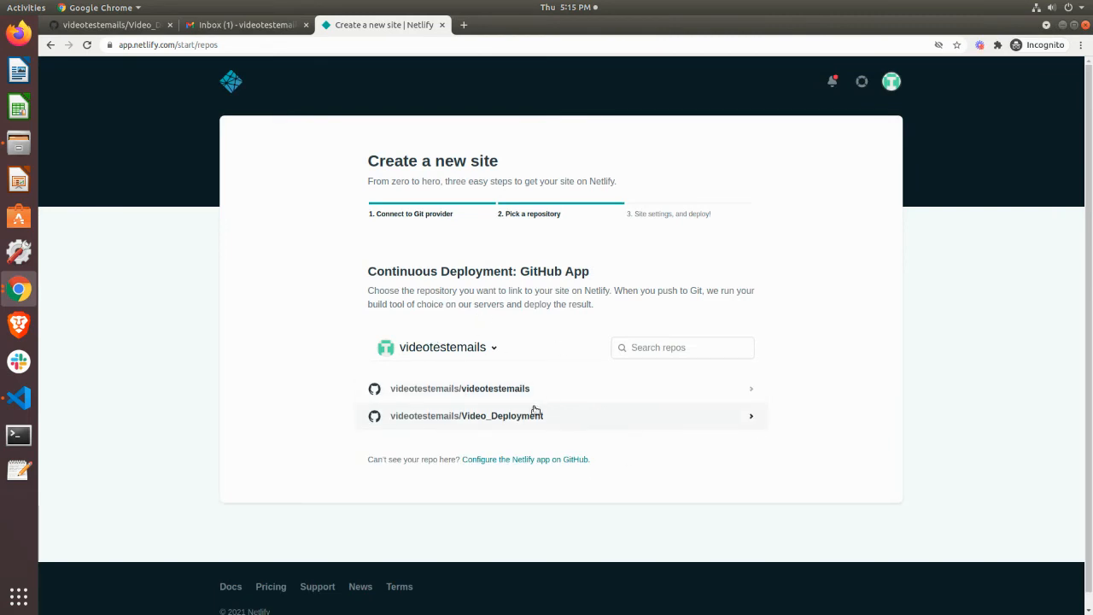
pyautogui.moveTo(516, 246)
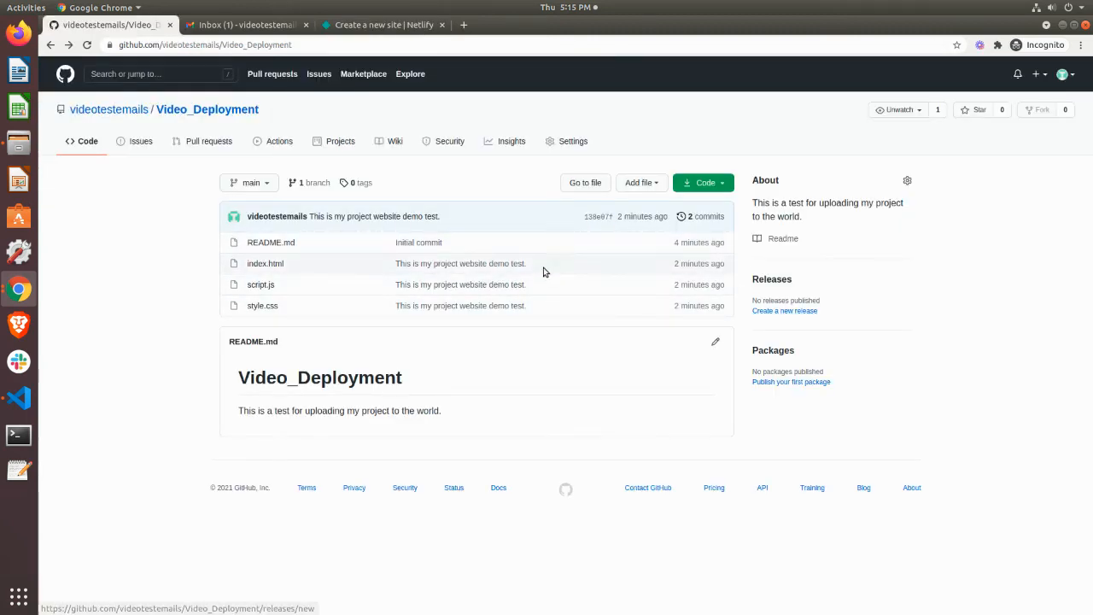
pyautogui.click(383, 26)
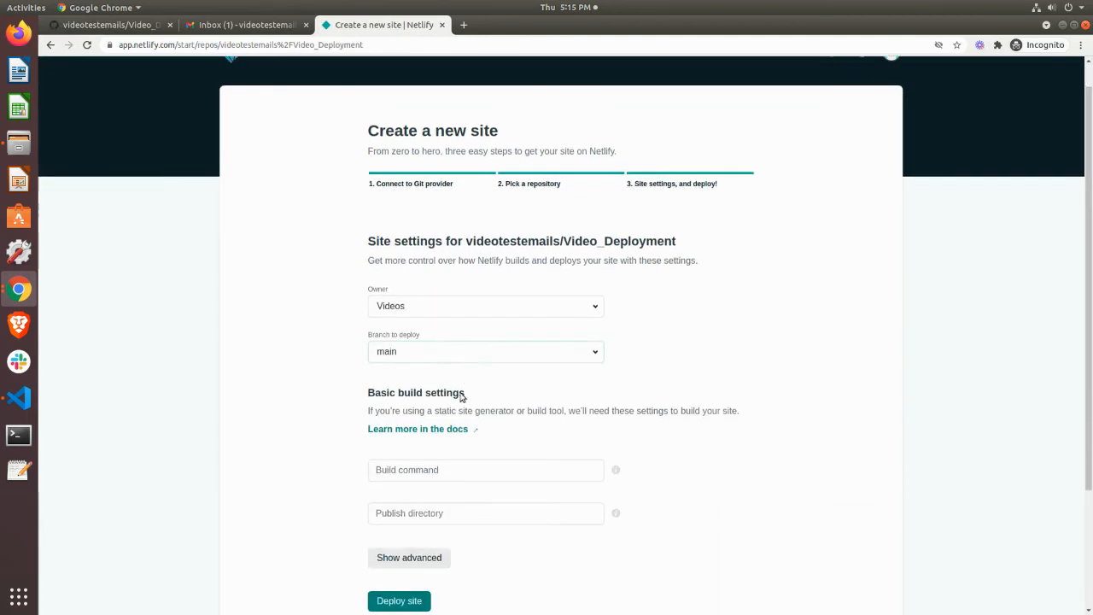
pyautogui.scroll(3)
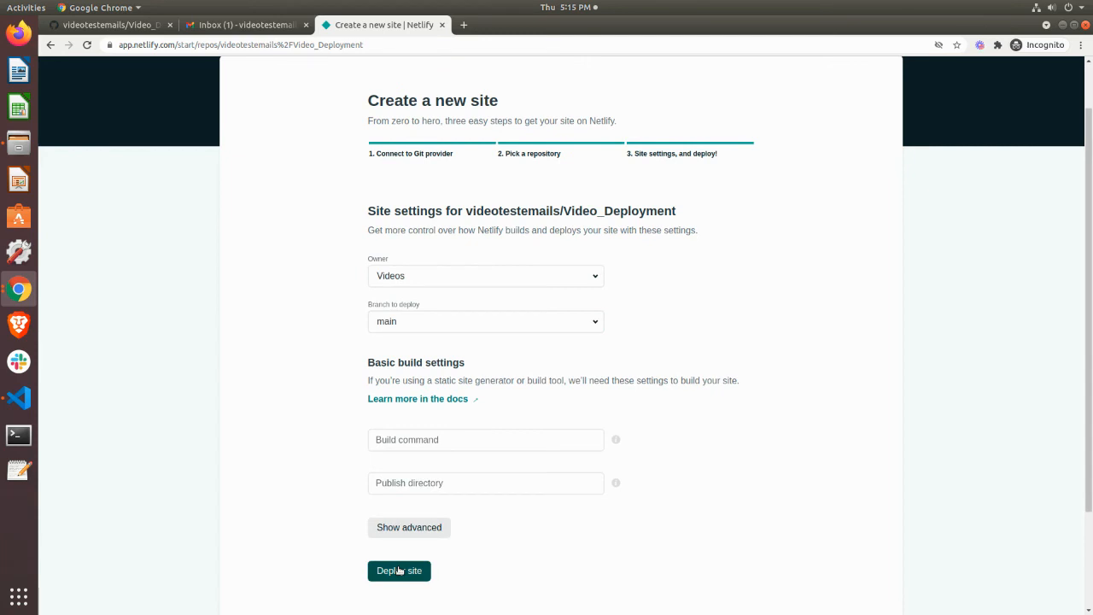
# Deploy the site from main, creating heuristic-agnesi-7818b8 with its production deploy processing
pyautogui.click(399, 570)
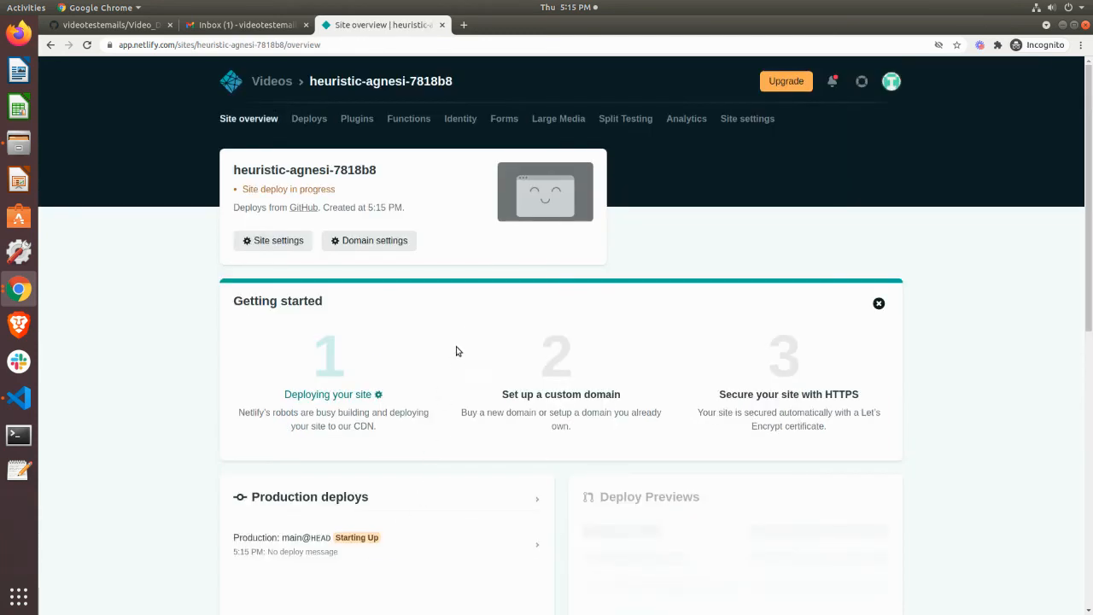
pyautogui.moveTo(341, 314)
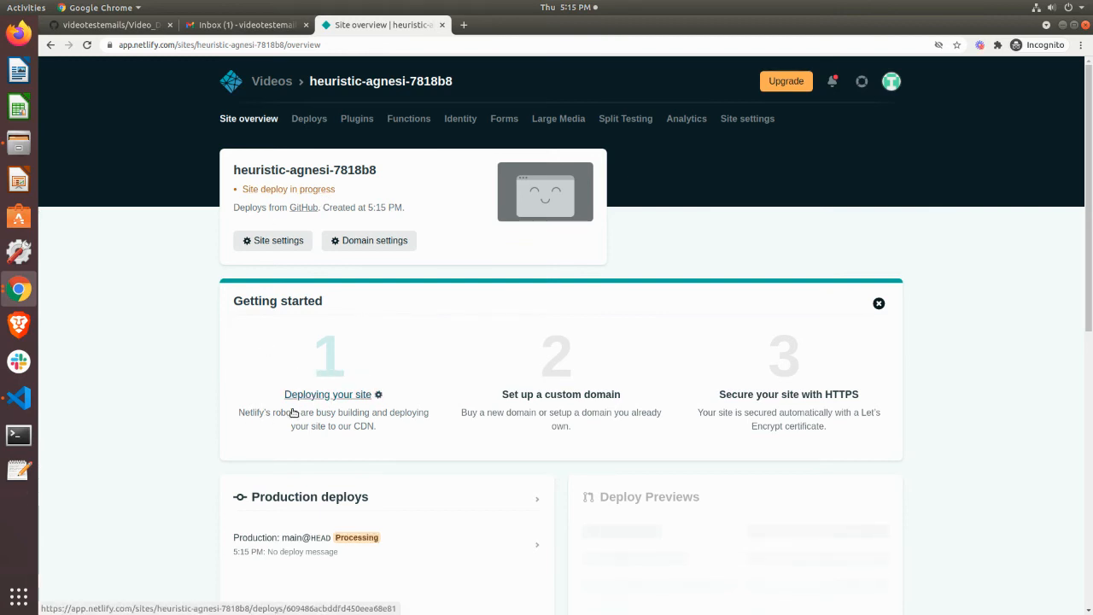
pyautogui.moveTo(269, 399)
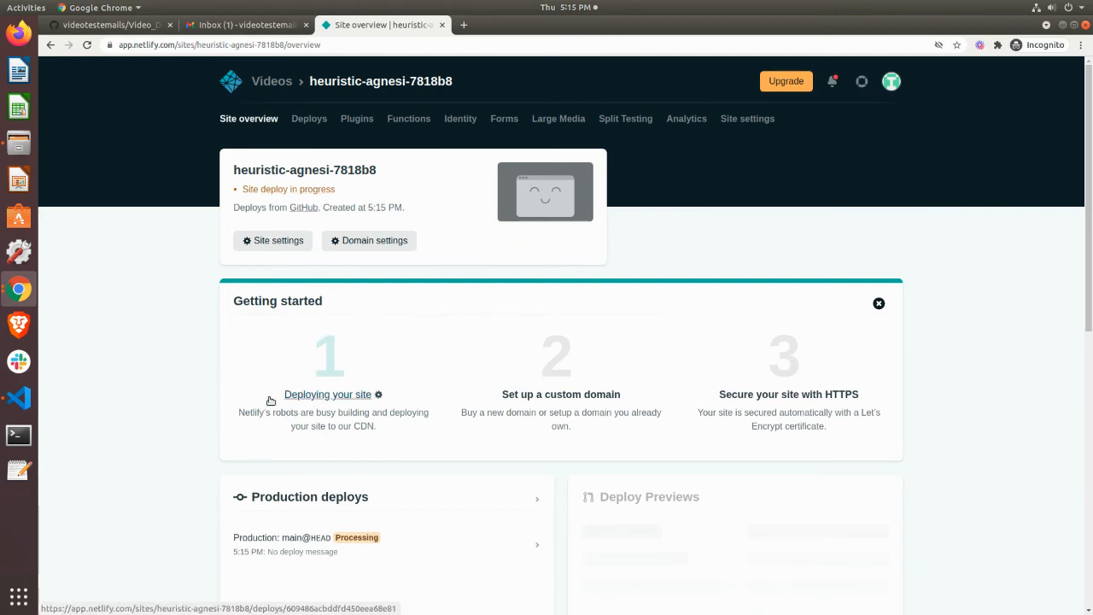
pyautogui.moveTo(263, 416)
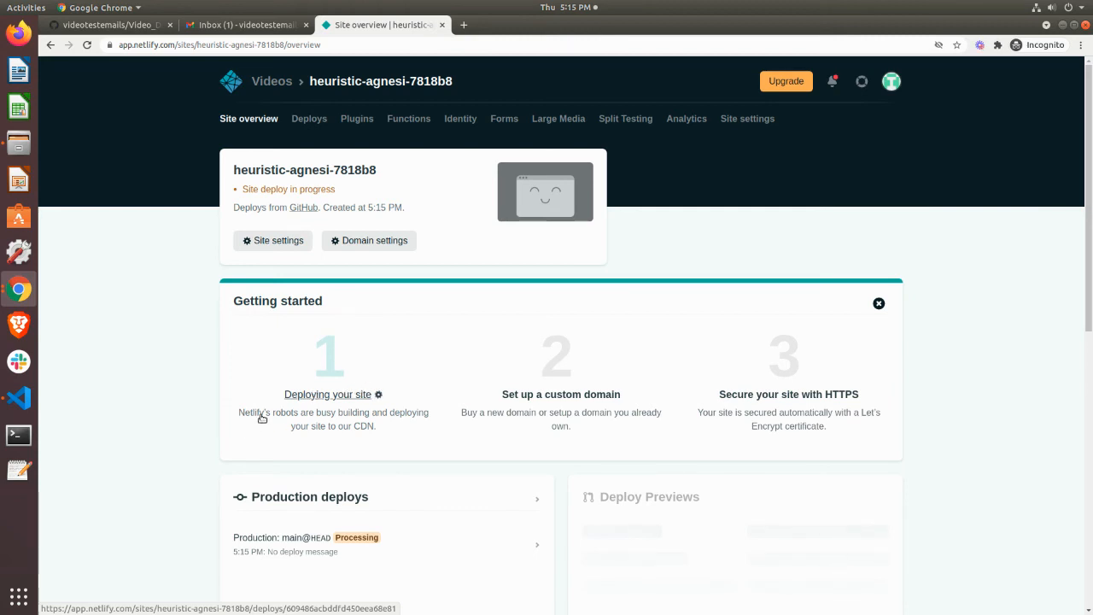
pyautogui.moveTo(321, 442)
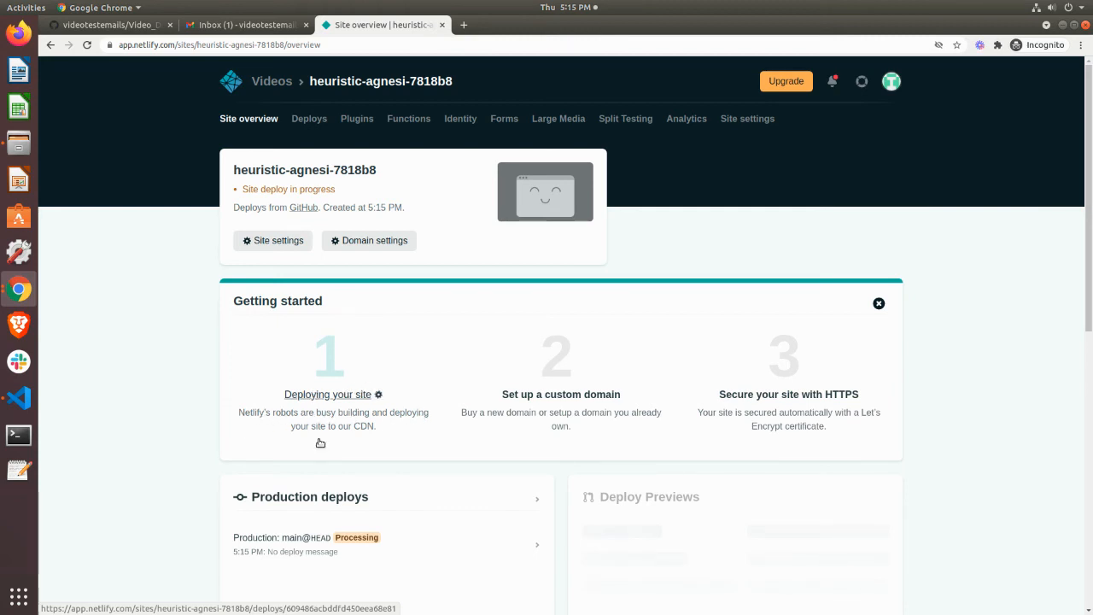
pyautogui.moveTo(372, 423)
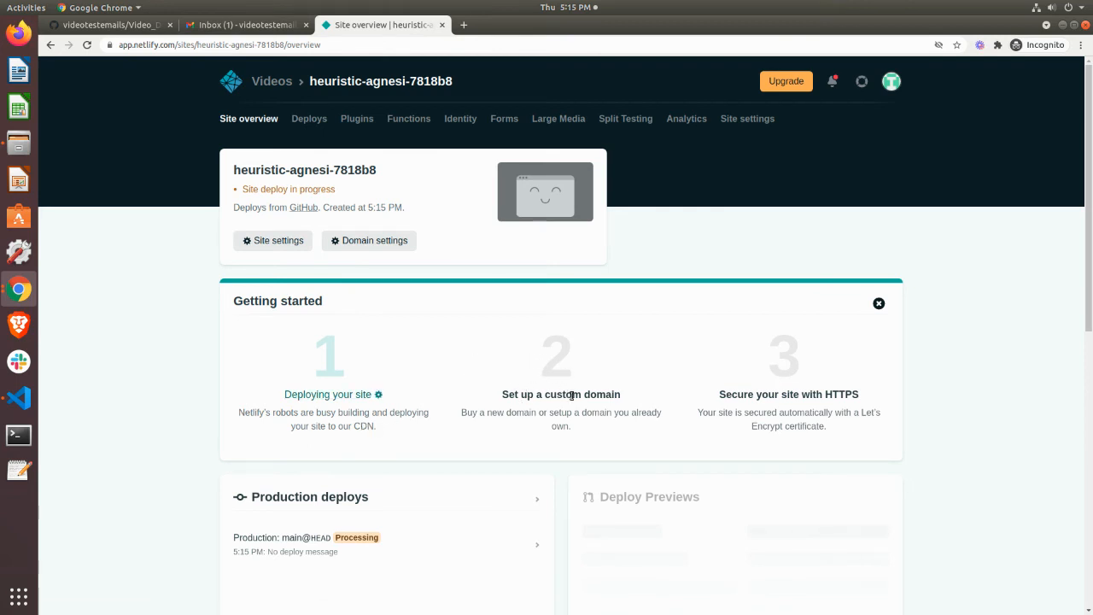
pyautogui.moveTo(510, 424)
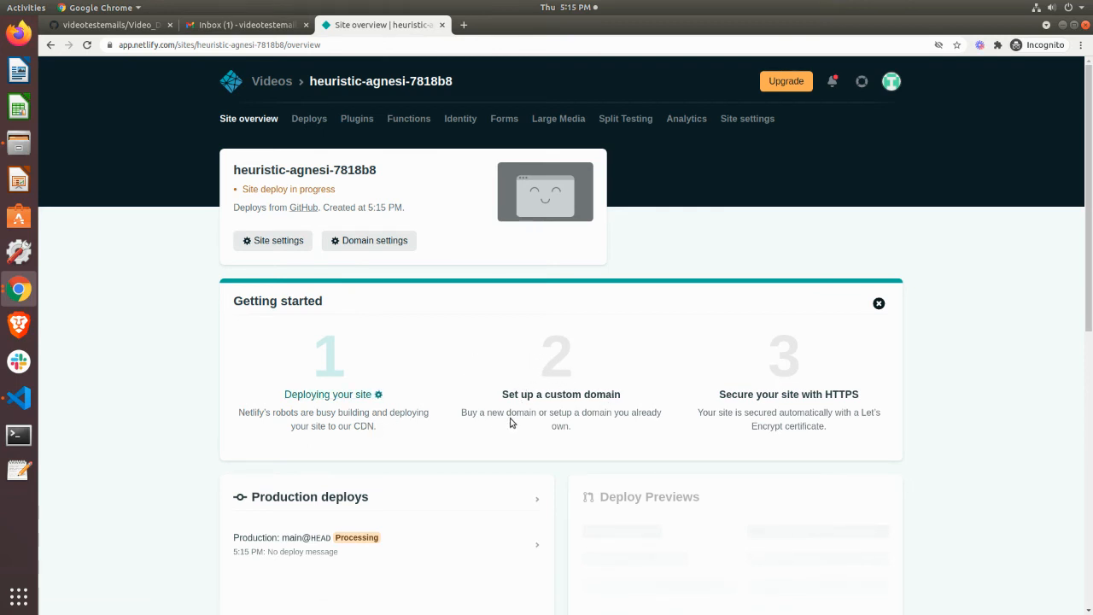
pyautogui.moveTo(621, 409)
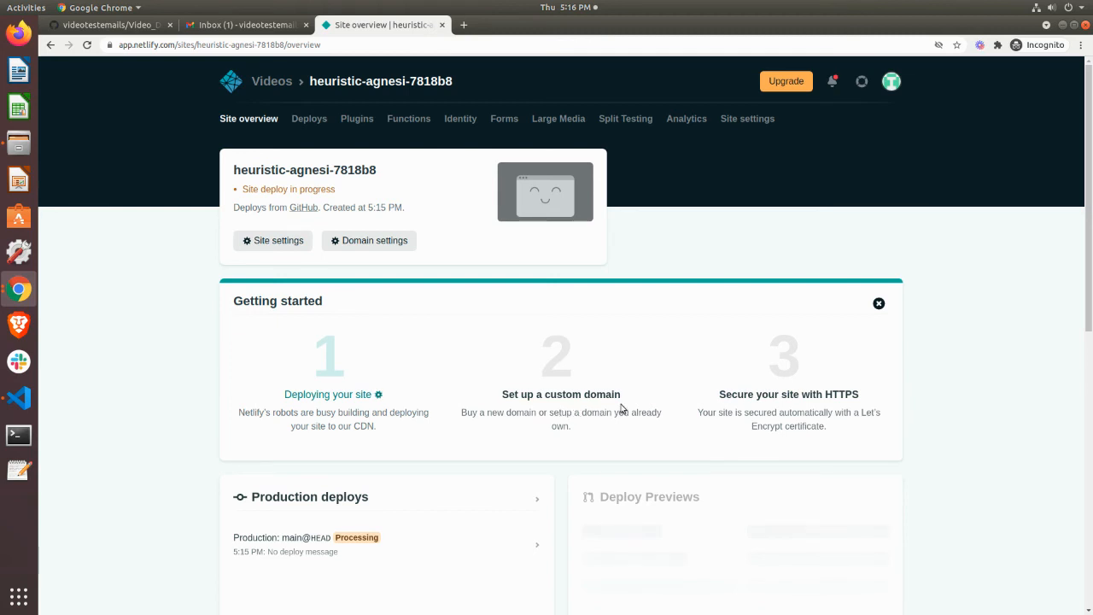
pyautogui.moveTo(744, 372)
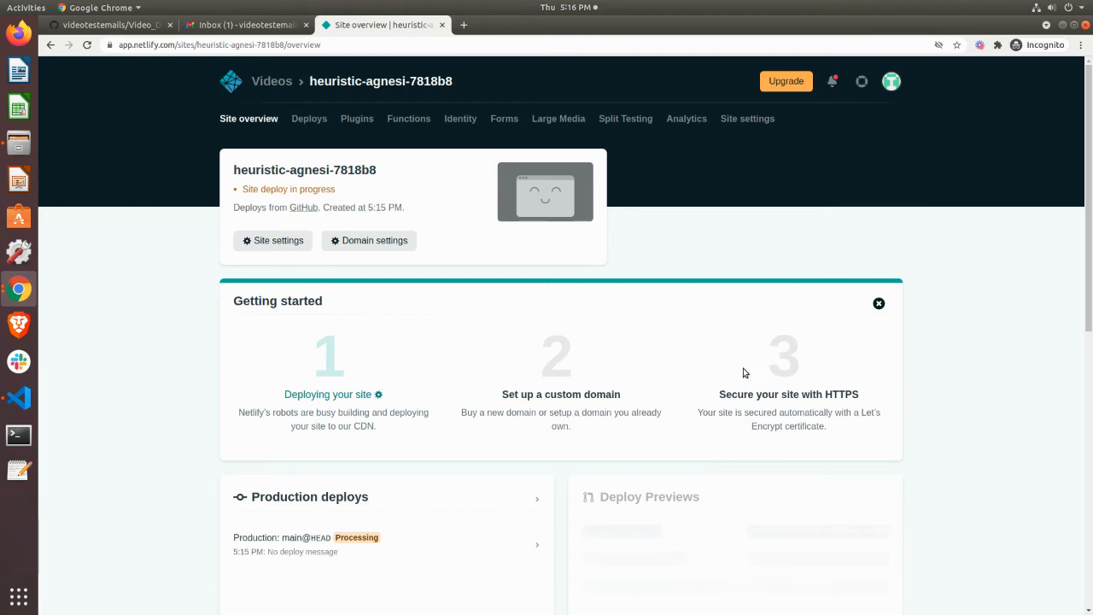
pyautogui.moveTo(760, 393)
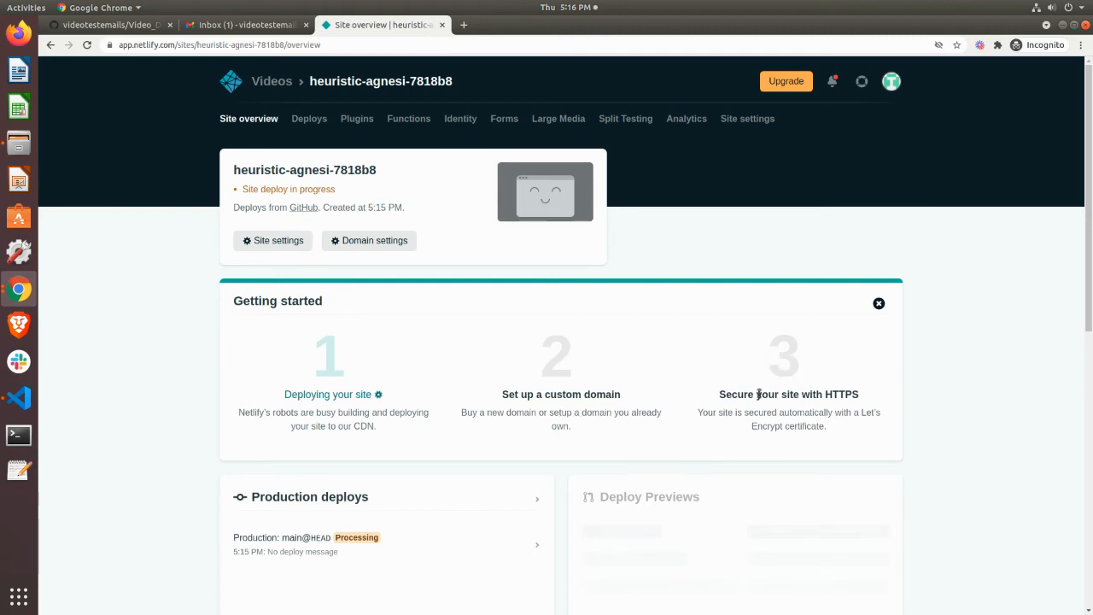
pyautogui.moveTo(792, 393)
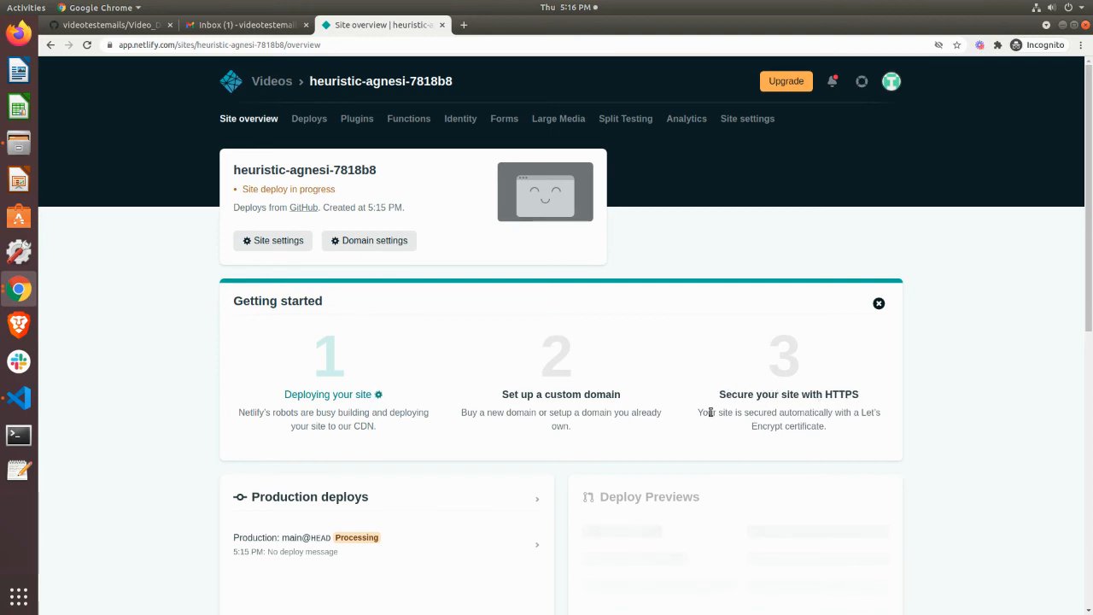
pyautogui.moveTo(698, 442)
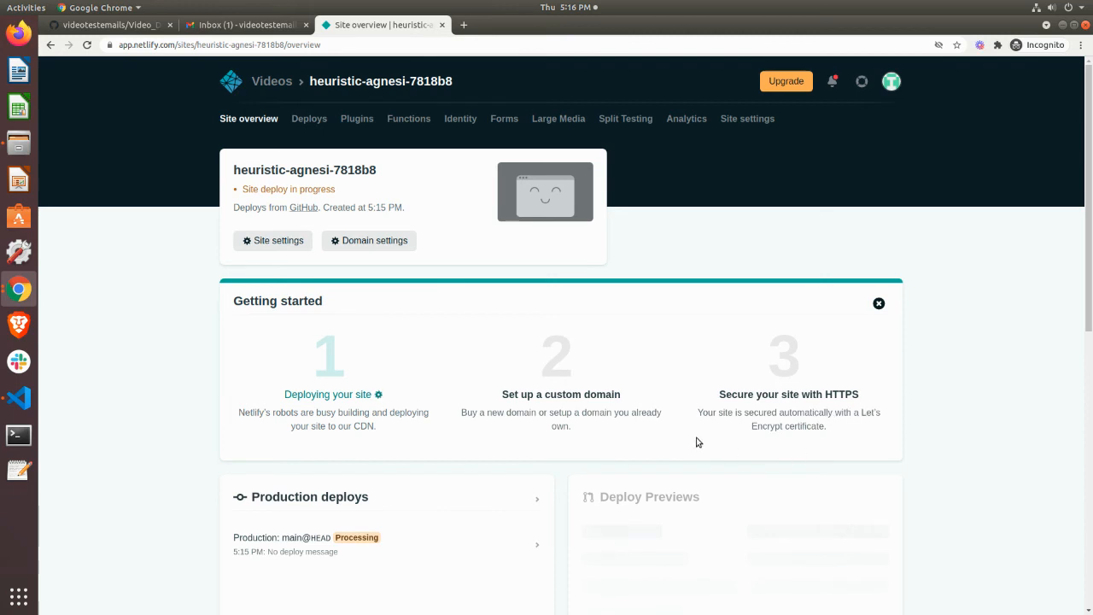
pyautogui.moveTo(801, 423)
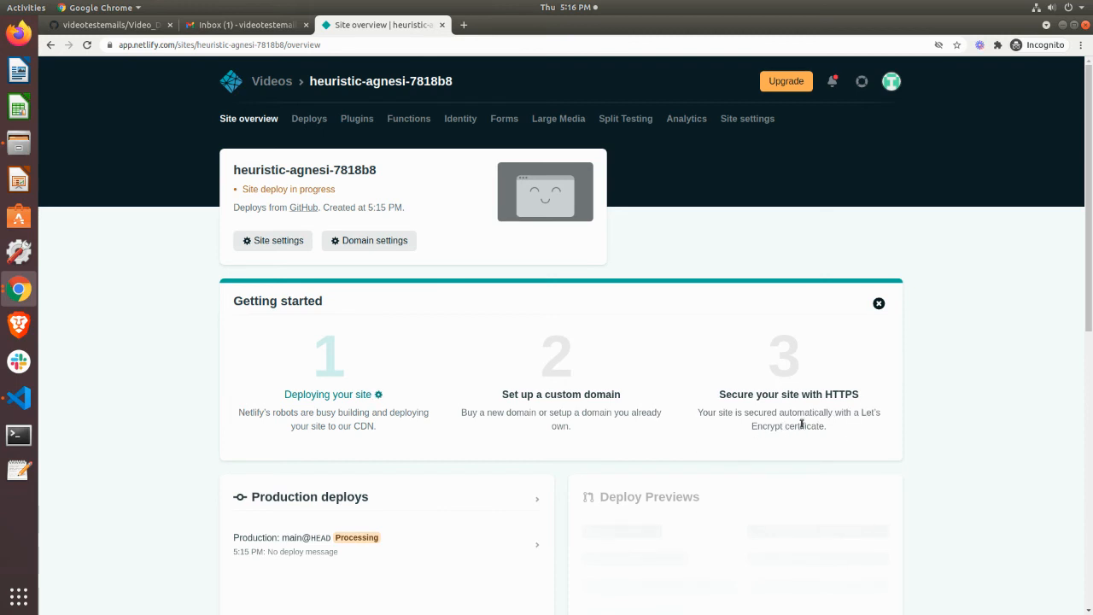
pyautogui.moveTo(637, 384)
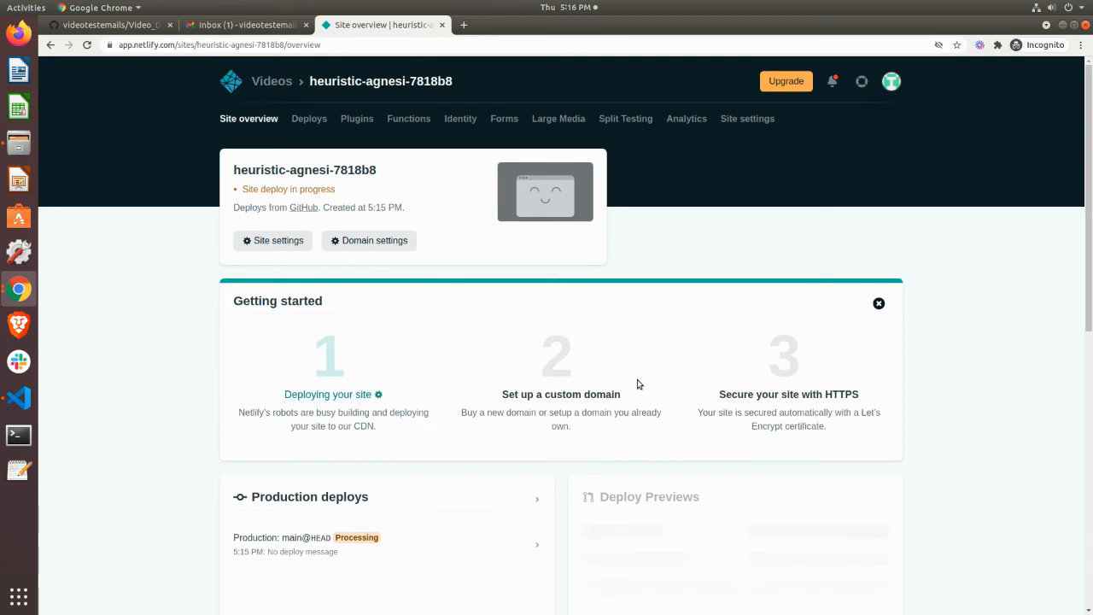
pyautogui.scroll(-3)
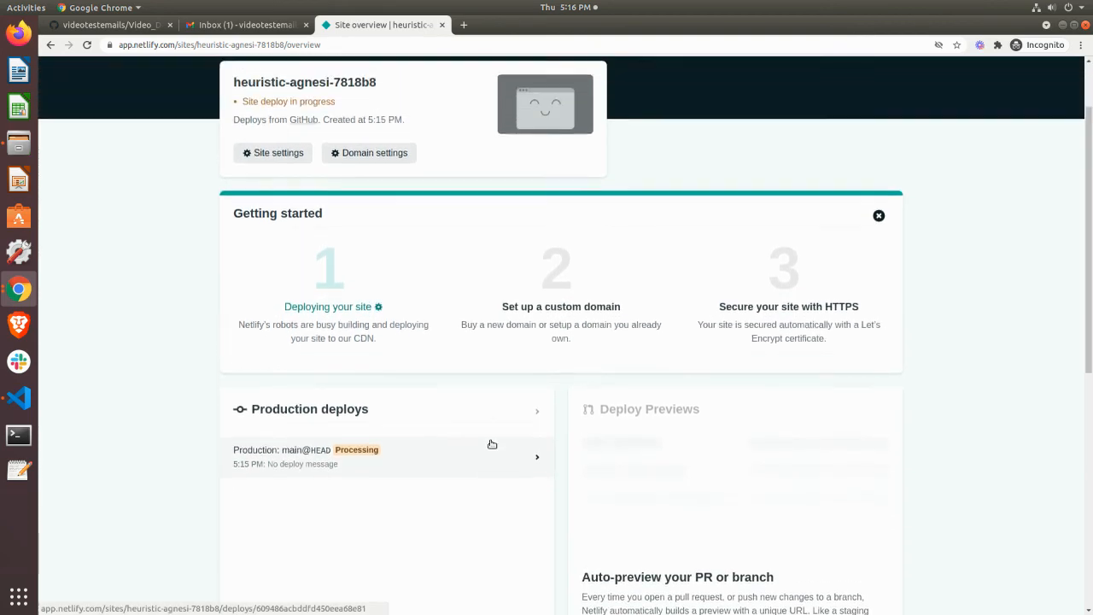
pyautogui.scroll(3)
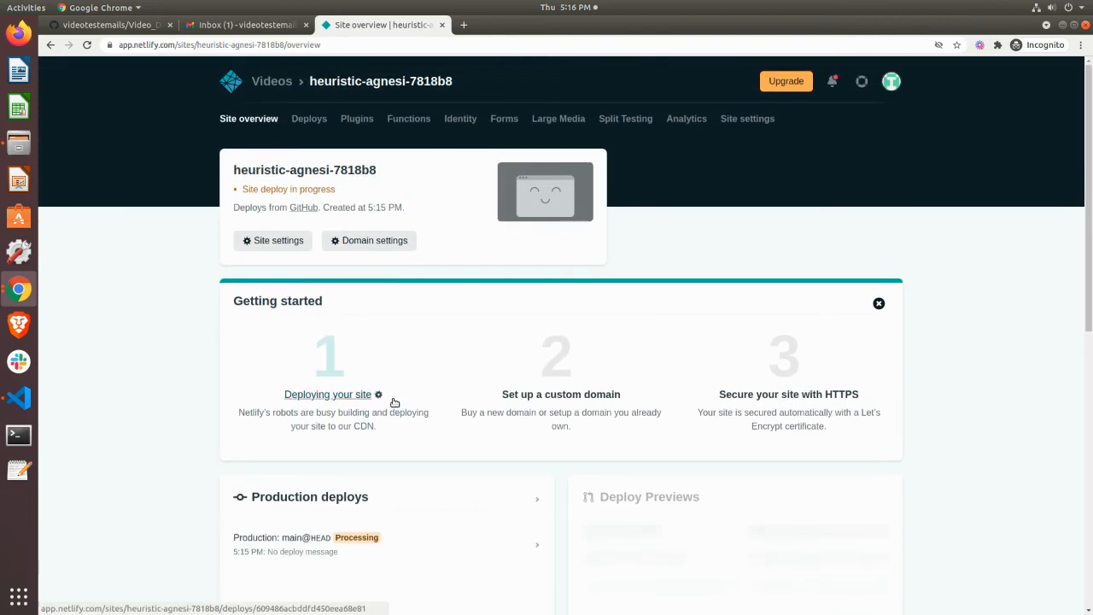
pyautogui.moveTo(546, 382)
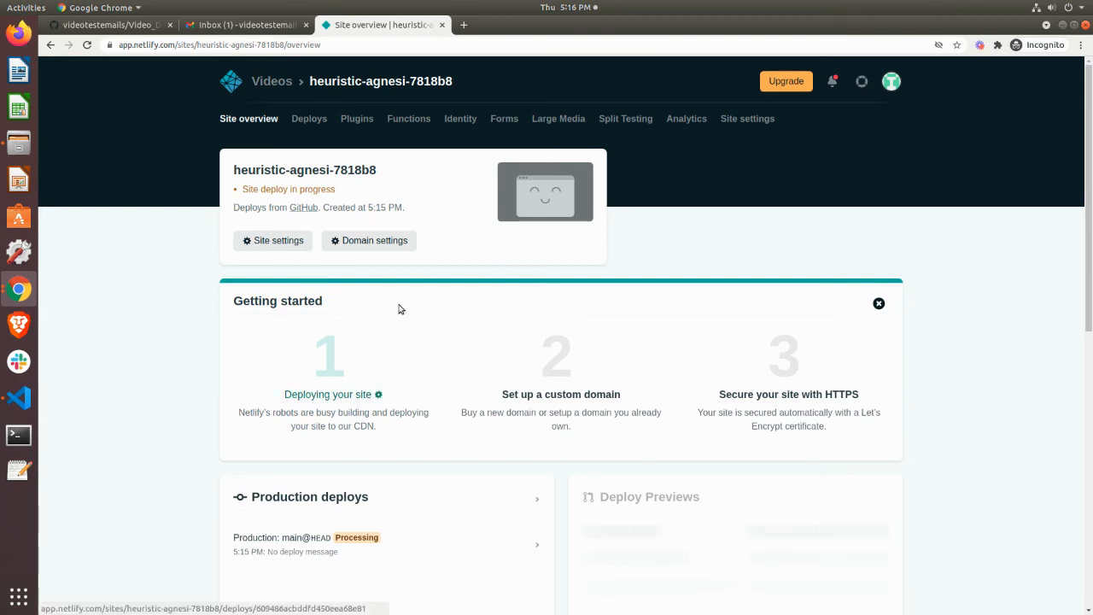
pyautogui.moveTo(474, 186)
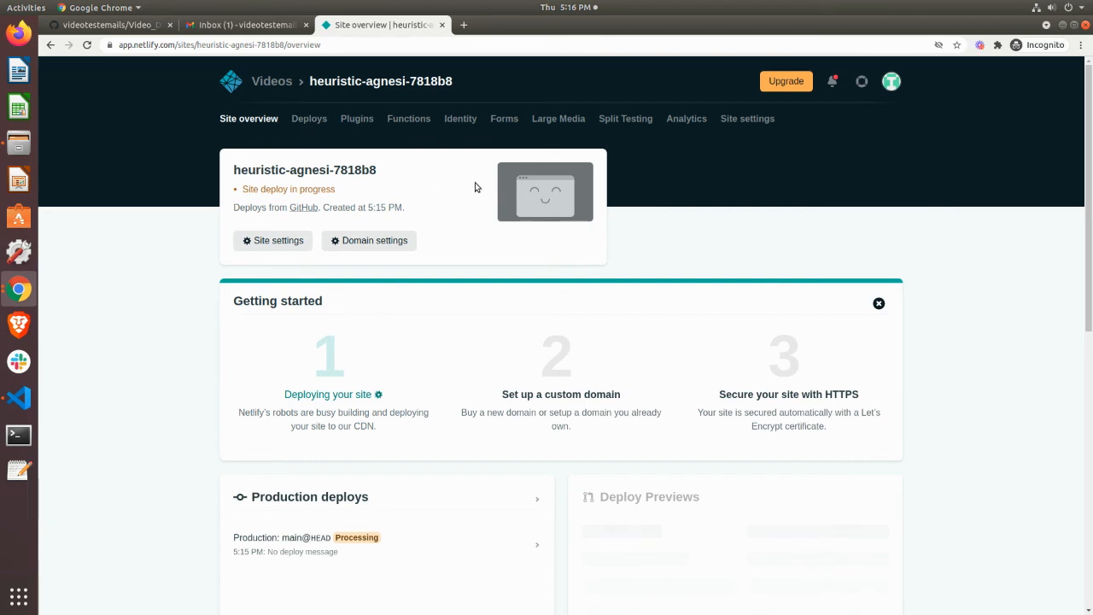
pyautogui.moveTo(537, 393)
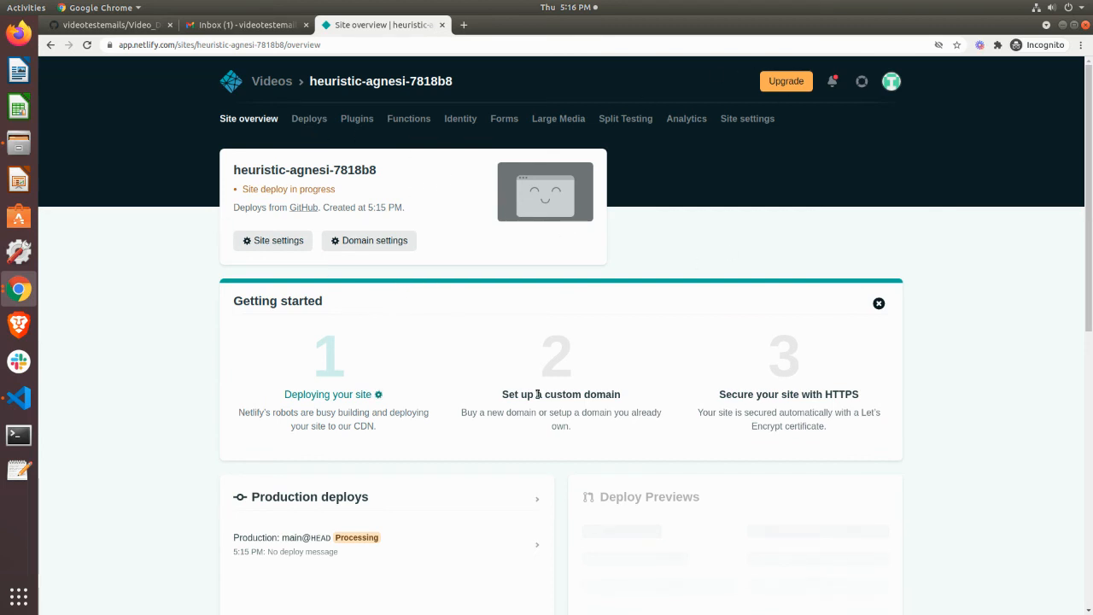
pyautogui.moveTo(109, 372)
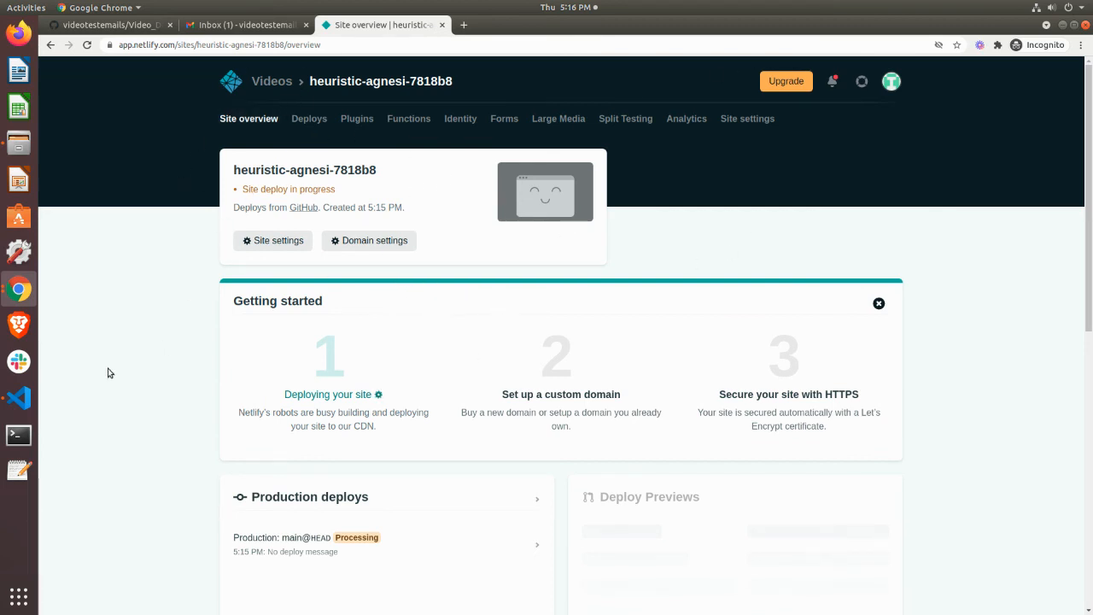
pyautogui.moveTo(176, 87)
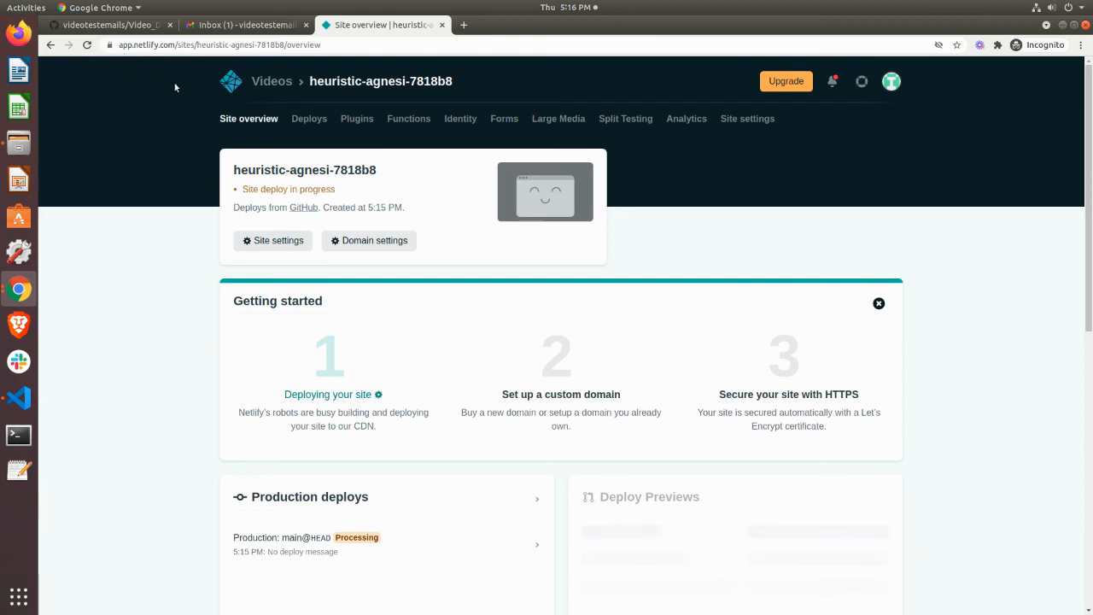
pyautogui.moveTo(133, 27)
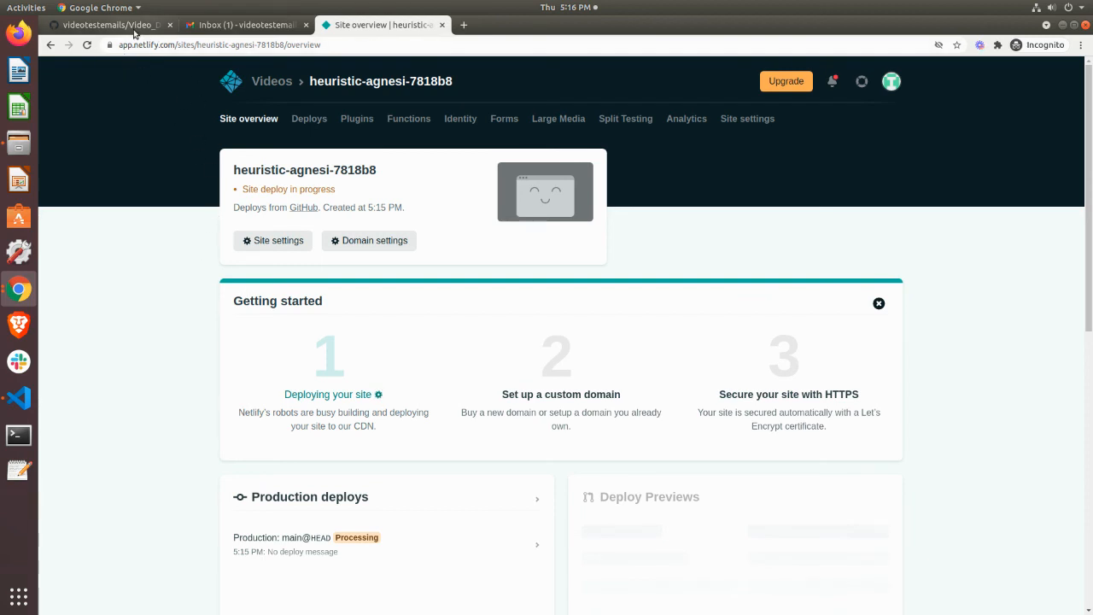
# Return to the GitHub Video_Deployment repository listing README.md, index.html, script.js and style.css
pyautogui.click(110, 24)
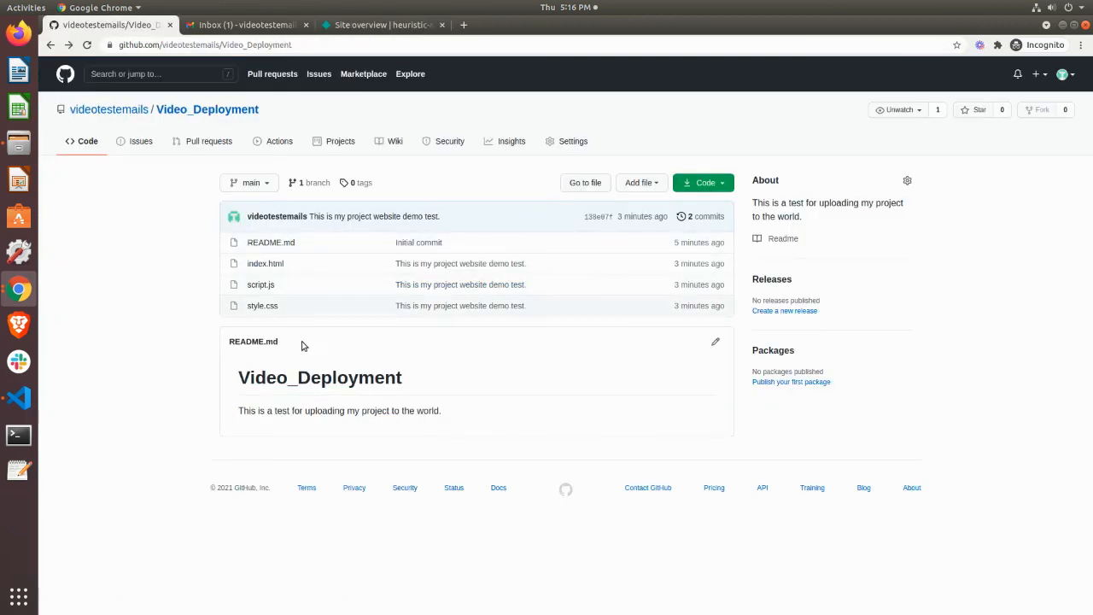
pyautogui.moveTo(239, 396)
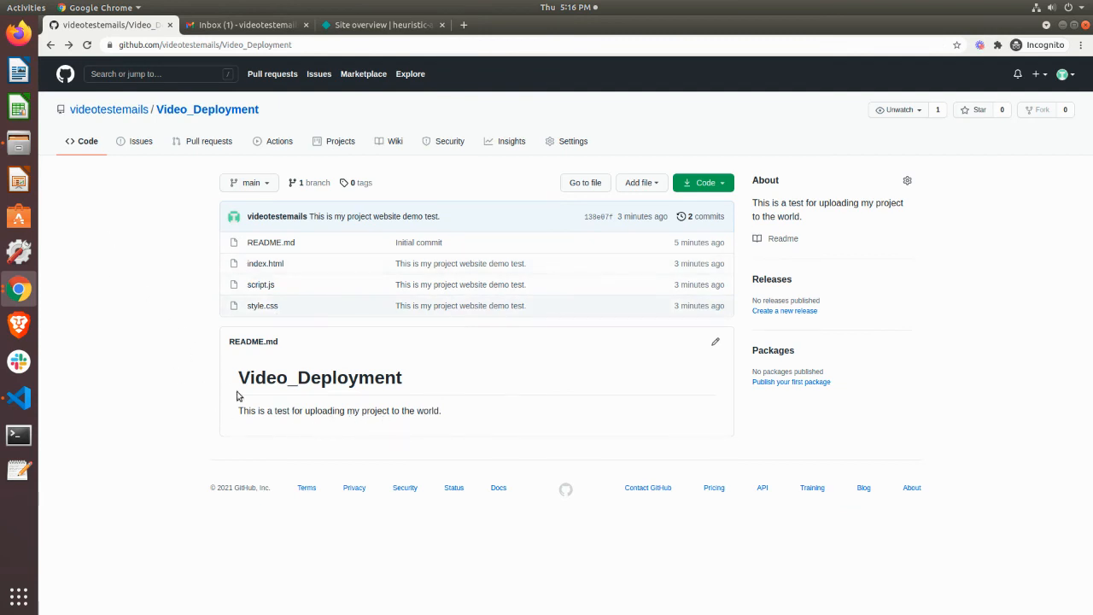
pyautogui.moveTo(399, 485)
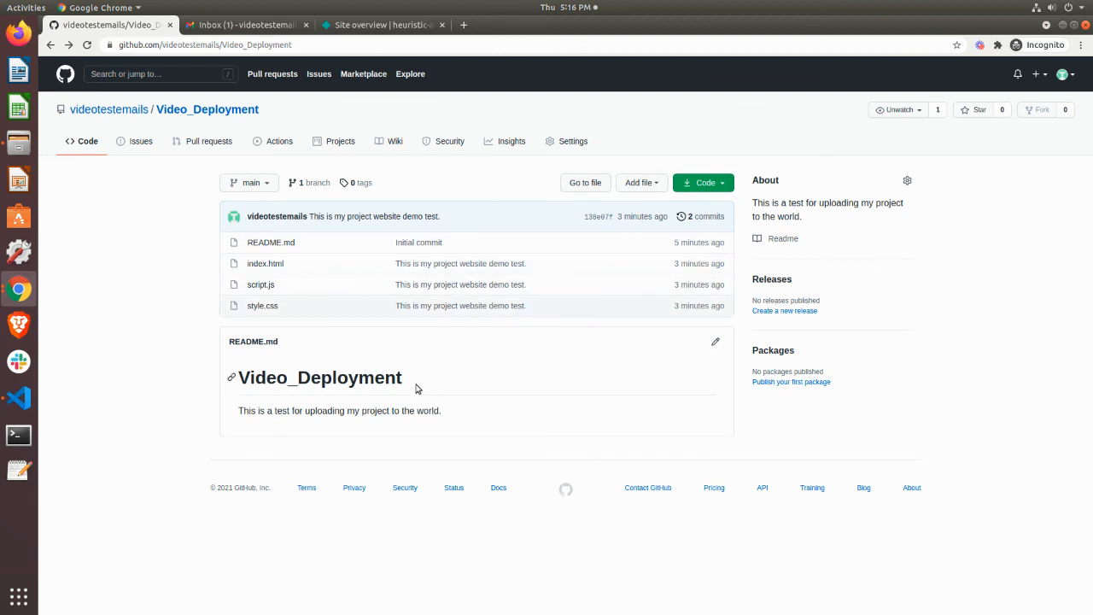
pyautogui.moveTo(403, 396)
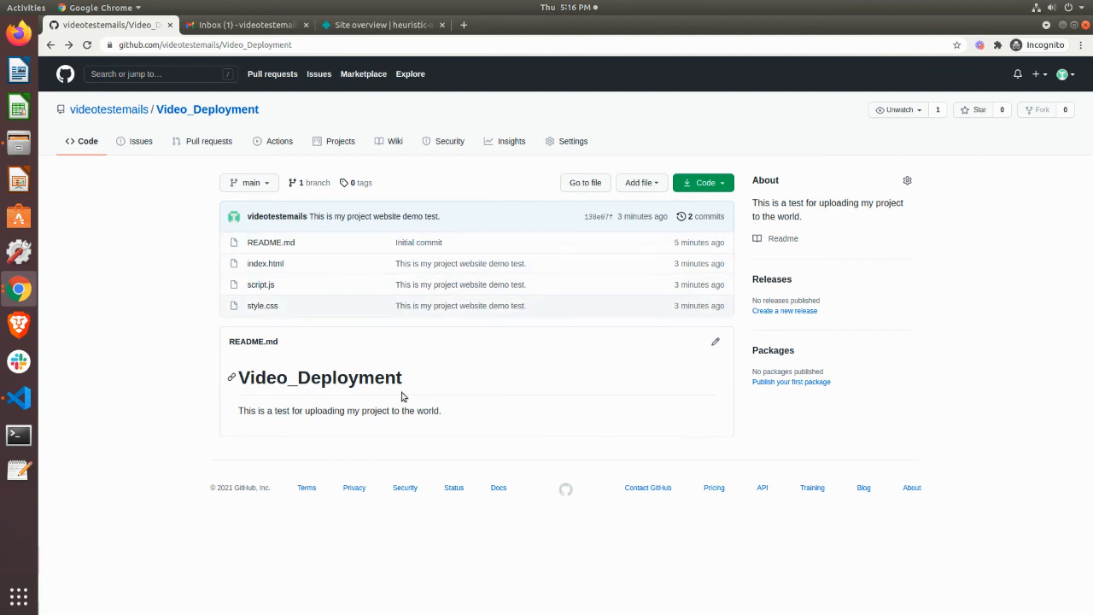
pyautogui.moveTo(302, 311)
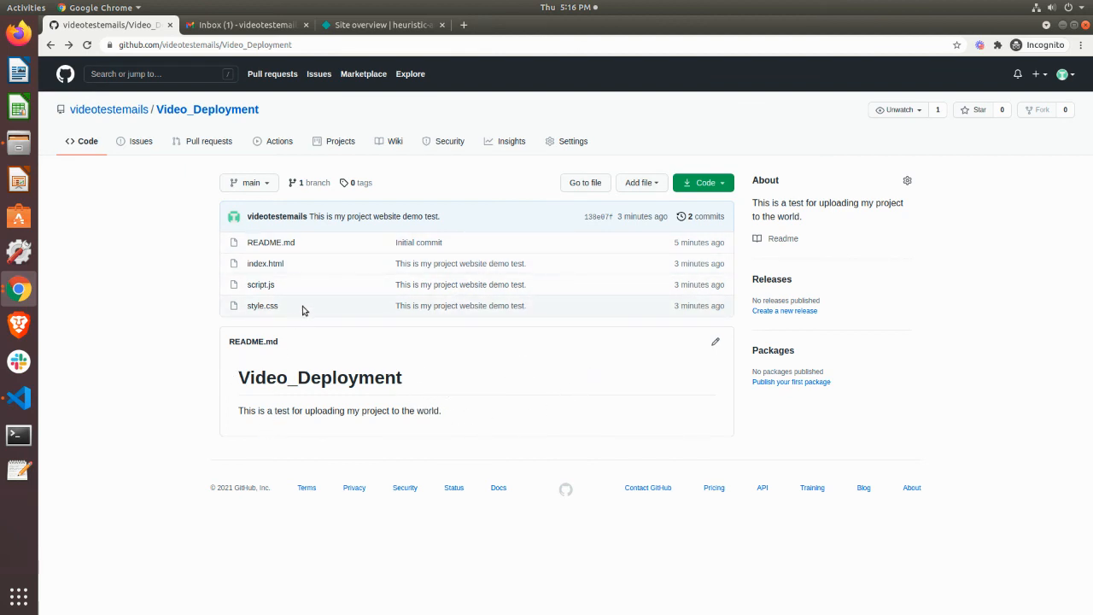
pyautogui.moveTo(410, 243)
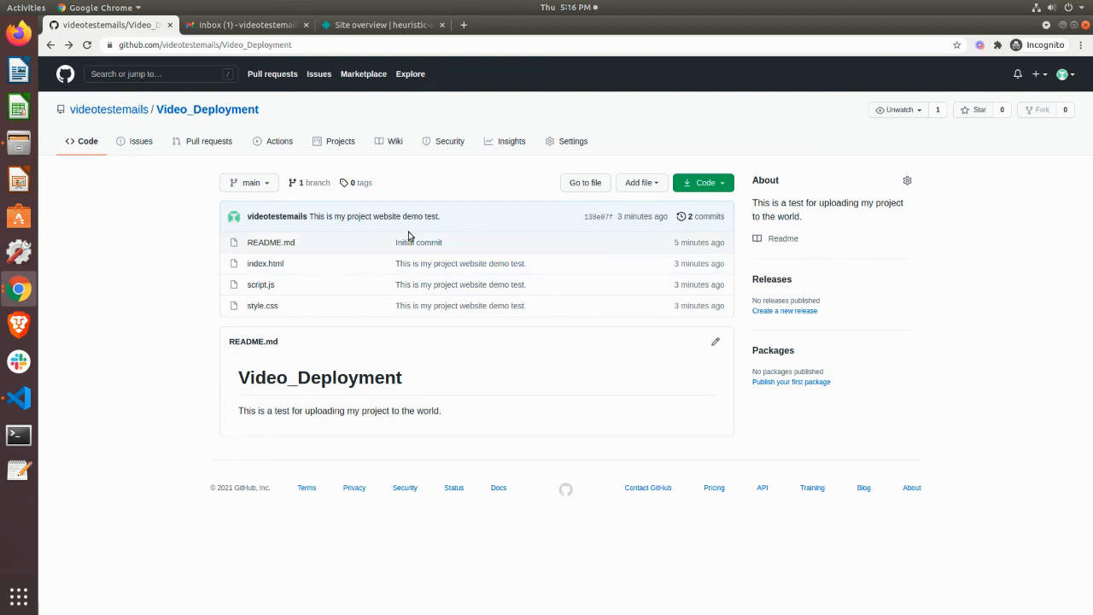
pyautogui.moveTo(645, 208)
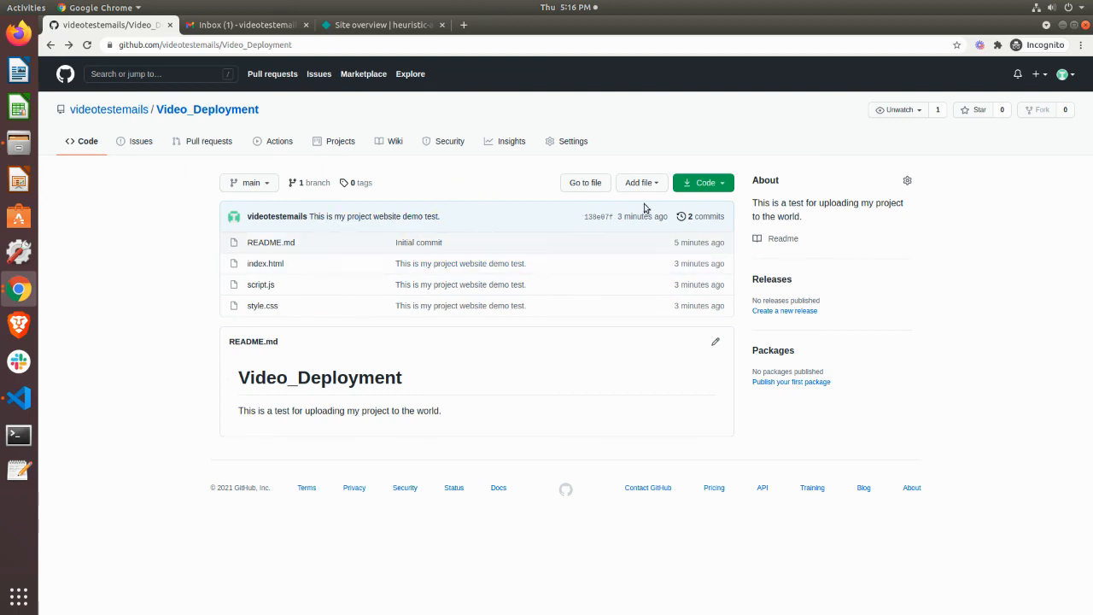
pyautogui.moveTo(526, 351)
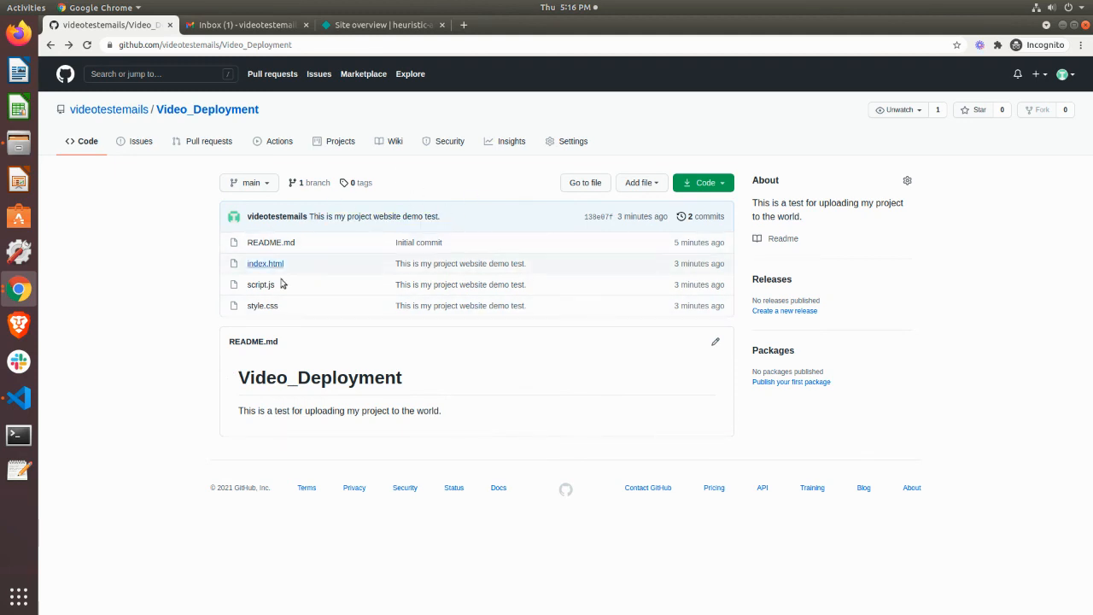
pyautogui.moveTo(266, 140)
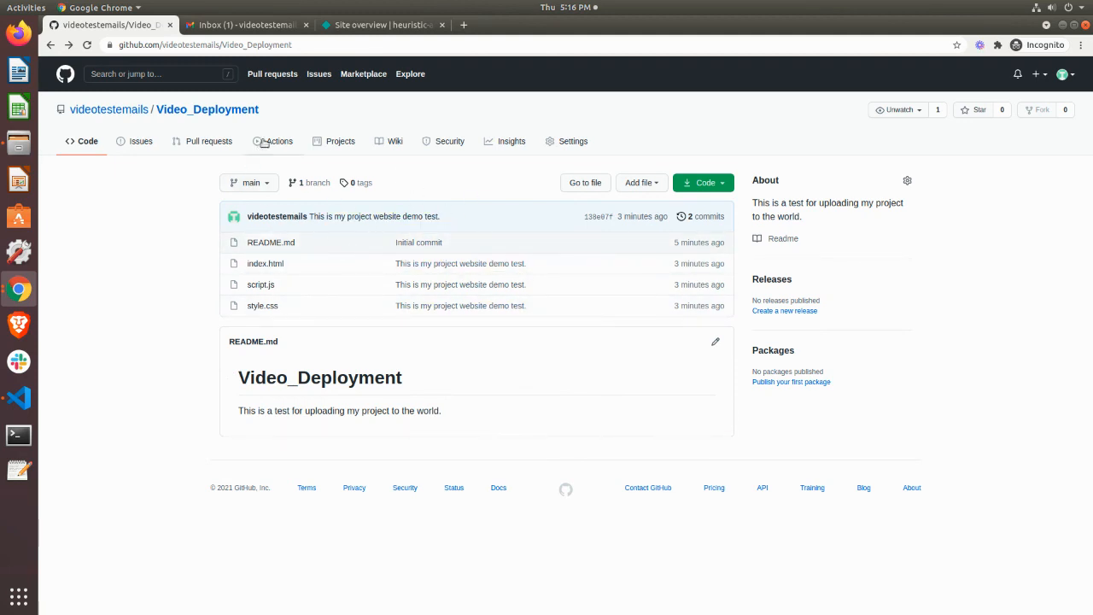
pyautogui.moveTo(440, 269)
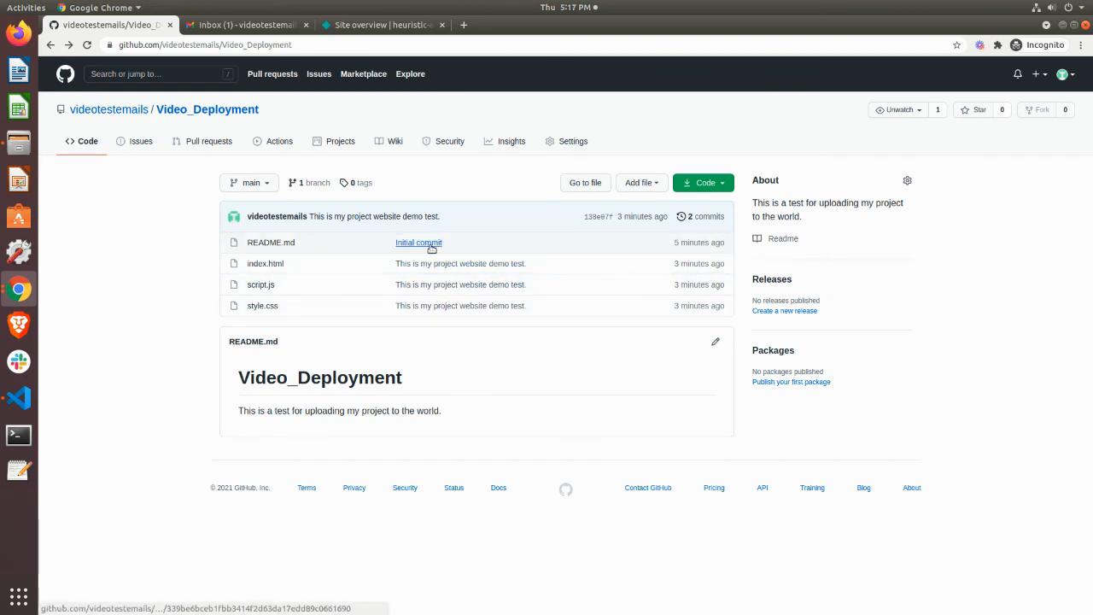
pyautogui.moveTo(349, 178)
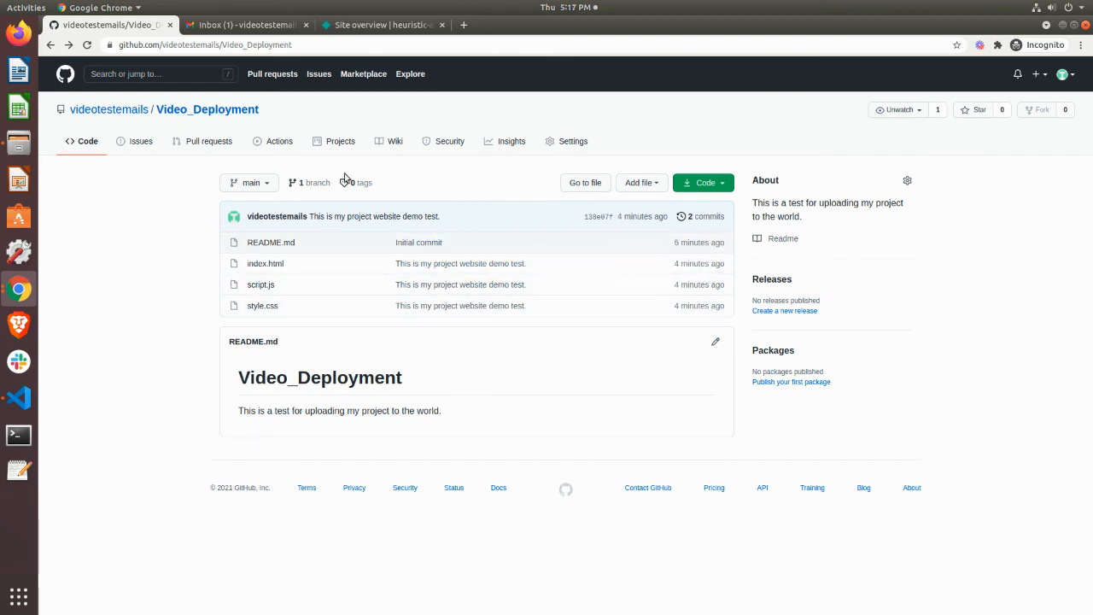
# Return to the Netlify site overview and refresh until the main deploy shows Published
pyautogui.click(382, 24)
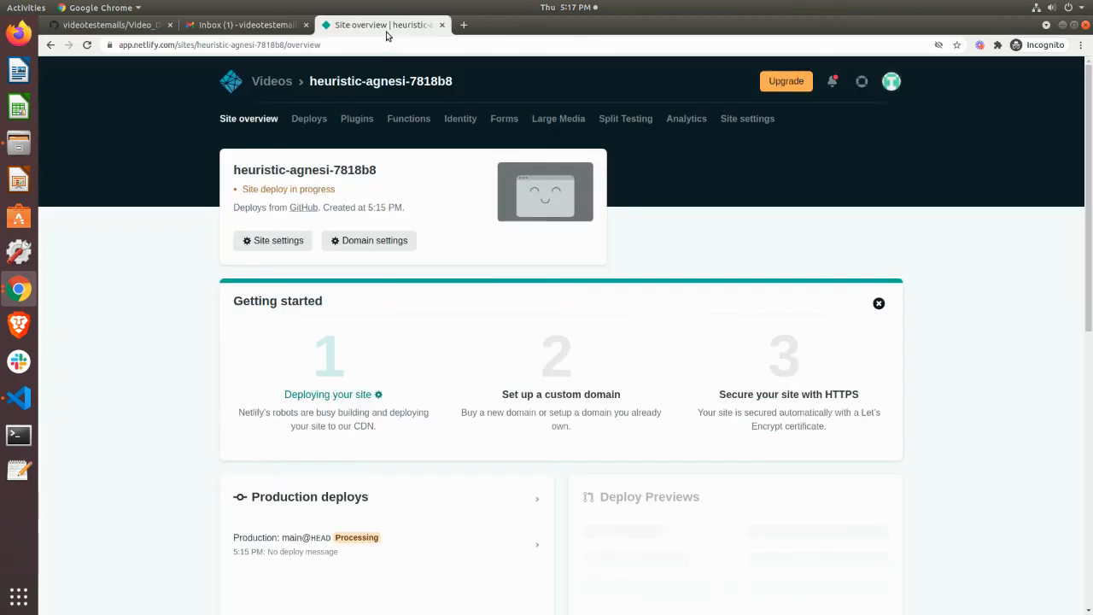
pyautogui.moveTo(239, 215)
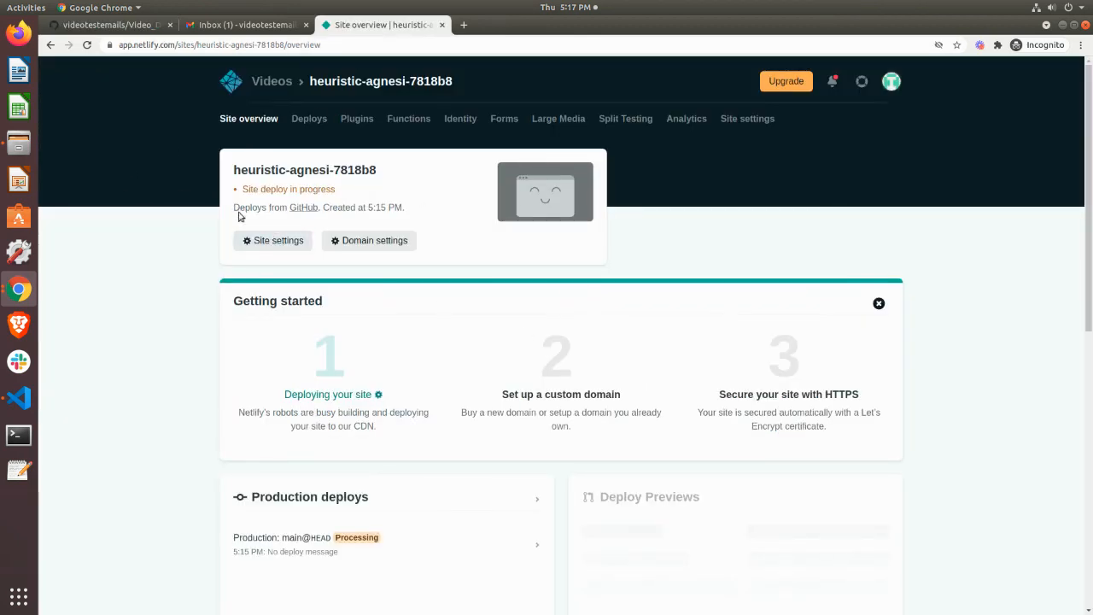
pyautogui.moveTo(473, 472)
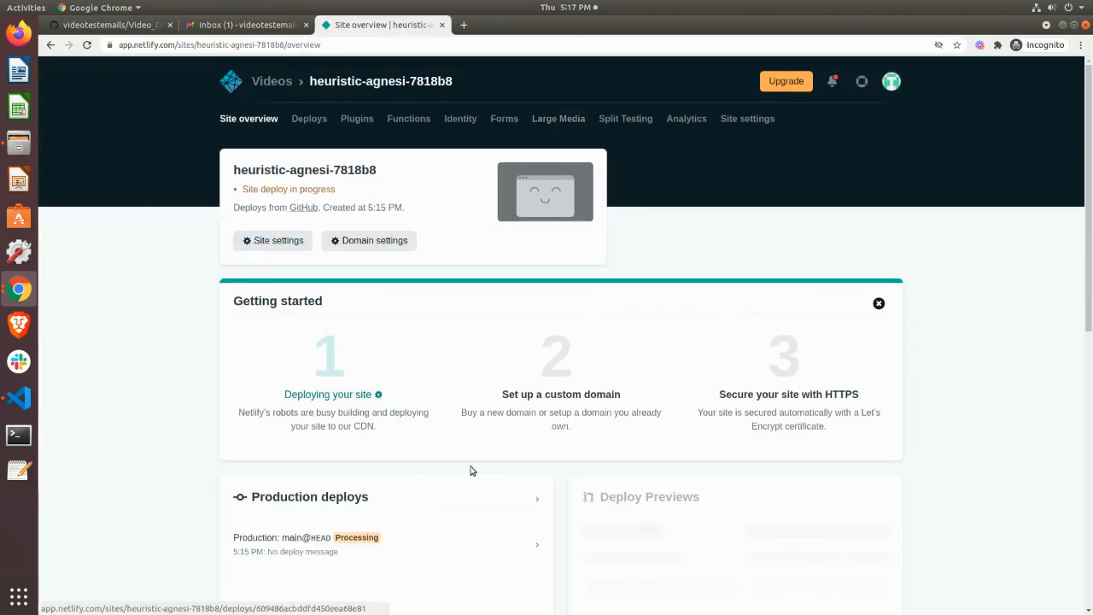
pyautogui.moveTo(384, 297)
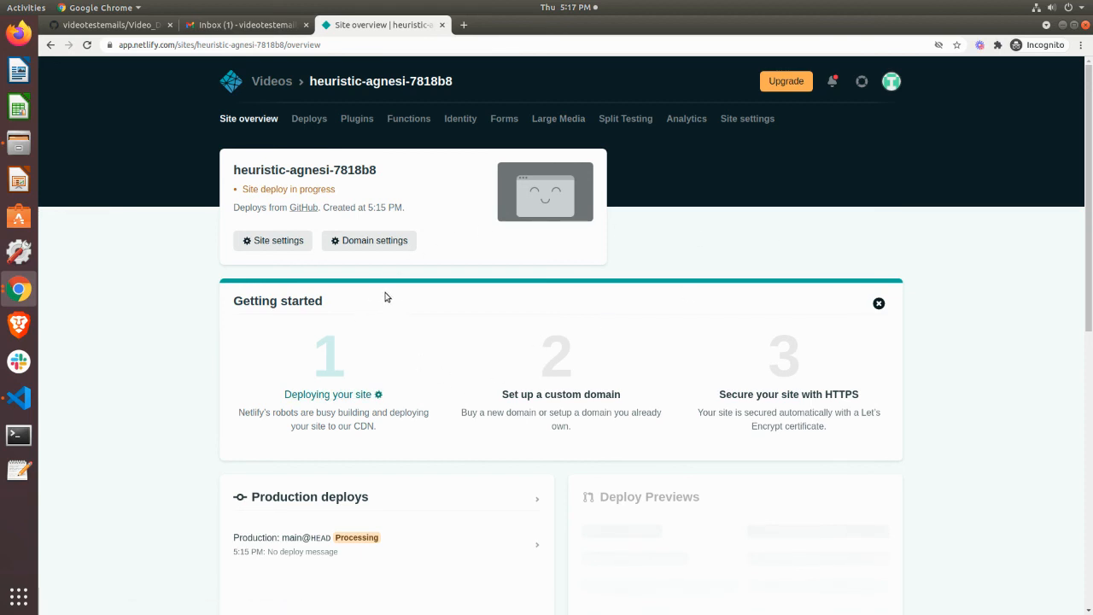
pyautogui.moveTo(553, 239)
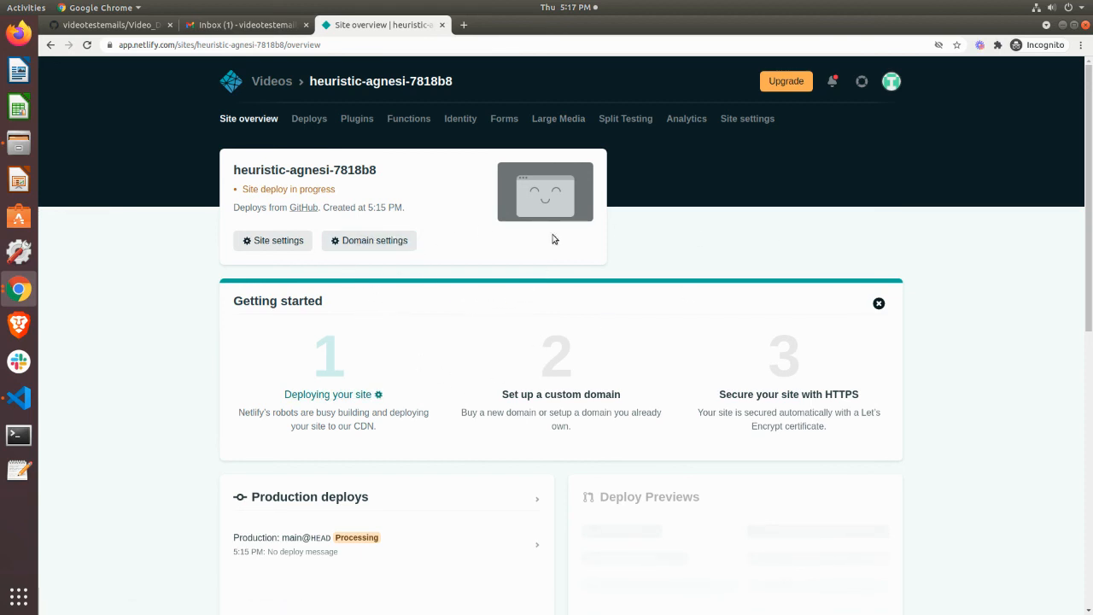
pyautogui.moveTo(629, 325)
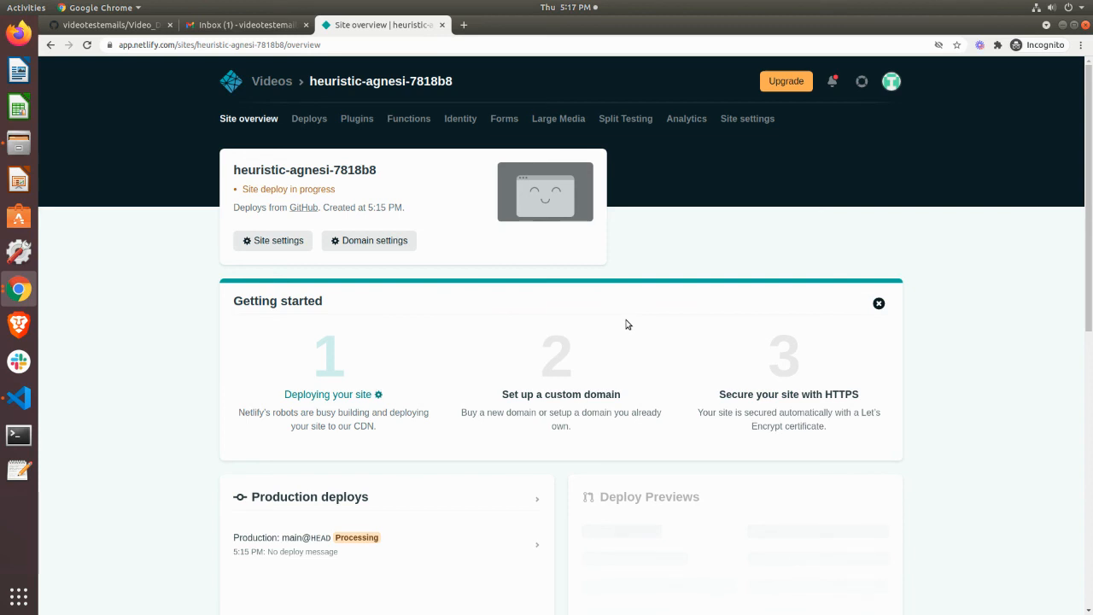
pyautogui.moveTo(399, 302)
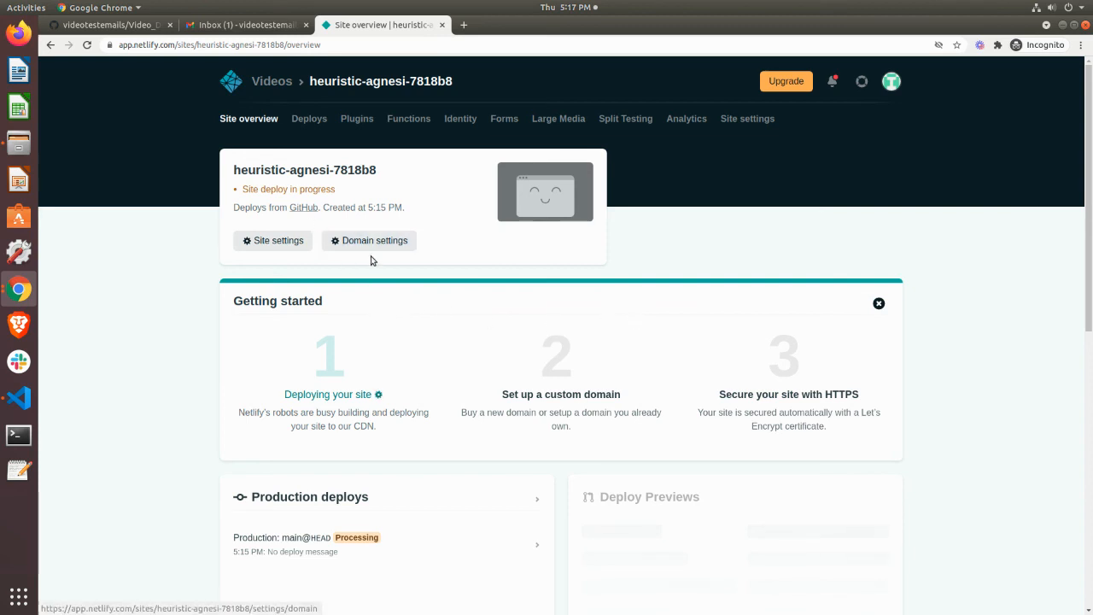
pyautogui.moveTo(103, 92)
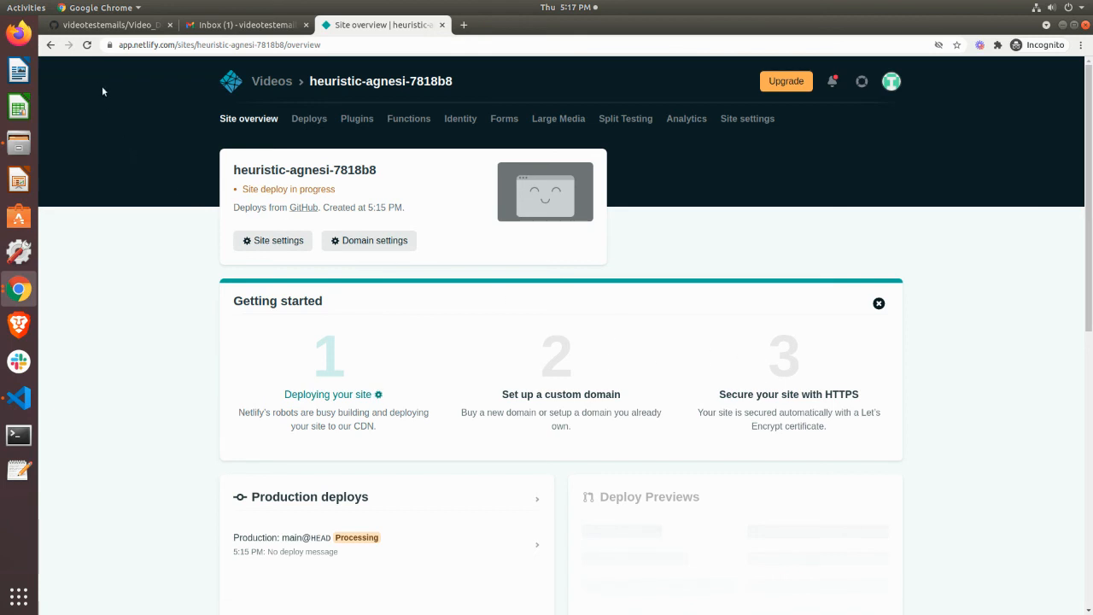
pyautogui.click(85, 45)
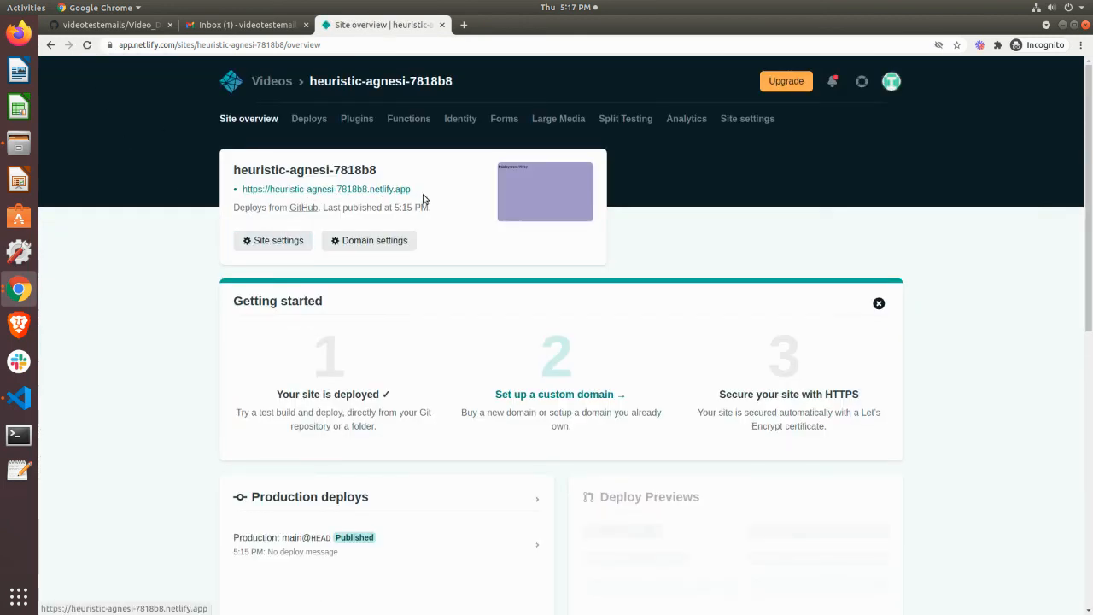
# Visit heuristic-agnesi-7818b8.netlify.app, showing the 'Deployment Video' heading on a lavender background
pyautogui.click(326, 188)
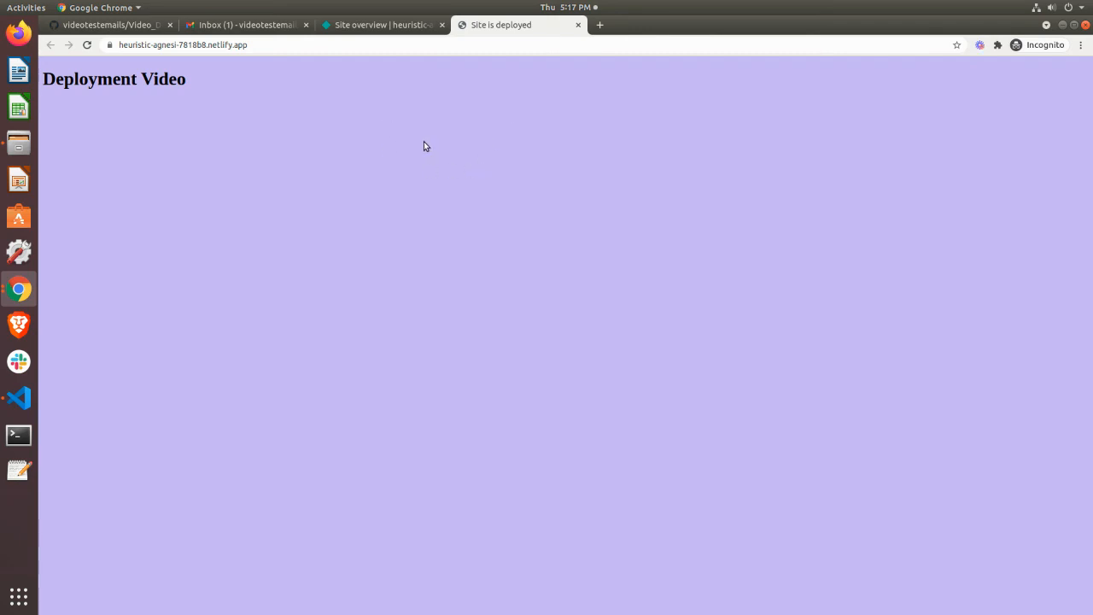
pyautogui.moveTo(471, 181)
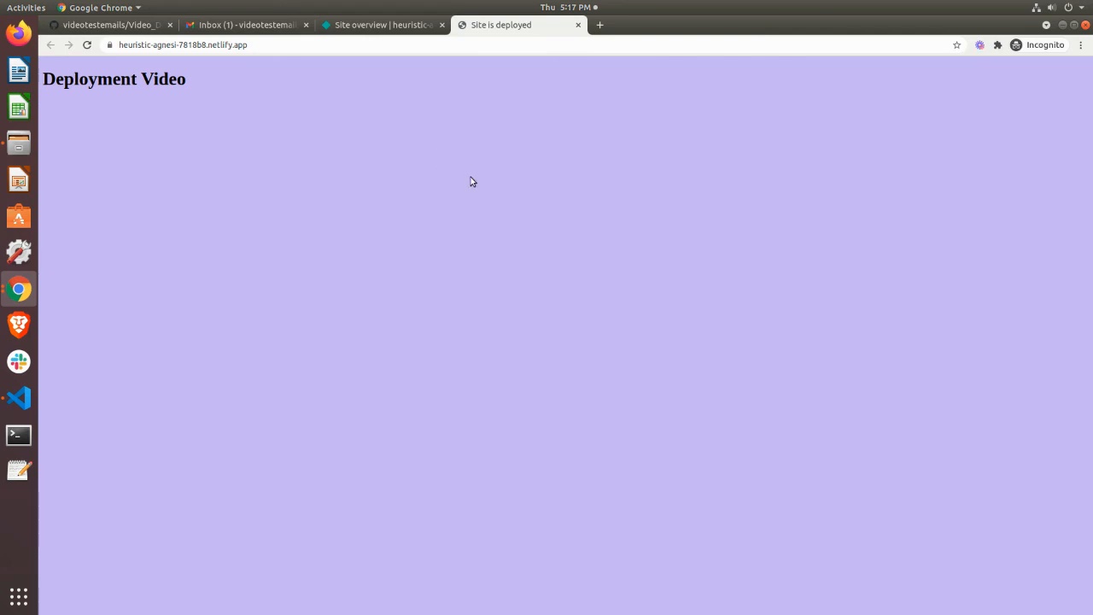
pyautogui.moveTo(480, 97)
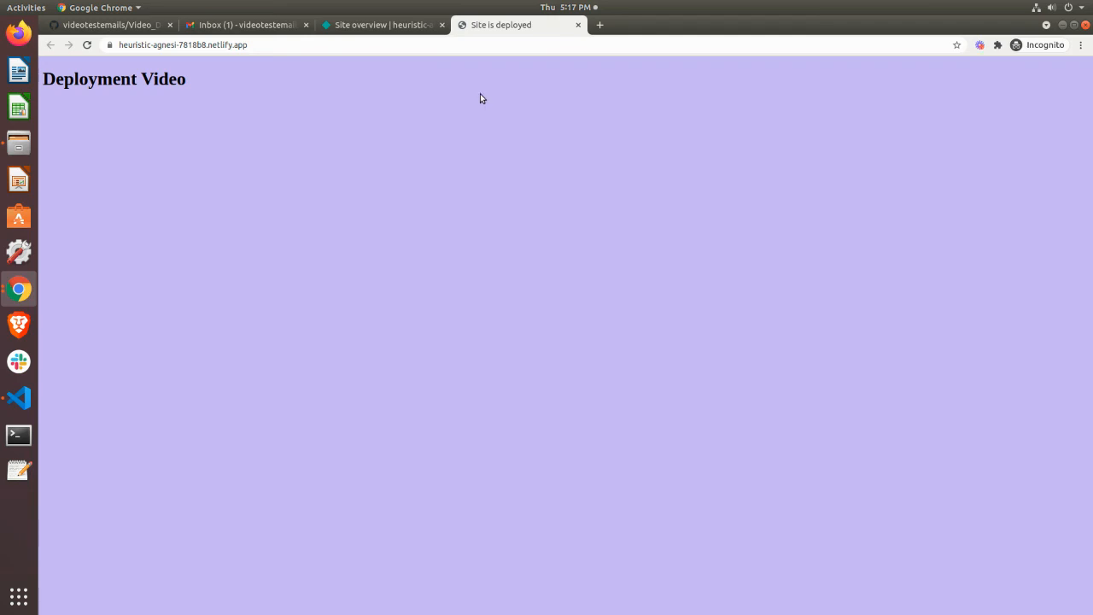